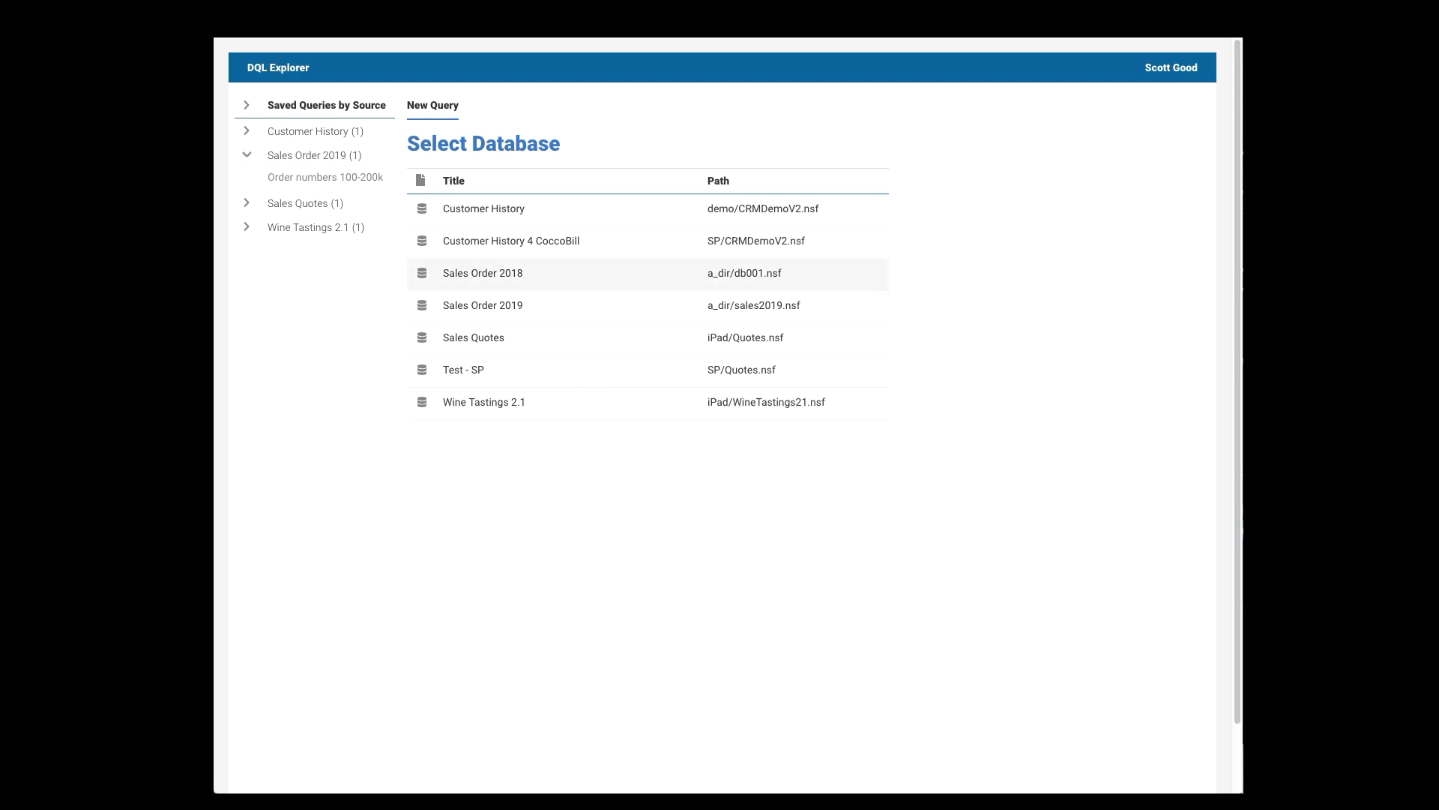
mouse_move(483, 401)
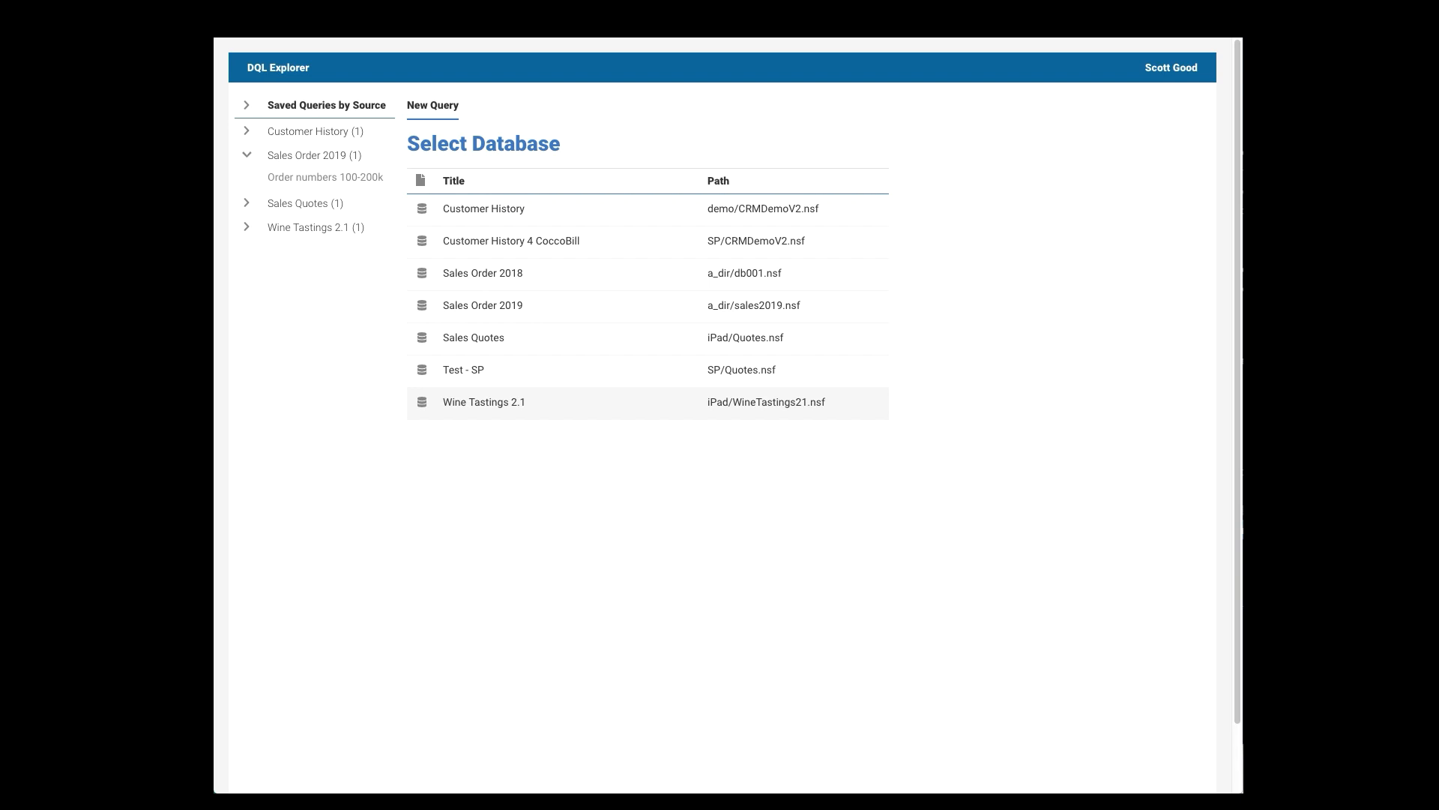
- Run the saved 'Order numbers 100-200k' query under Sales Order 2019 and show its results
click(325, 177)
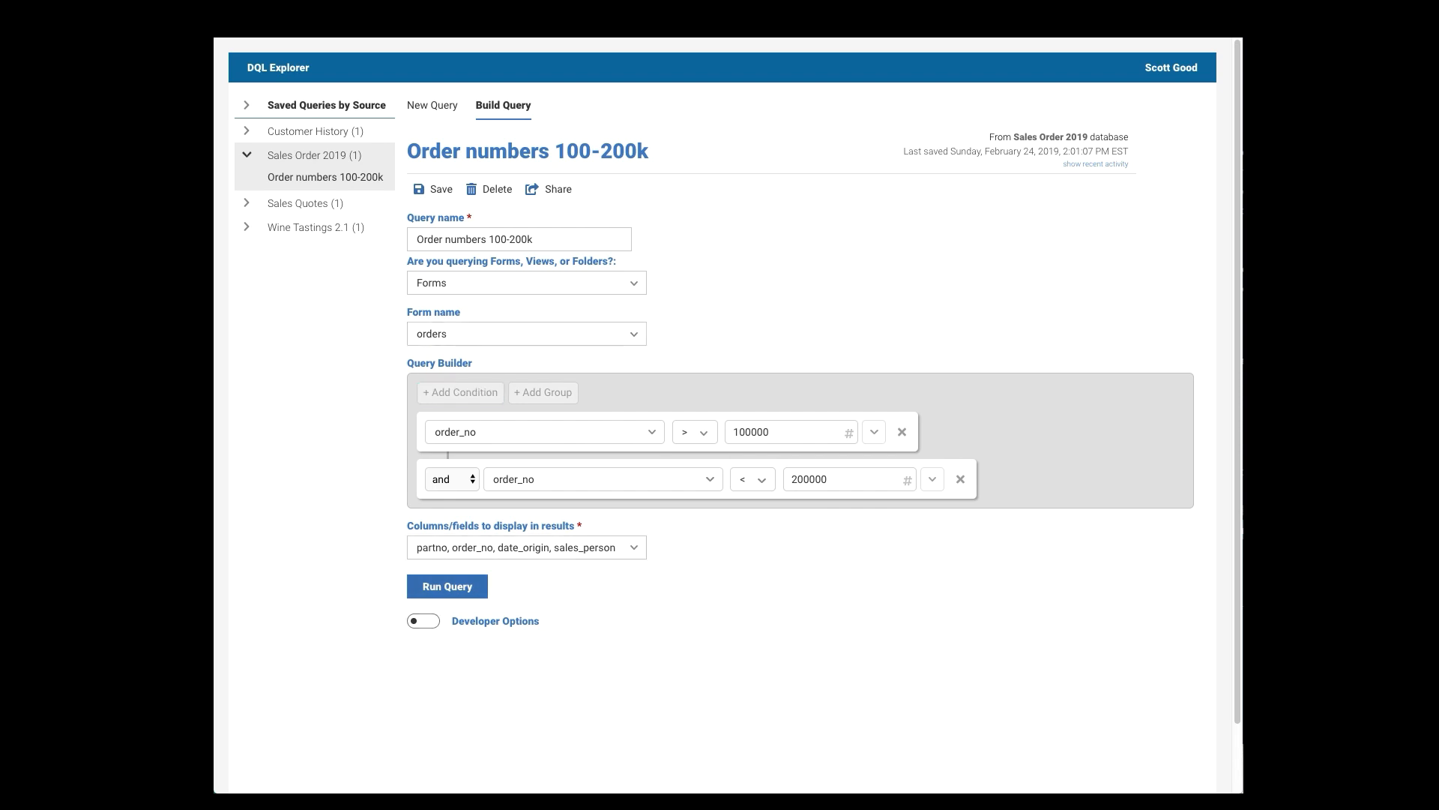
click(447, 586)
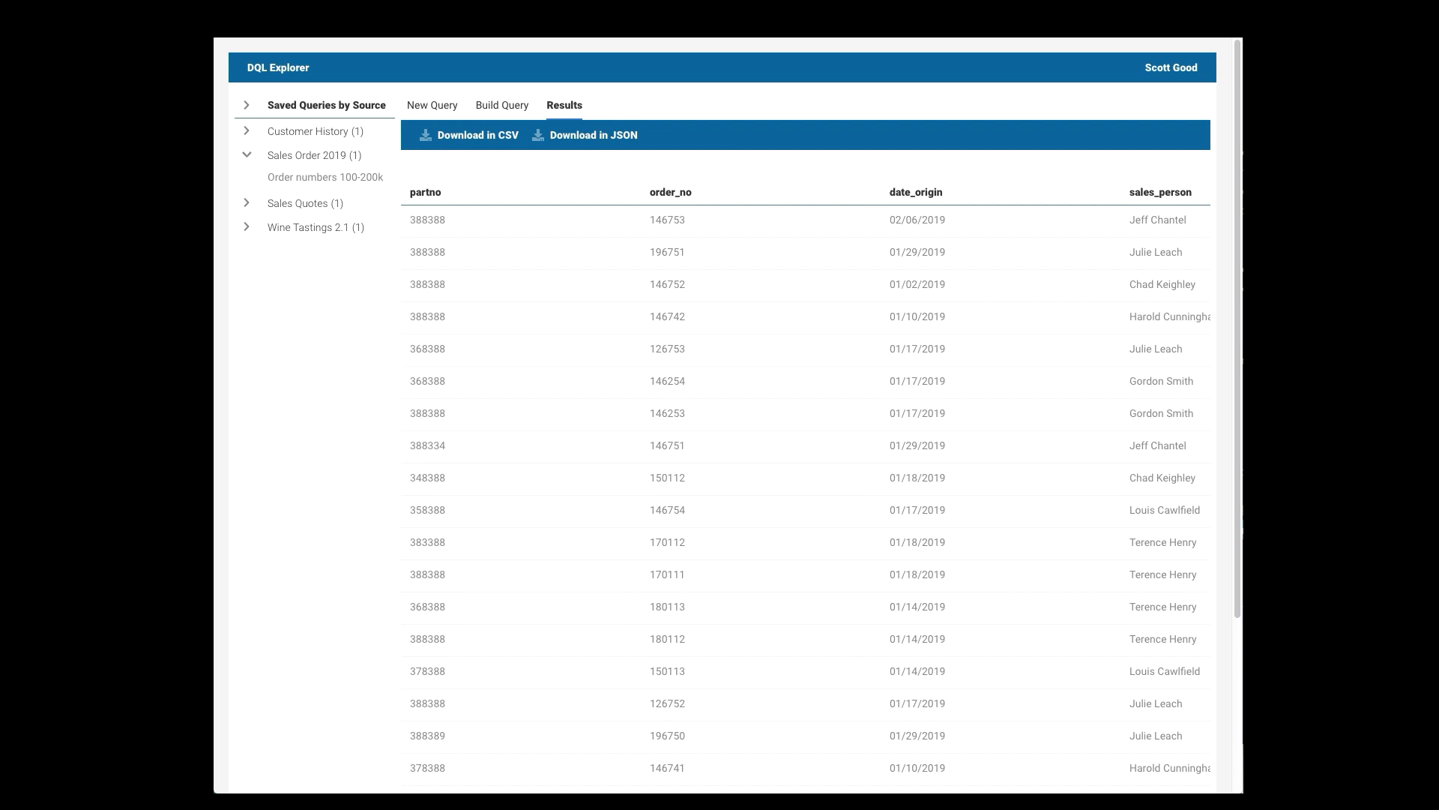
- Start a new Sales Order 2019 query named '2019 orders for Julie and Gordon'
click(433, 105)
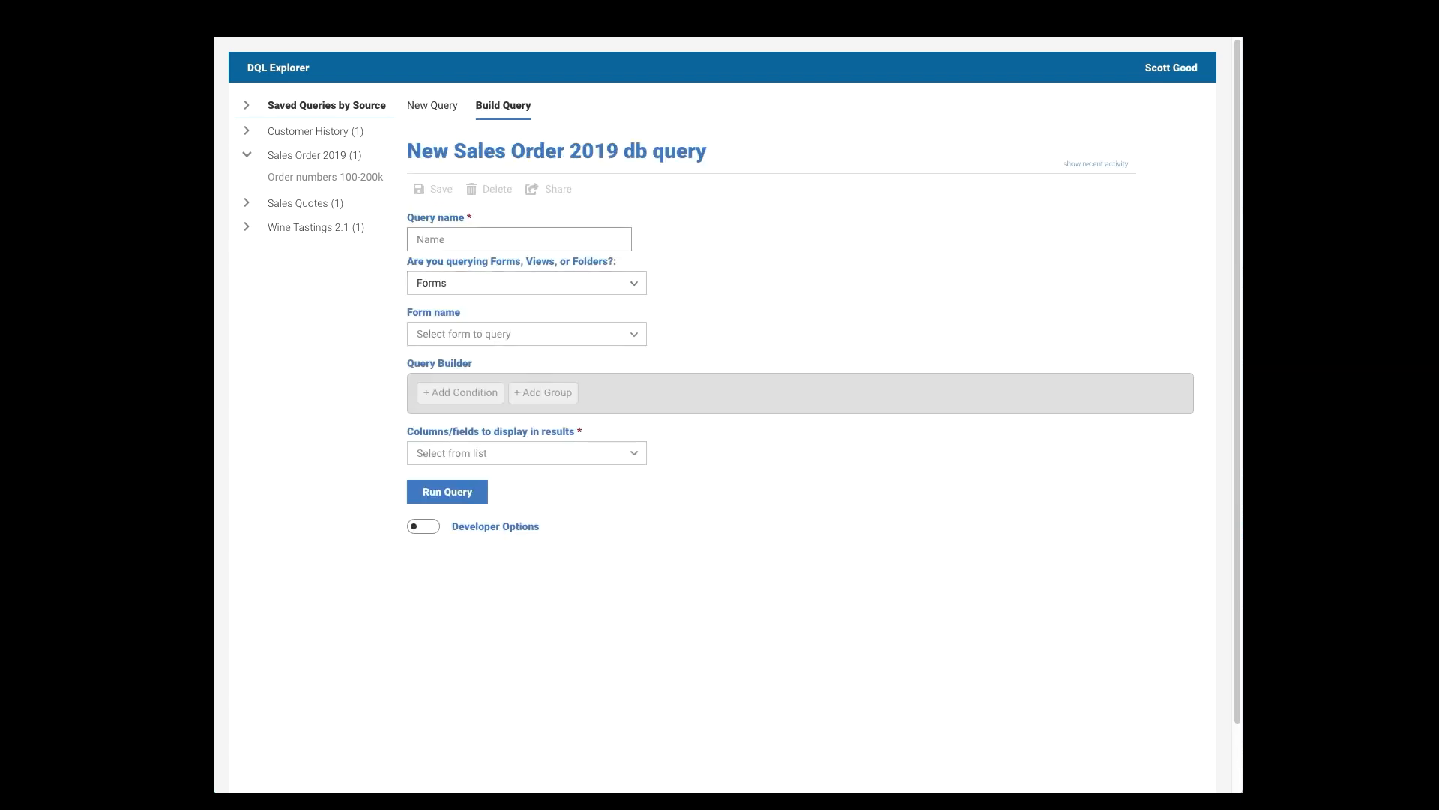
click(519, 239)
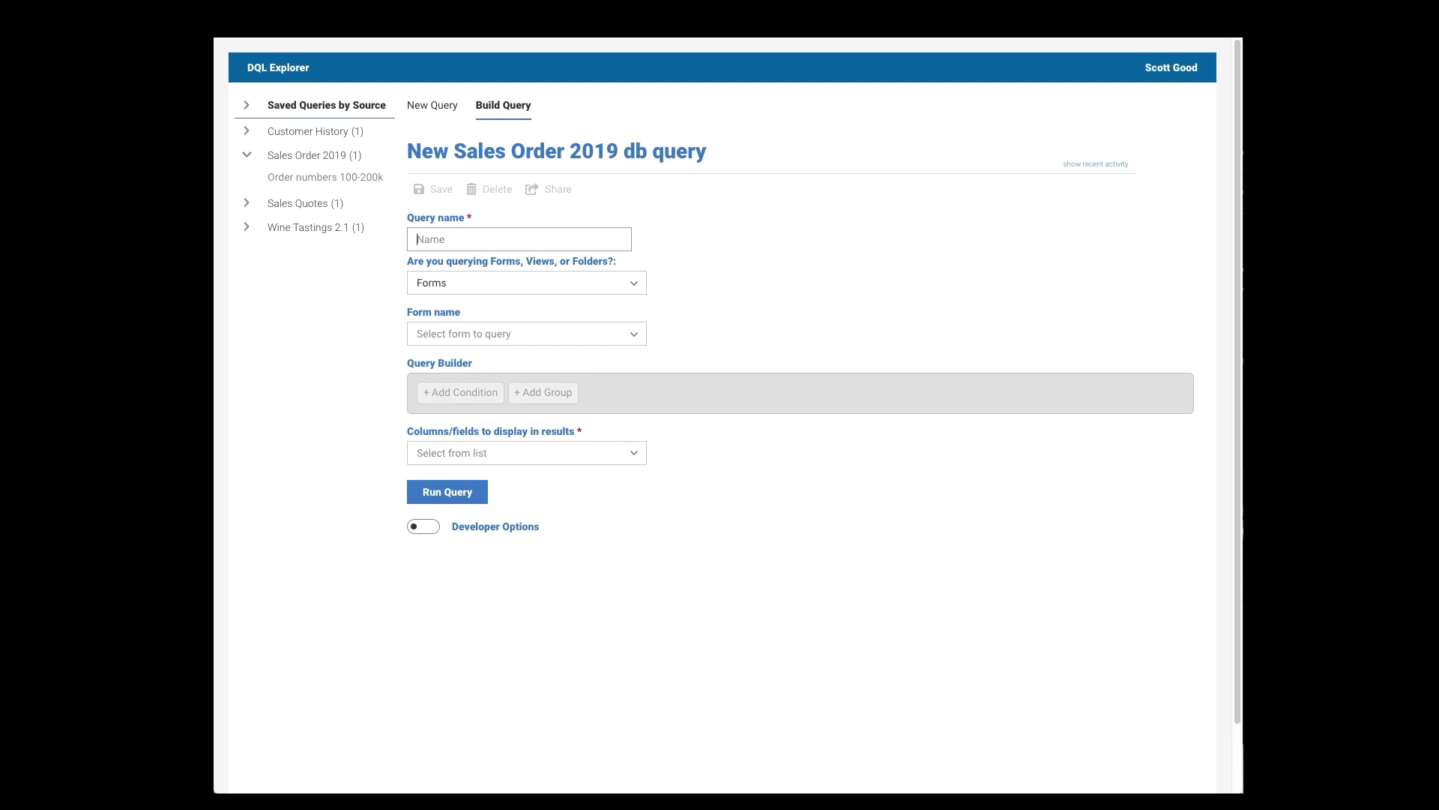
text(2019 orders for)
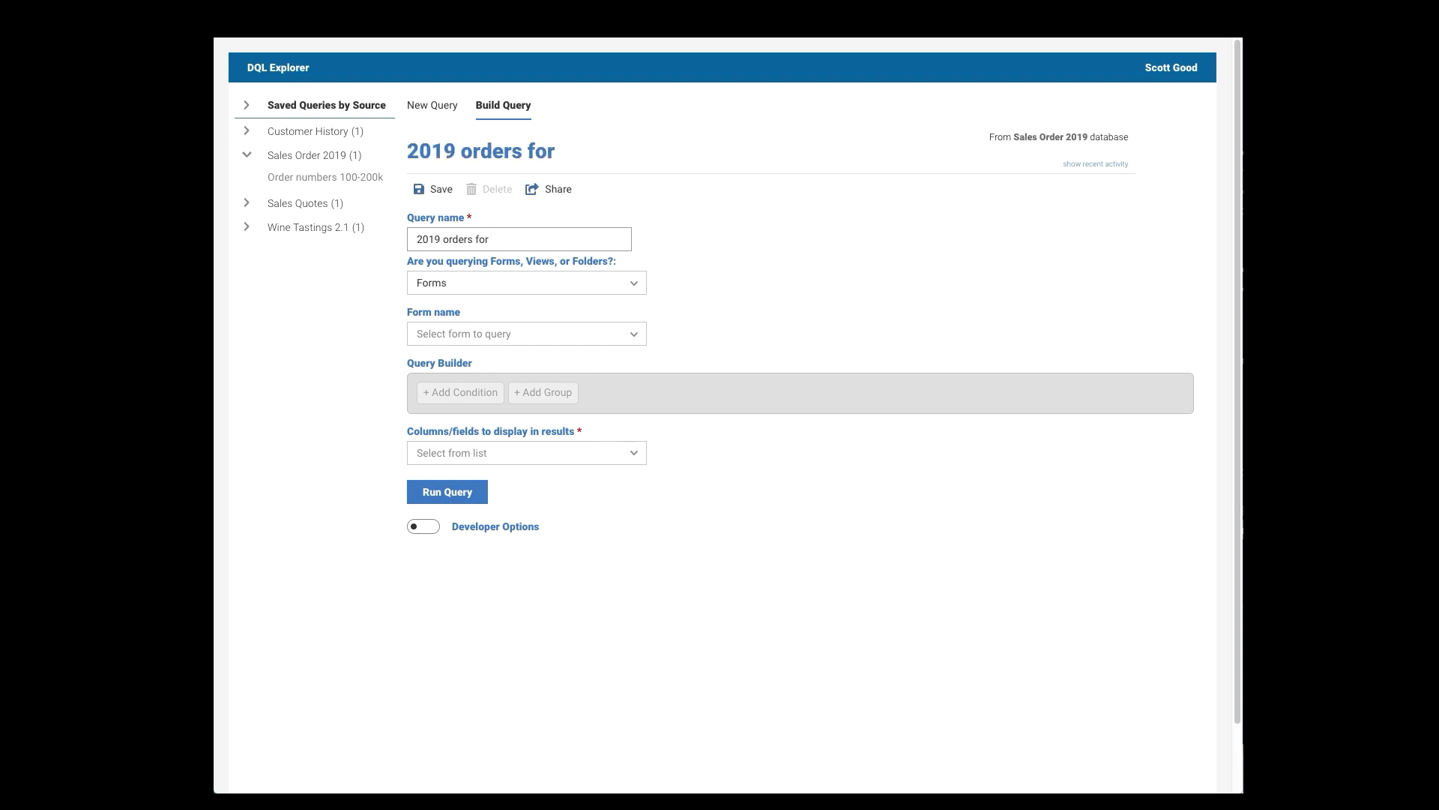
text(Julie and)
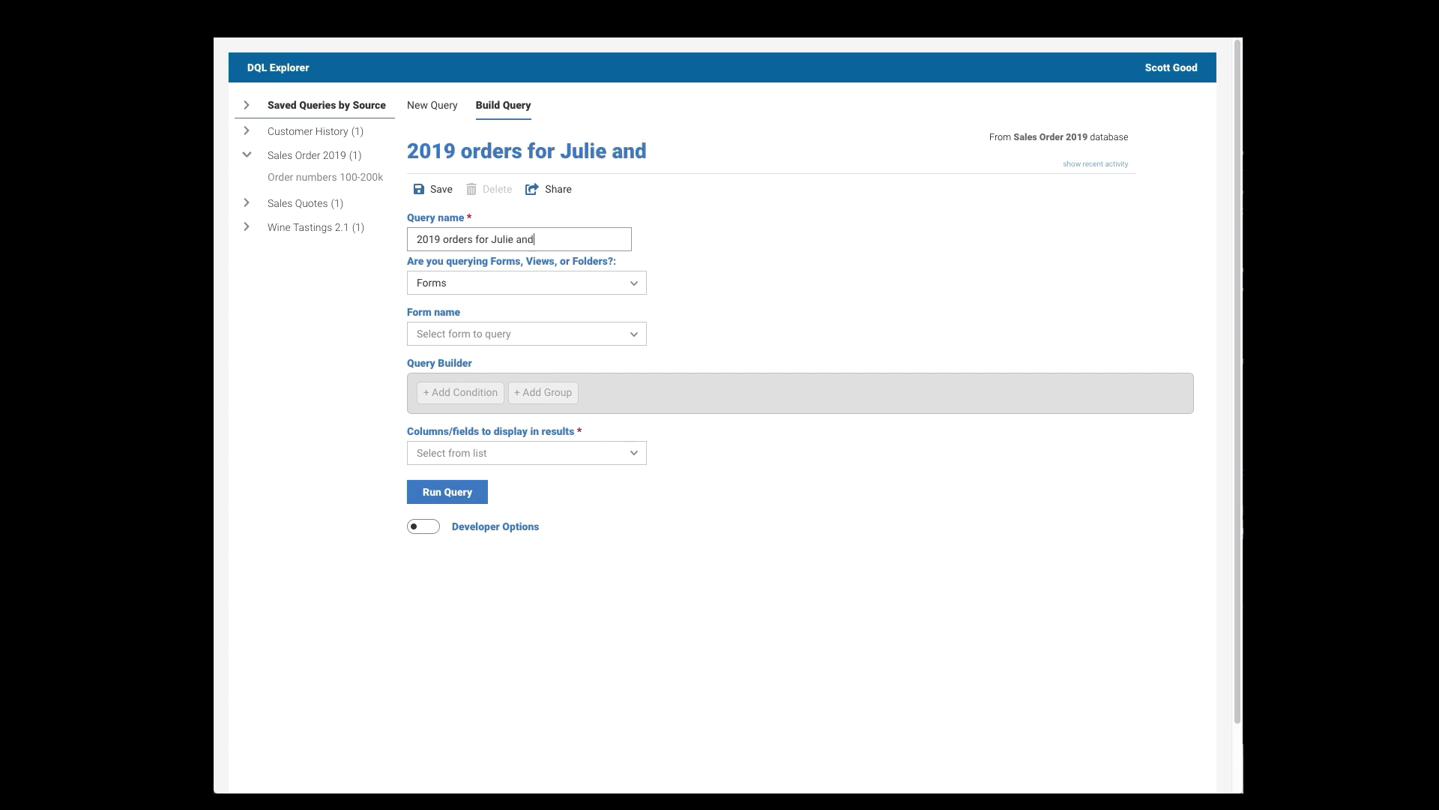
text(Gordon)
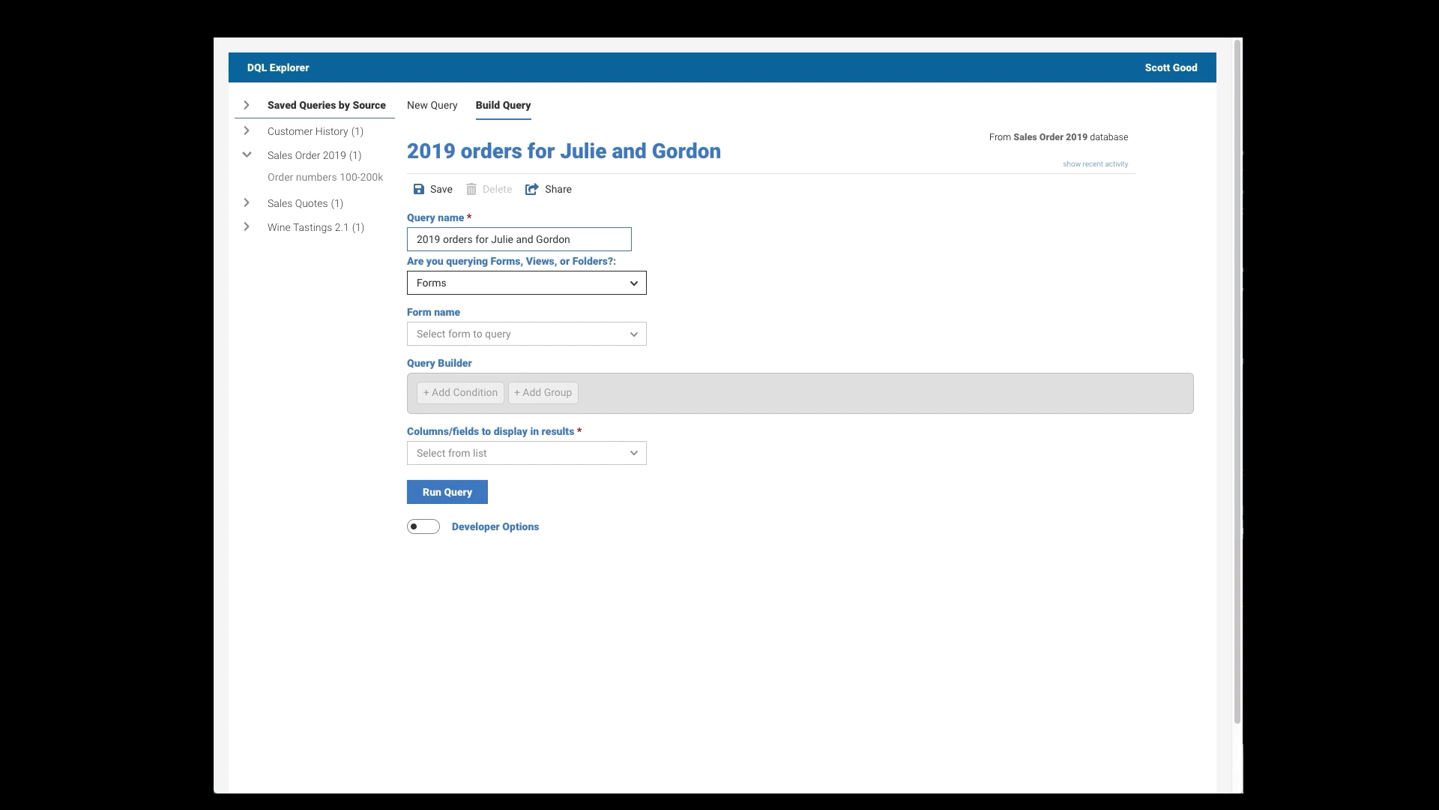
- Keep Forms as the source in the Forms/Views/Folders choice
click(525, 282)
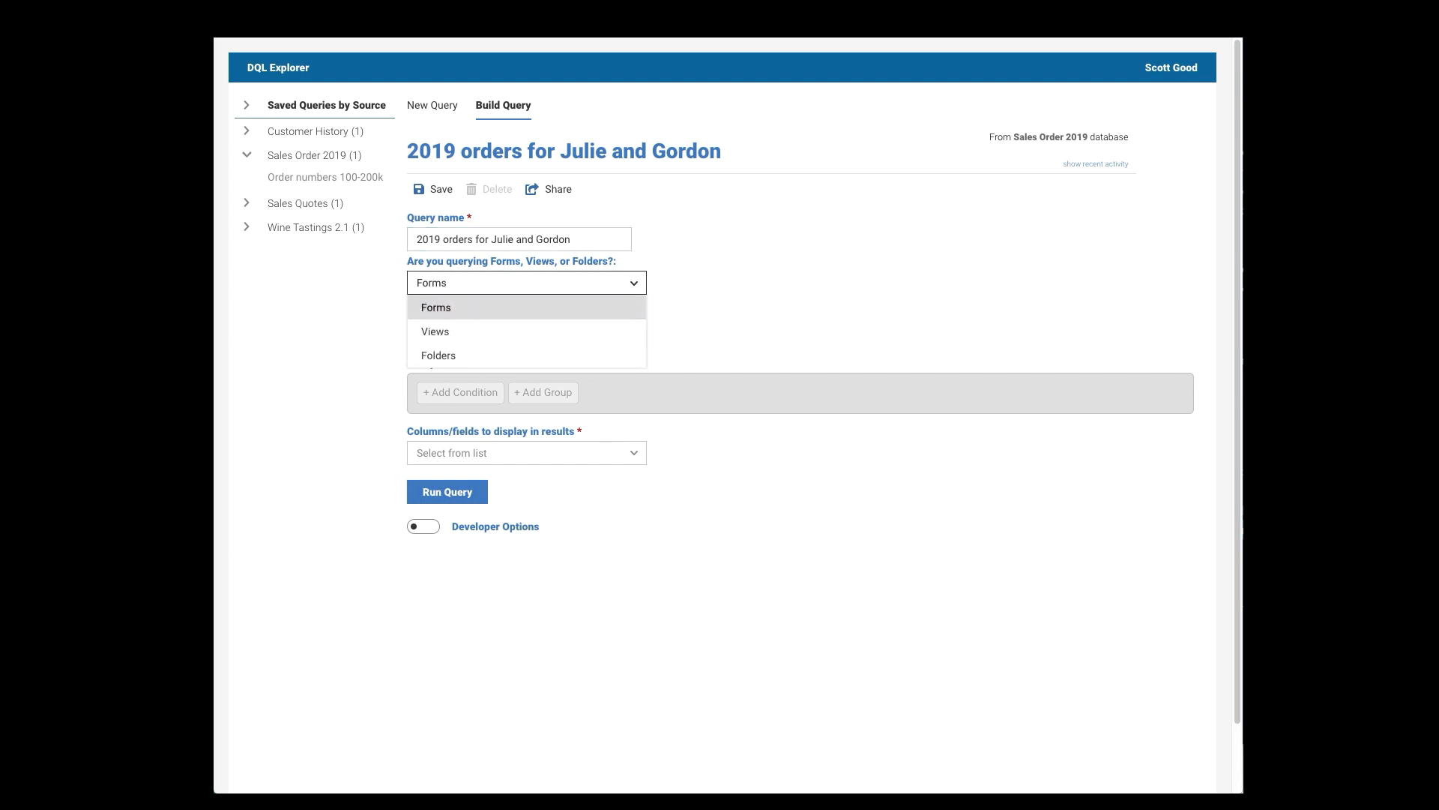
click(437, 306)
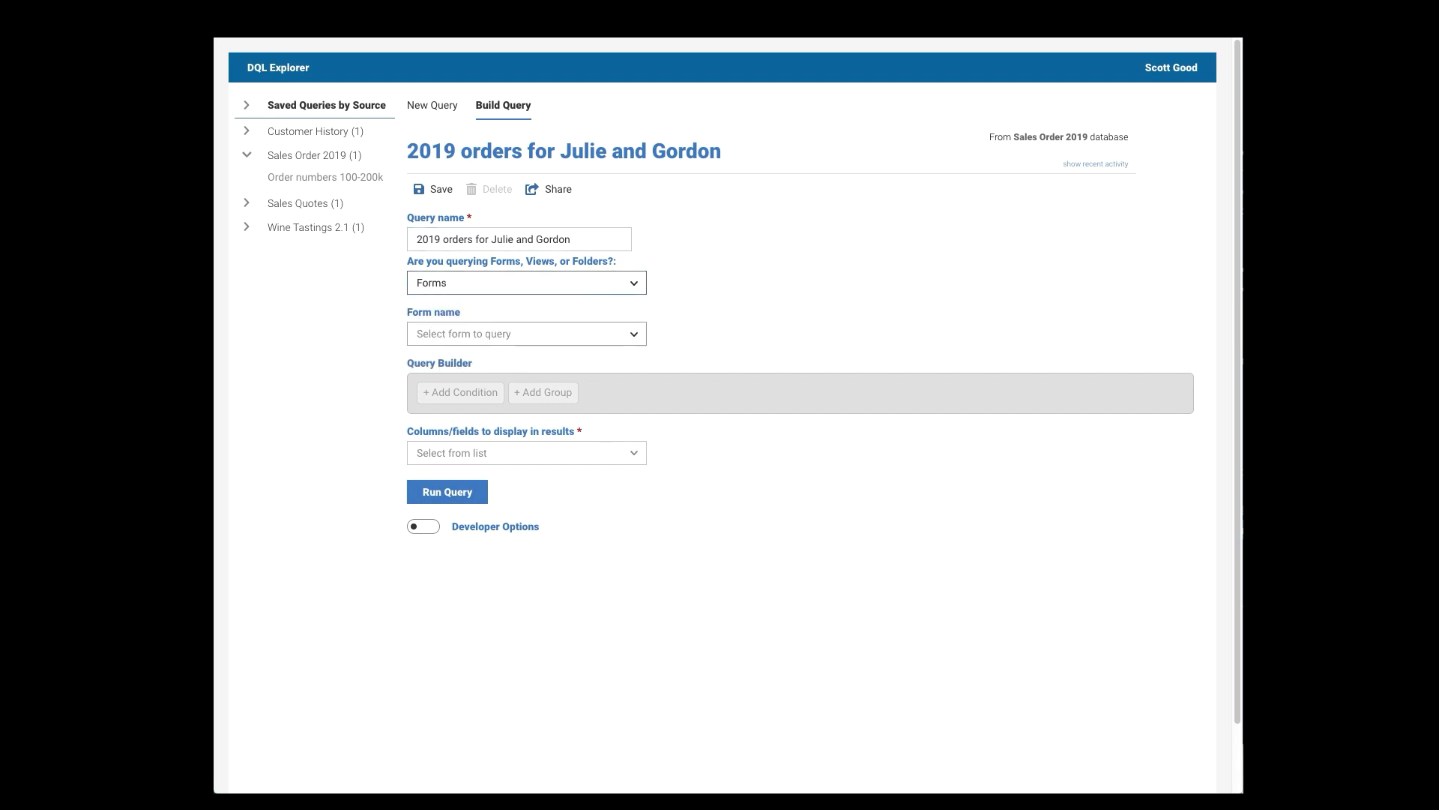
- Base the query on the orders form and add a first condition with its field list
click(525, 333)
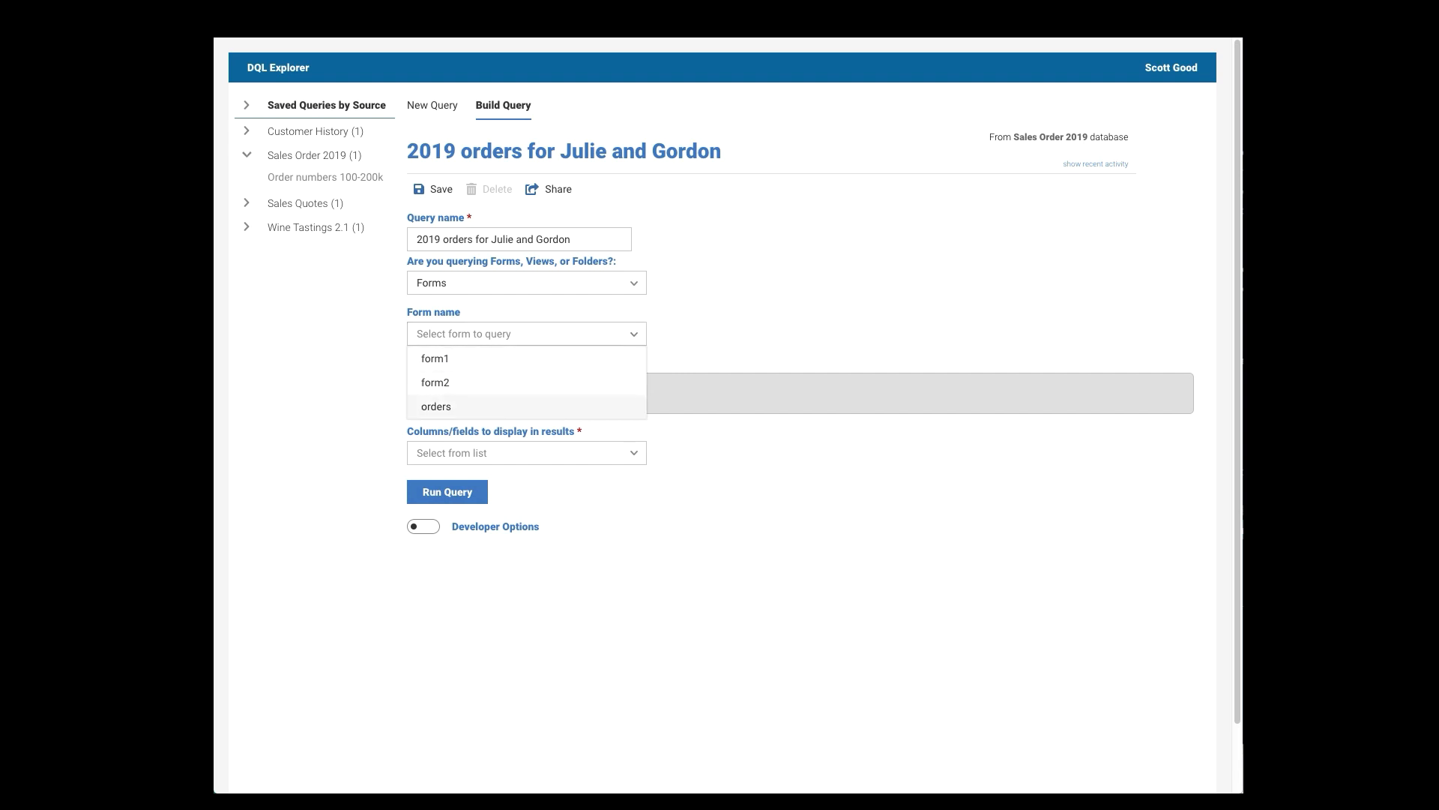
click(435, 406)
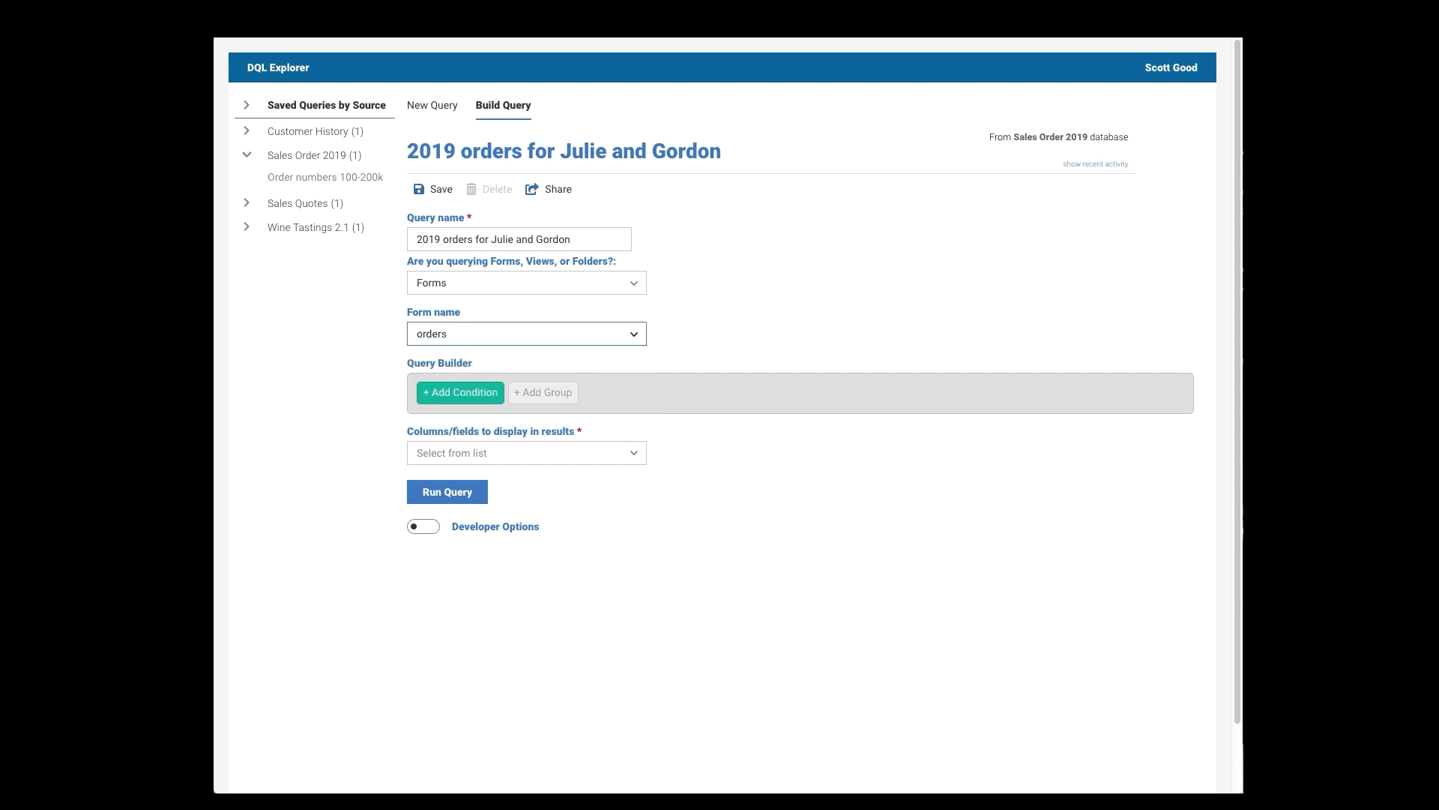
click(460, 392)
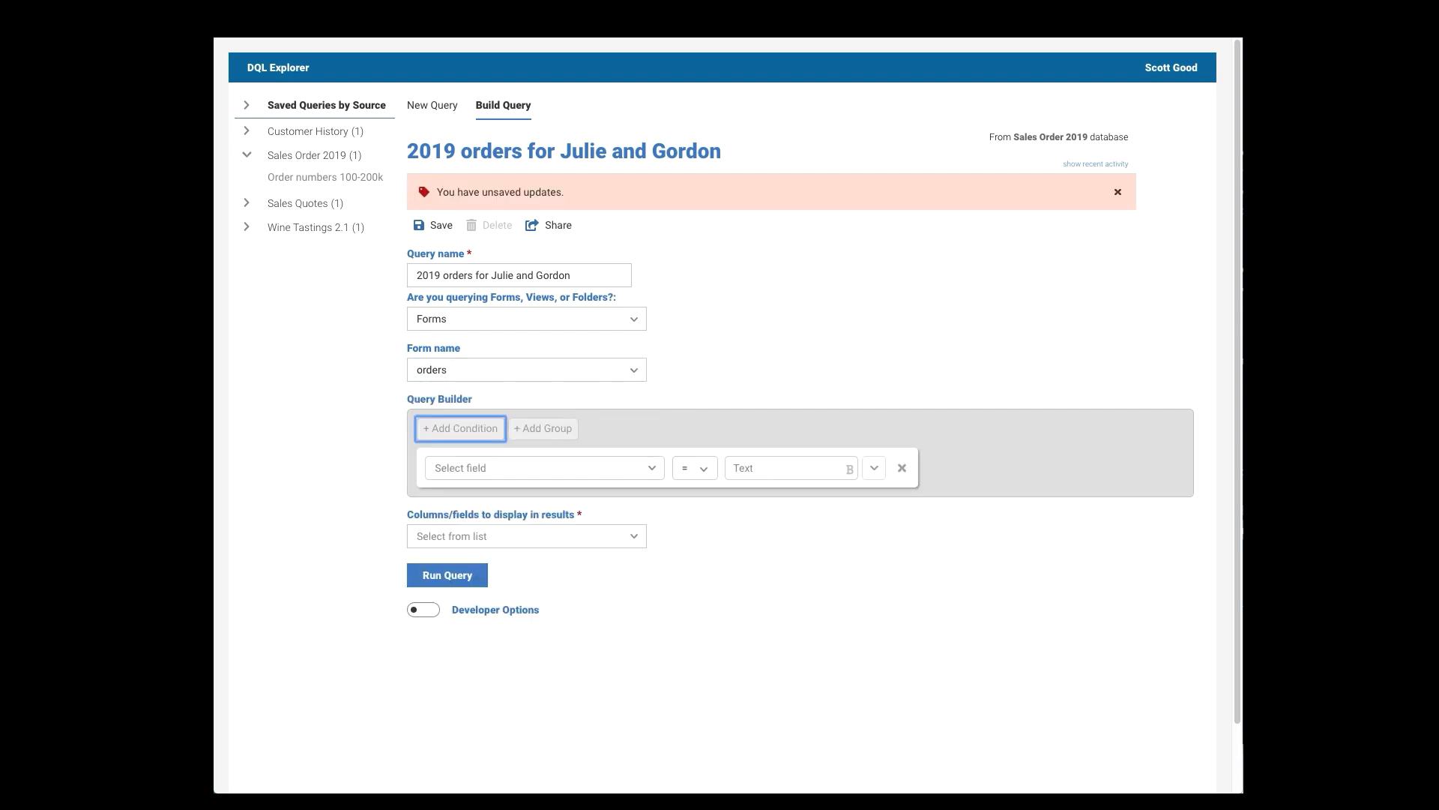
click(543, 467)
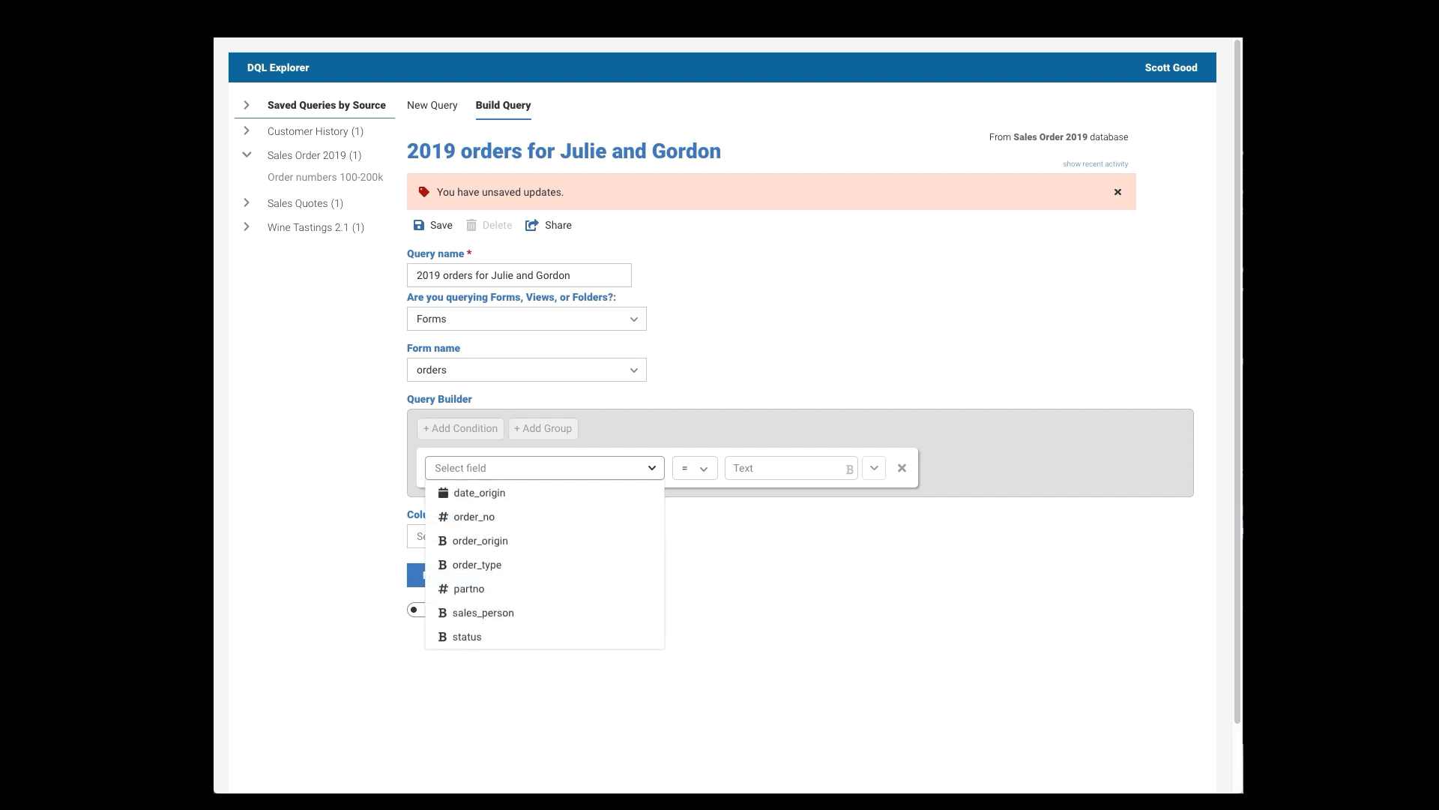
mouse_move(476, 565)
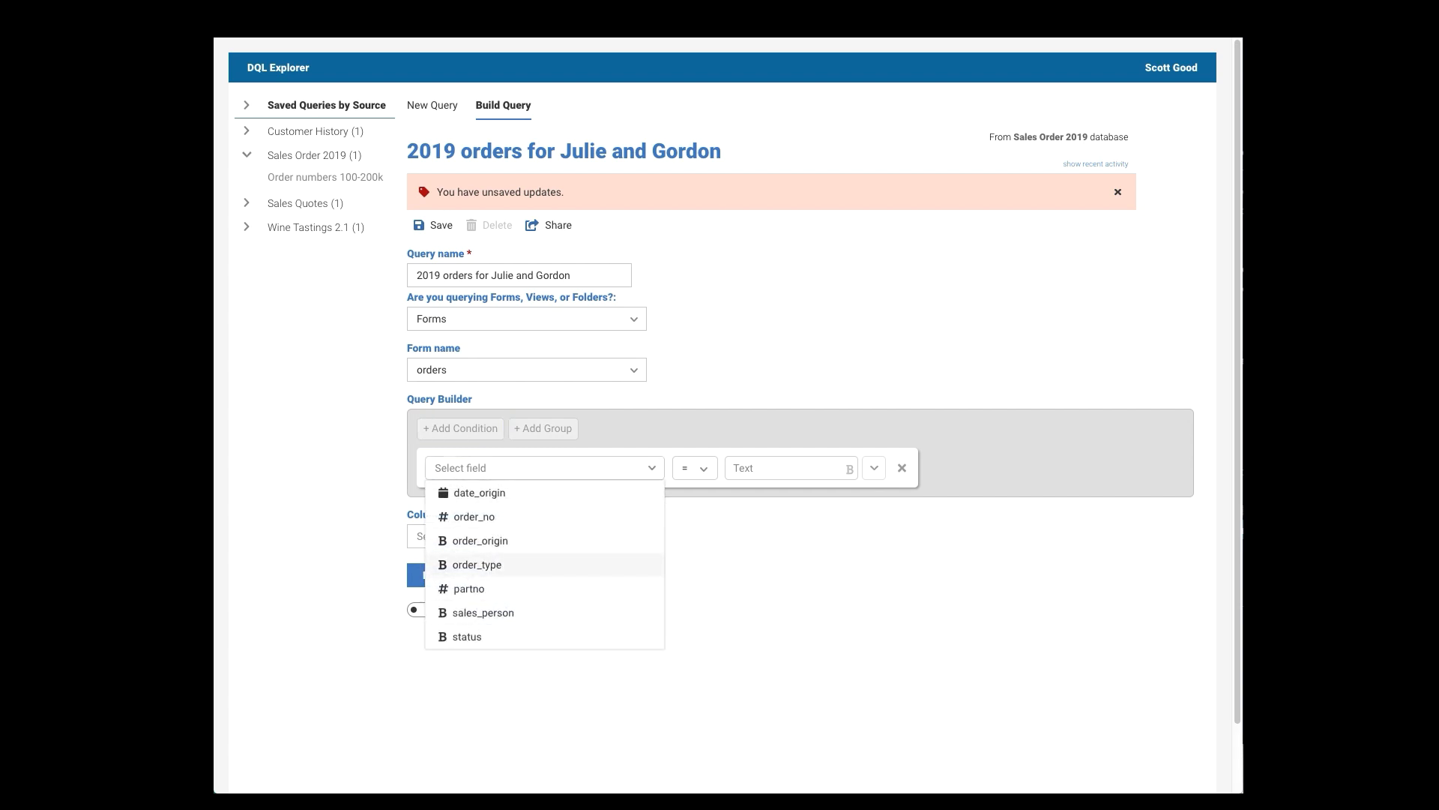
- Reselect the form and choose date_origin as the condition's field
click(526, 369)
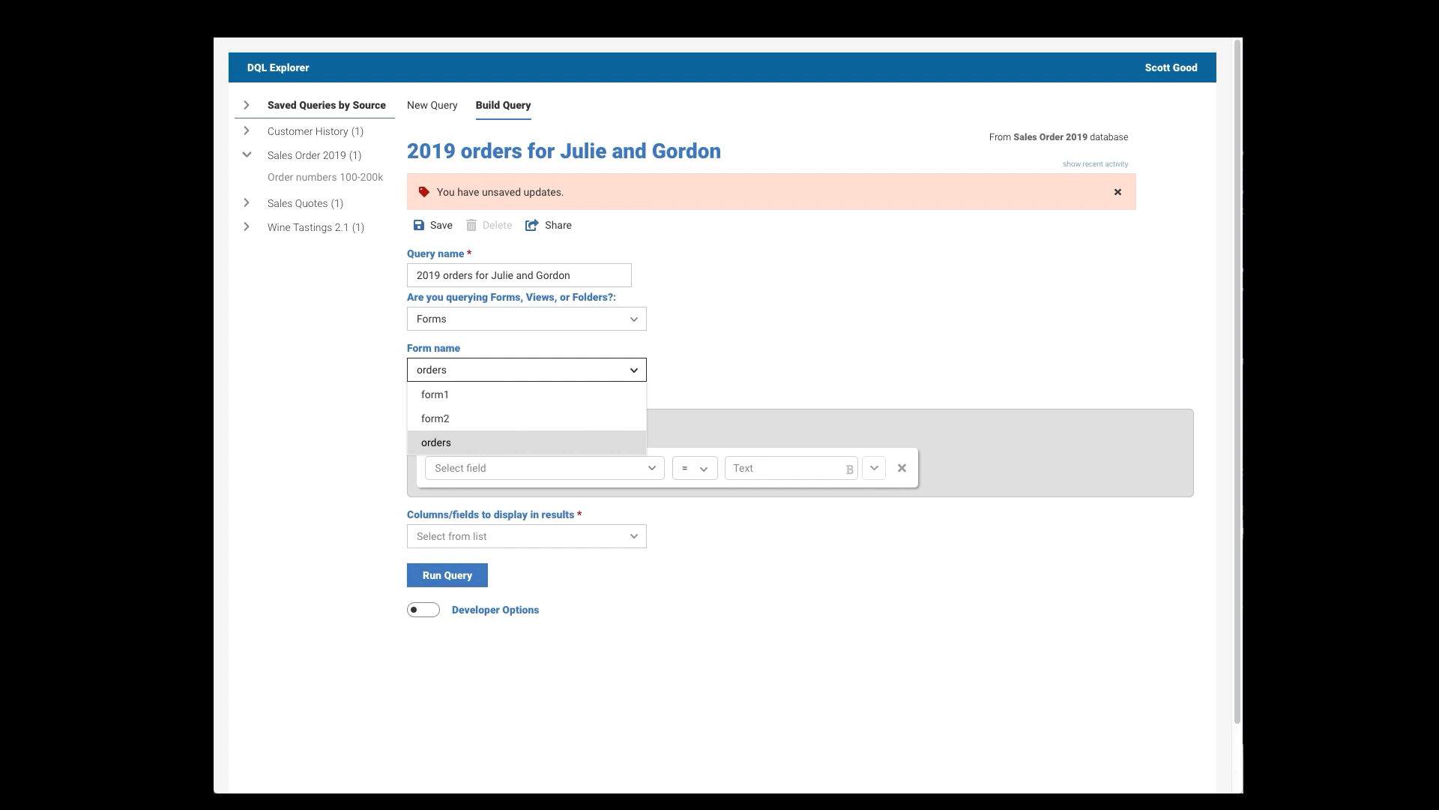
click(434, 393)
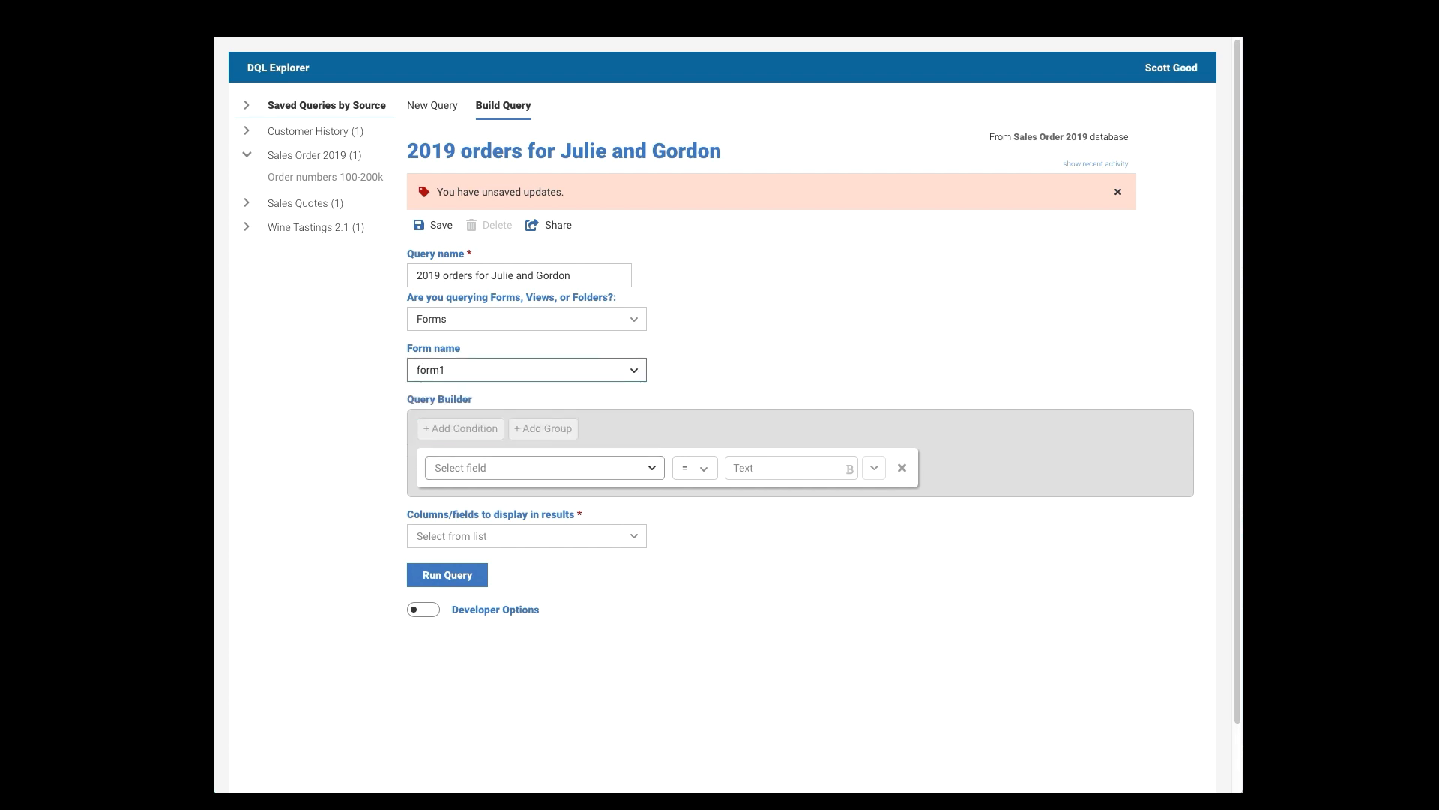
click(541, 467)
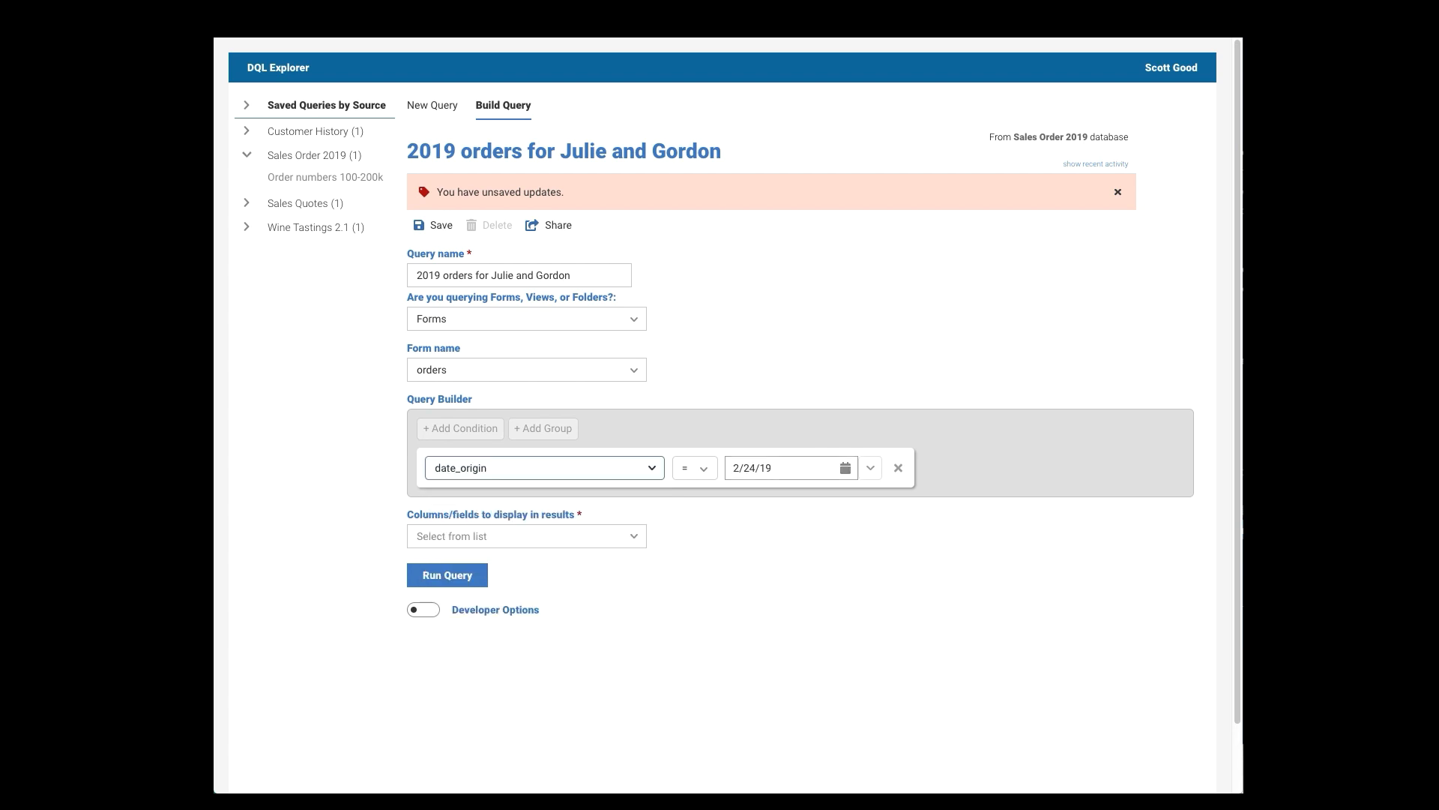
- Set the condition to date_origin >= 1/1/19 using the calendar and operator list
click(844, 467)
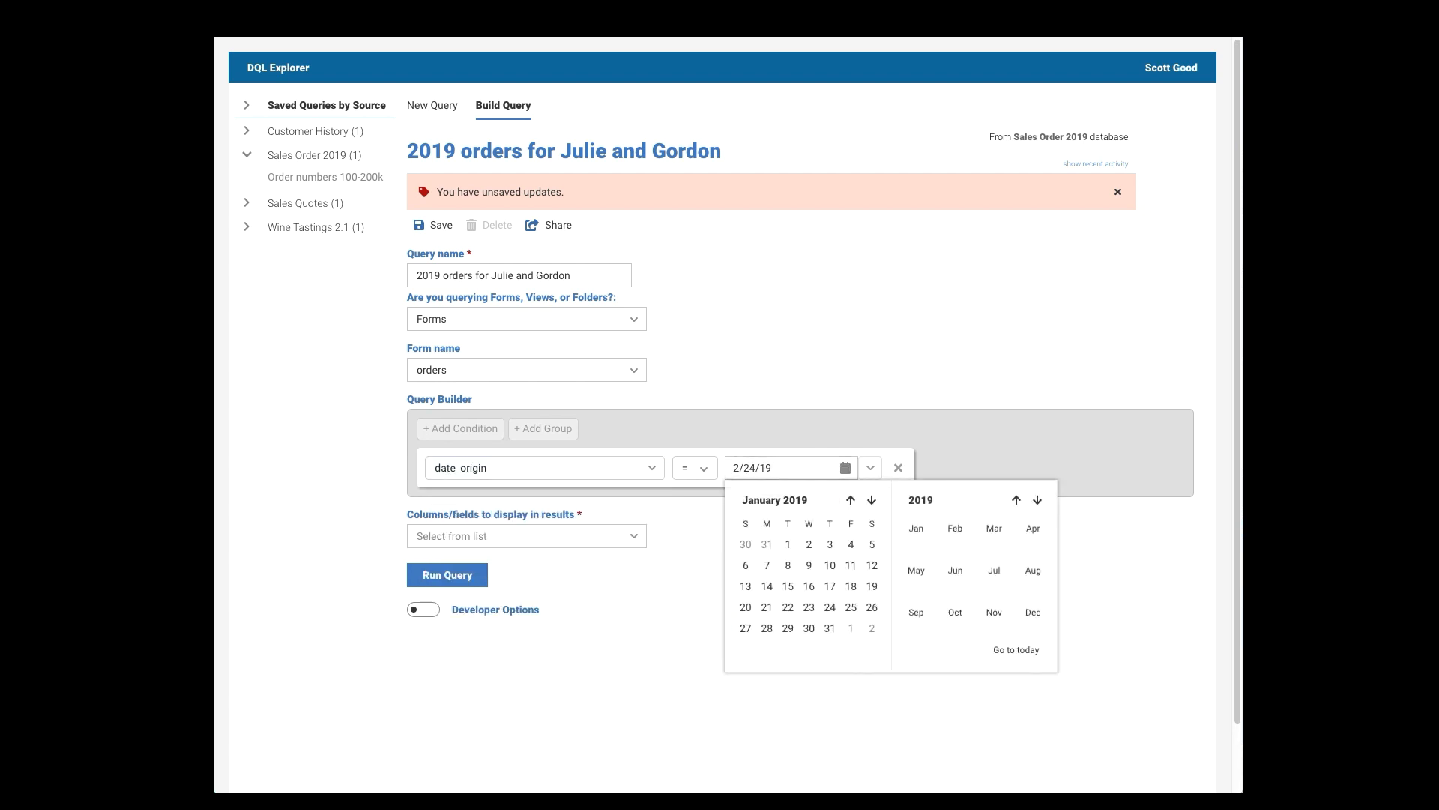
click(788, 543)
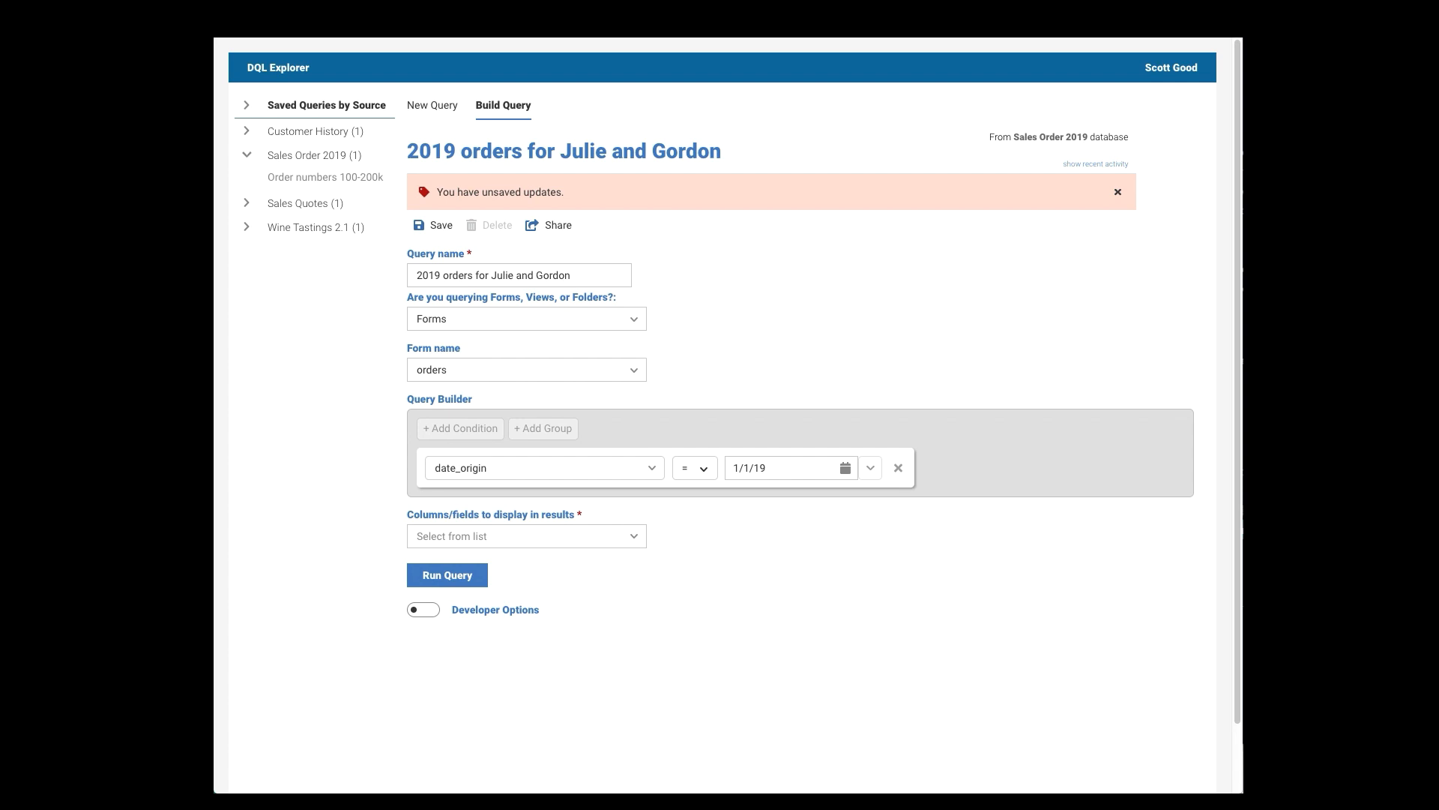
click(694, 467)
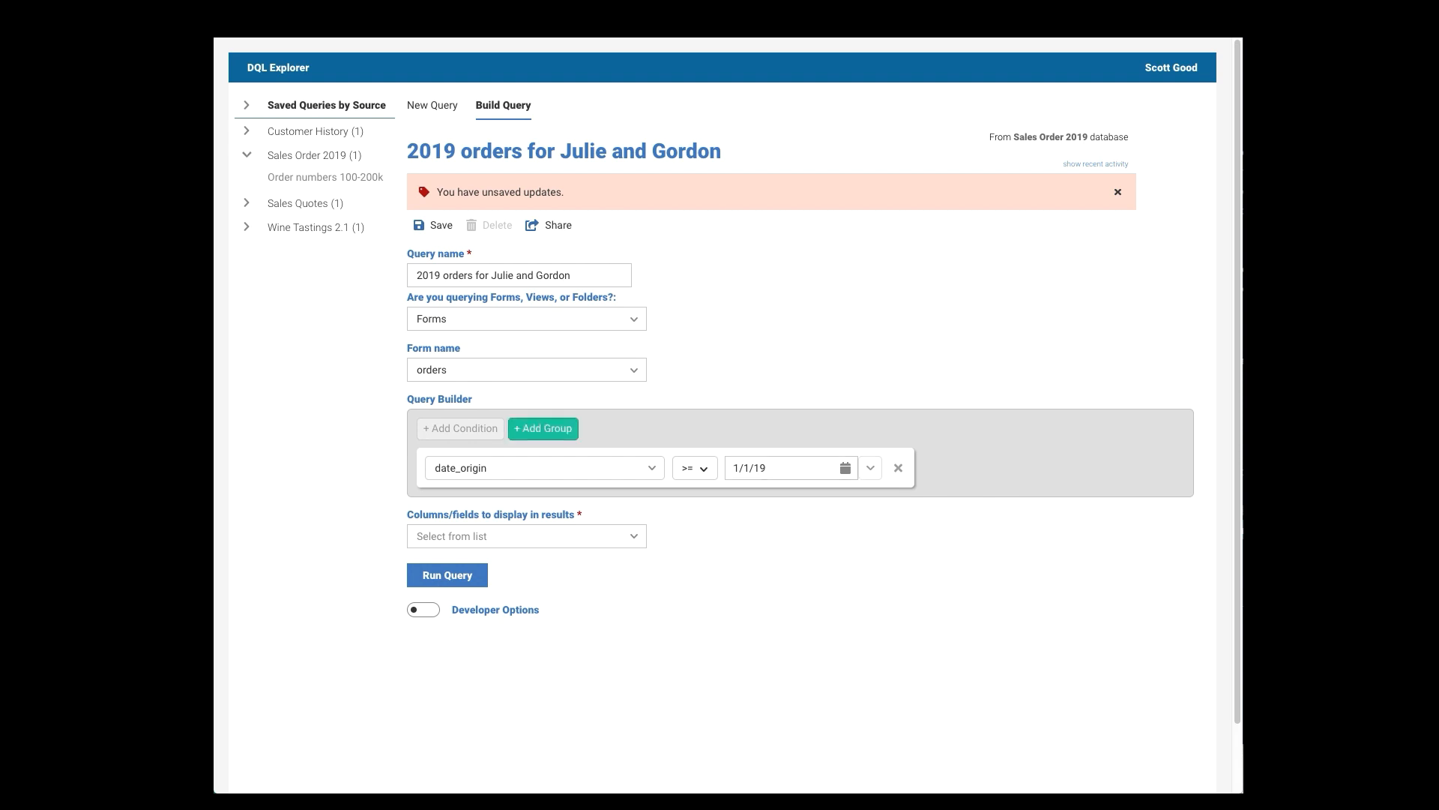
click(542, 428)
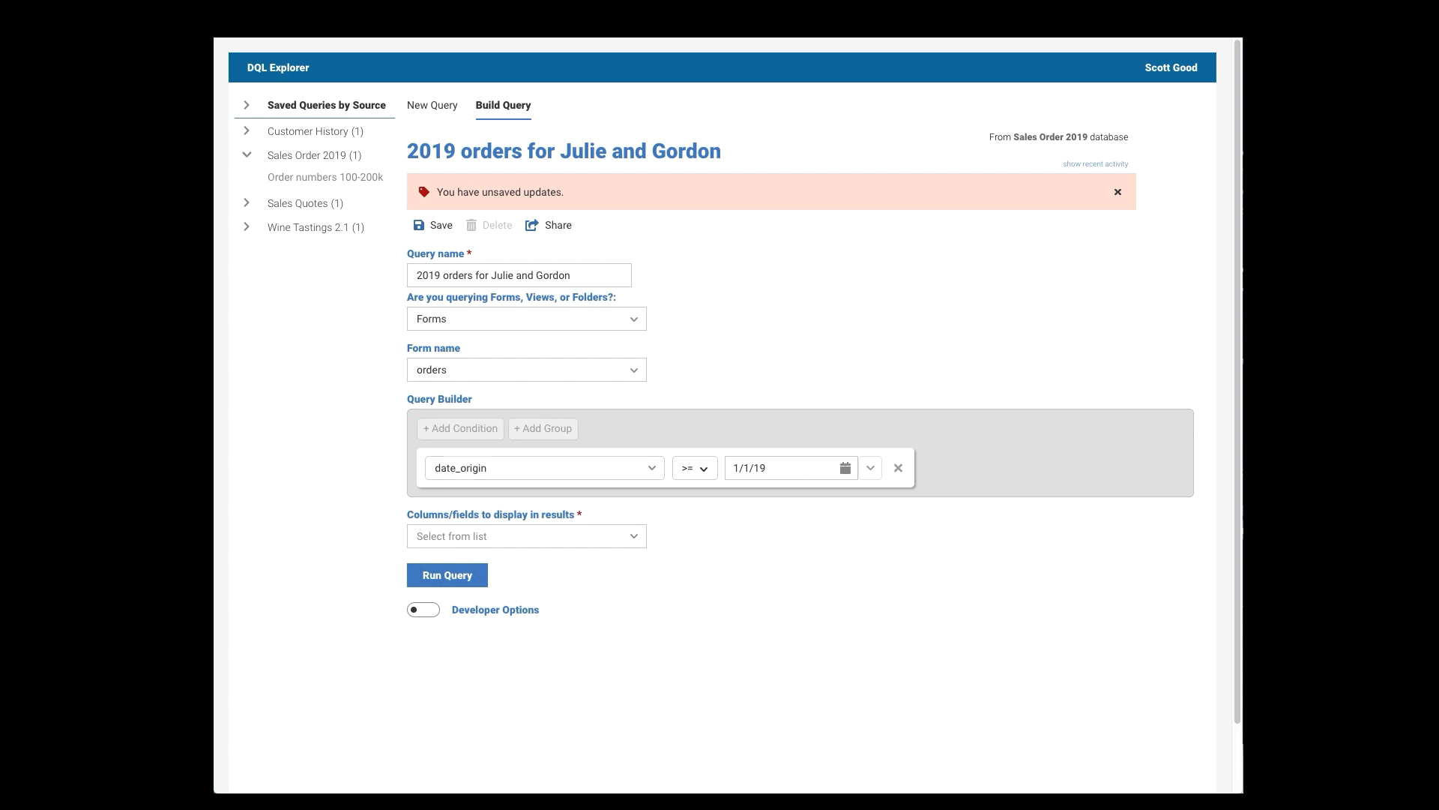
click(543, 428)
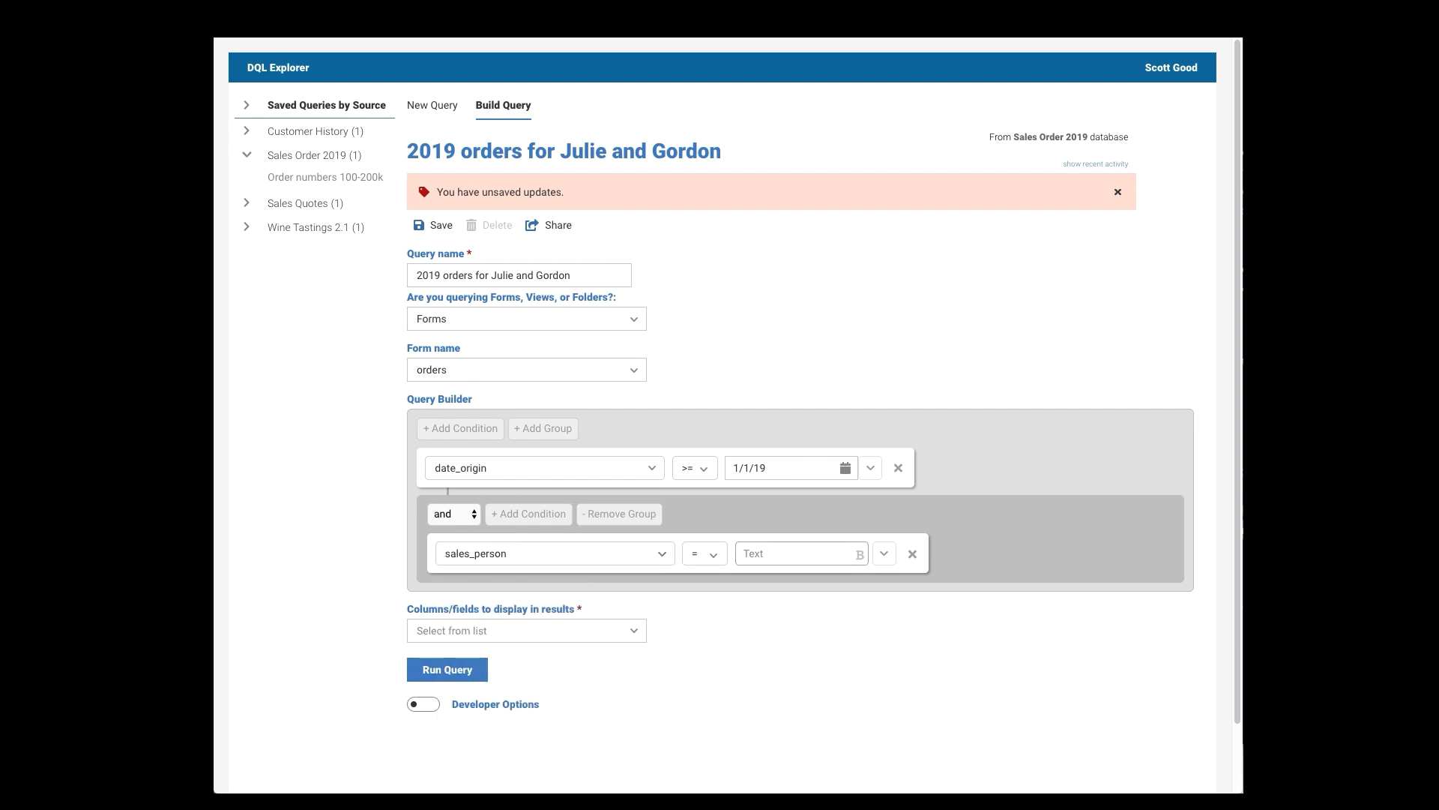
text(k)
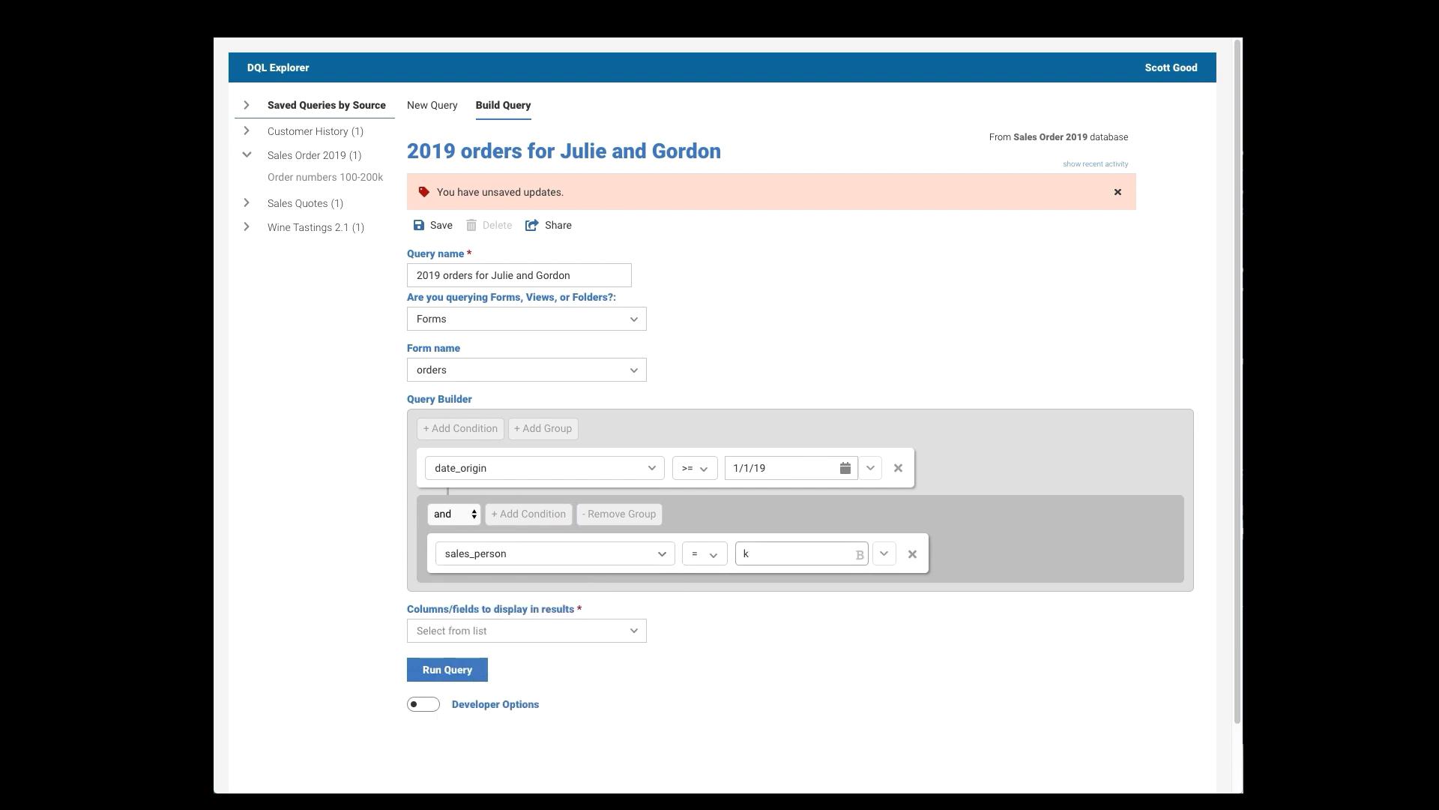
text(Julie Le)
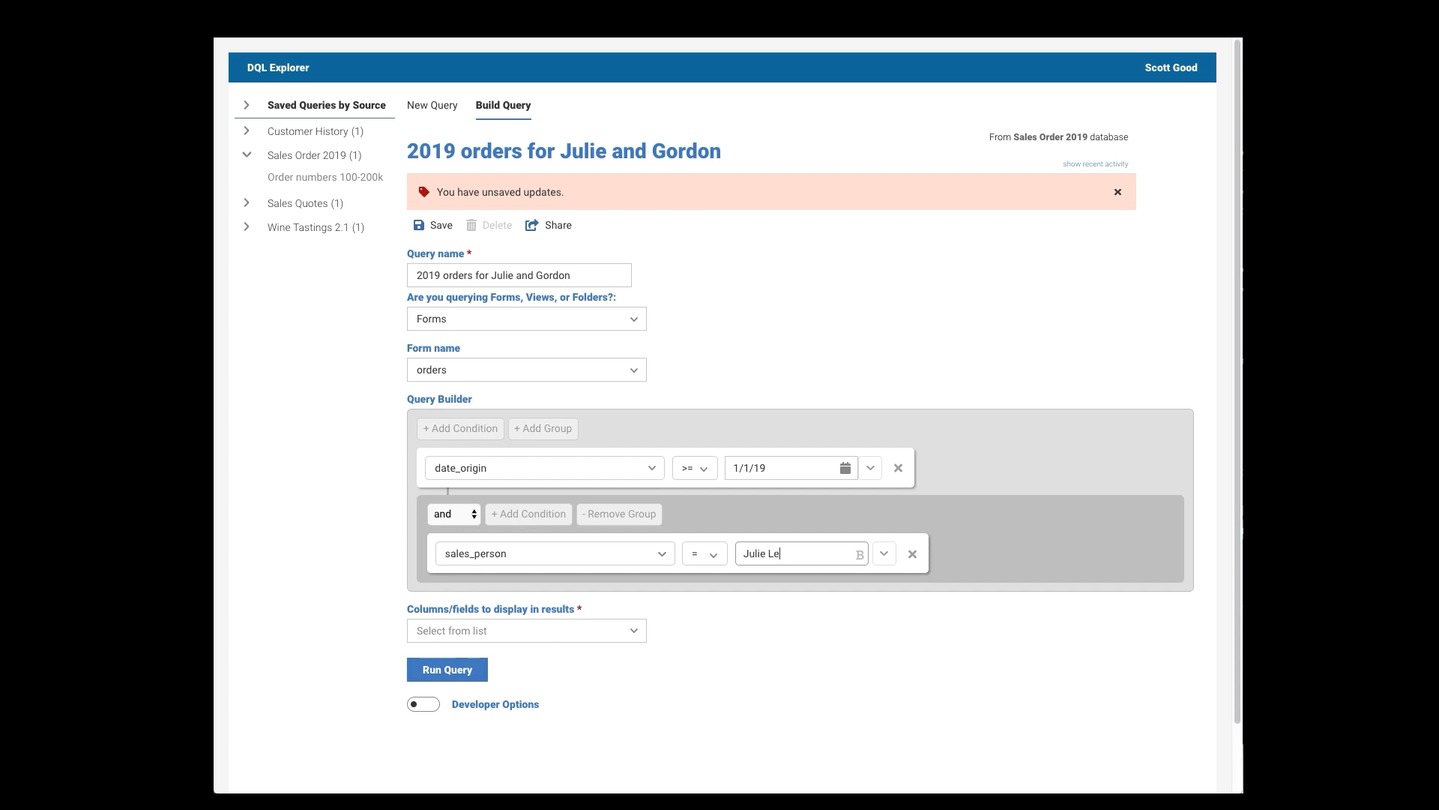
text(ach)
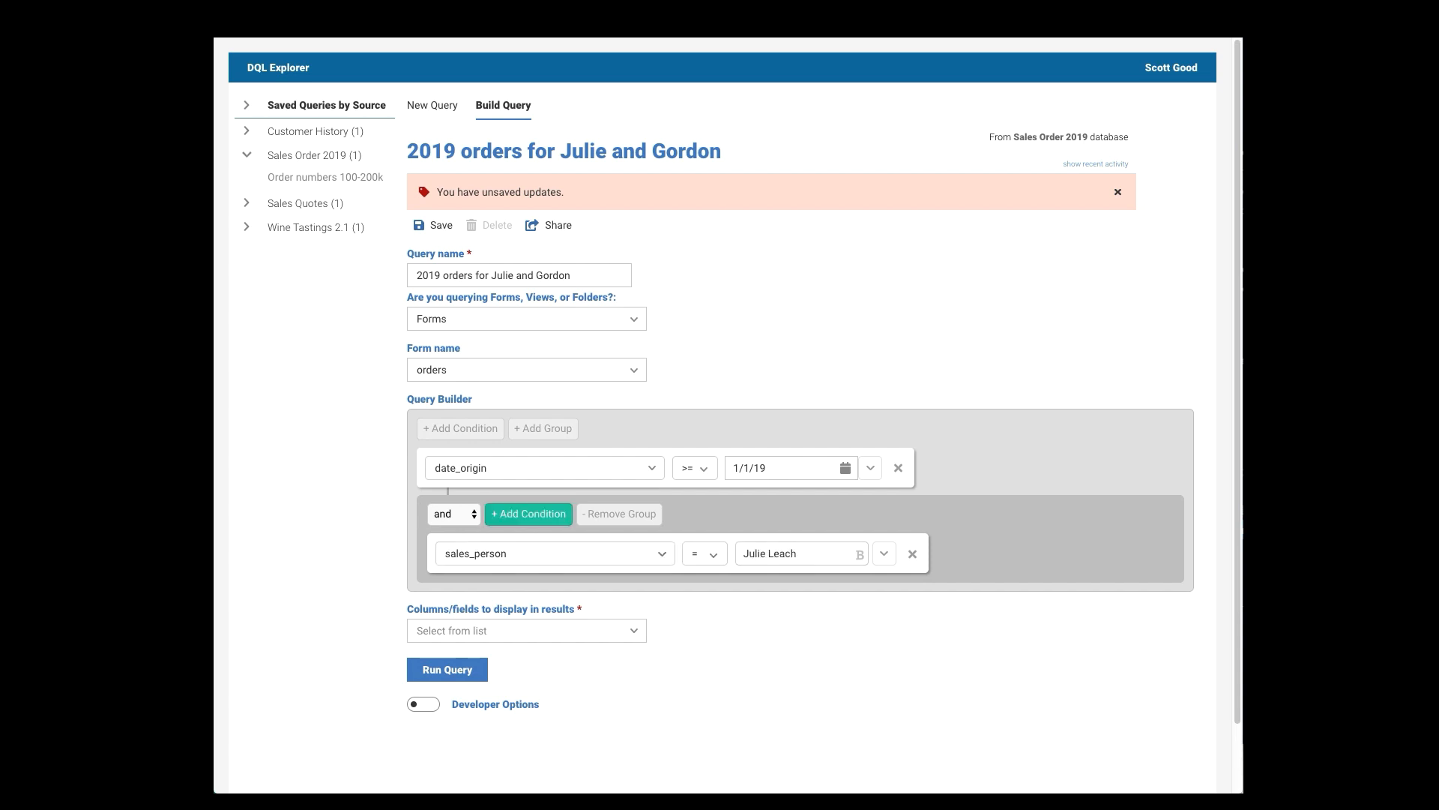
click(528, 513)
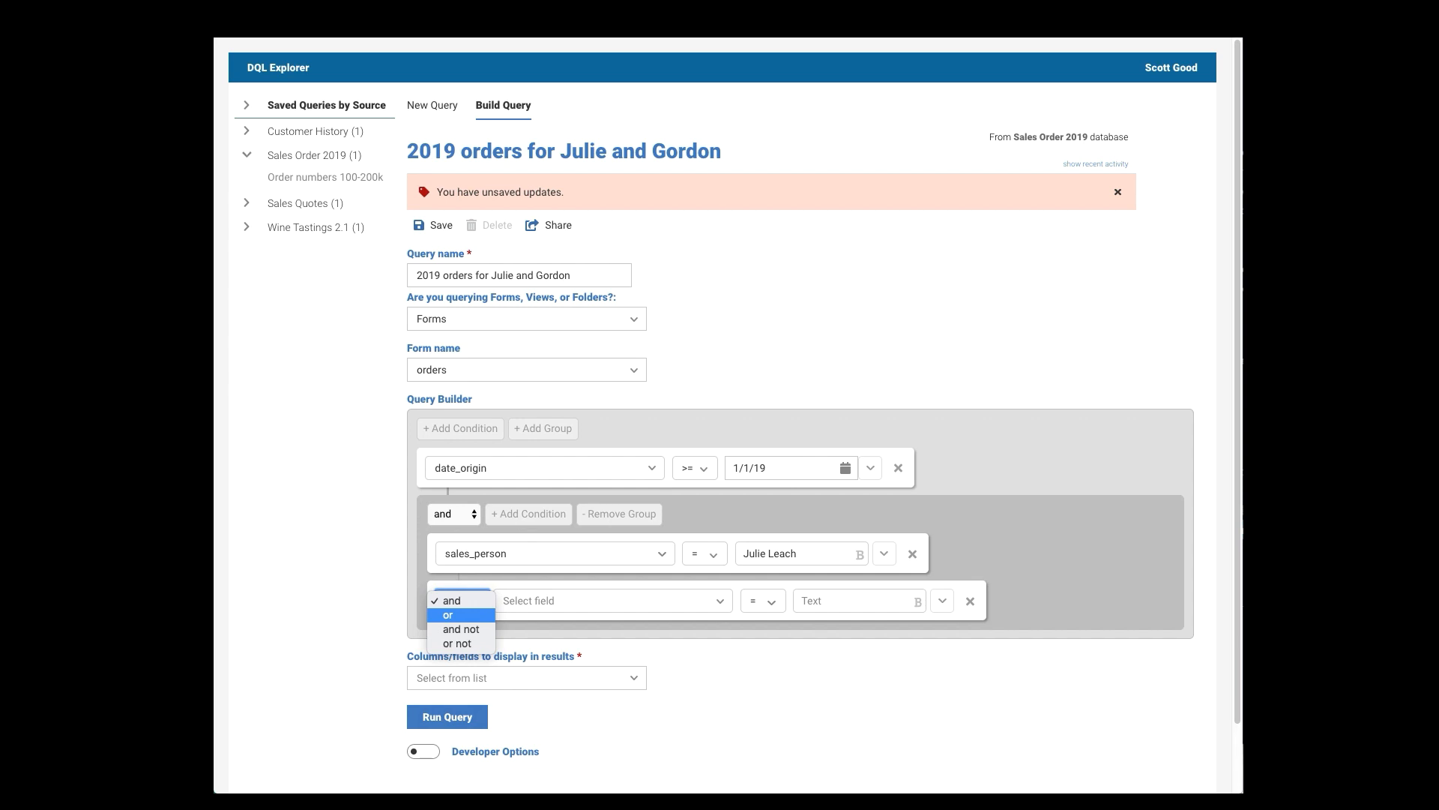
click(447, 614)
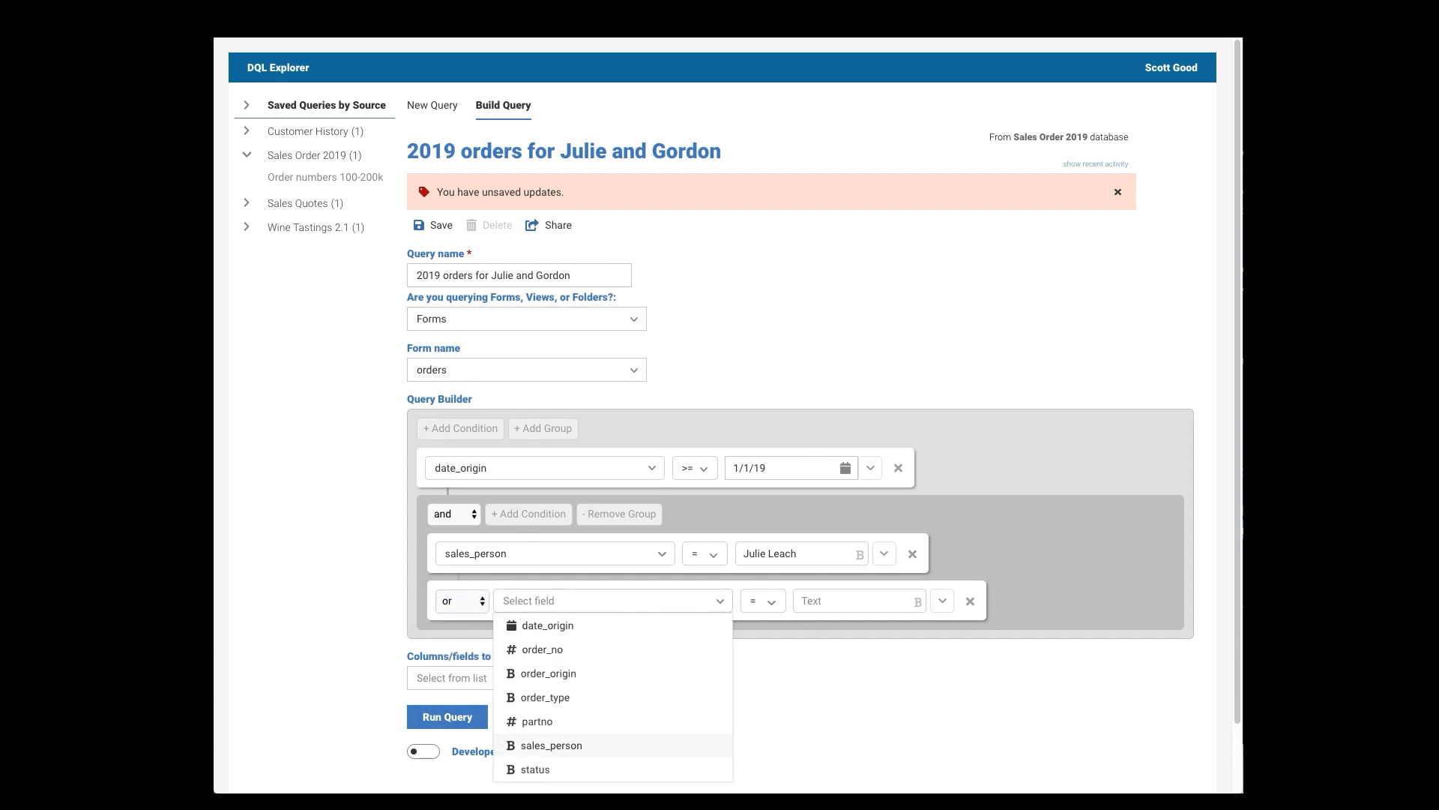
text(G)
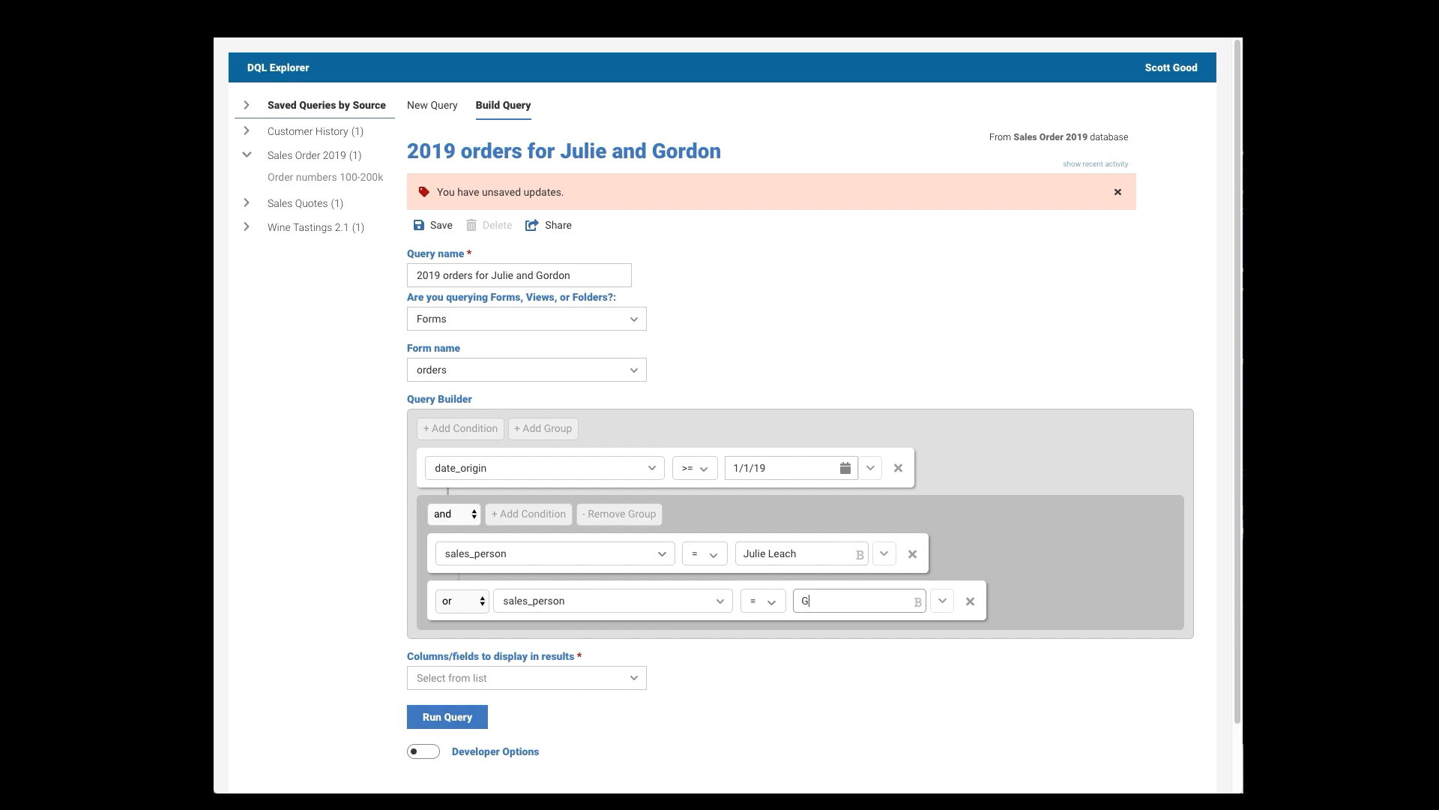
text(ordon Smith)
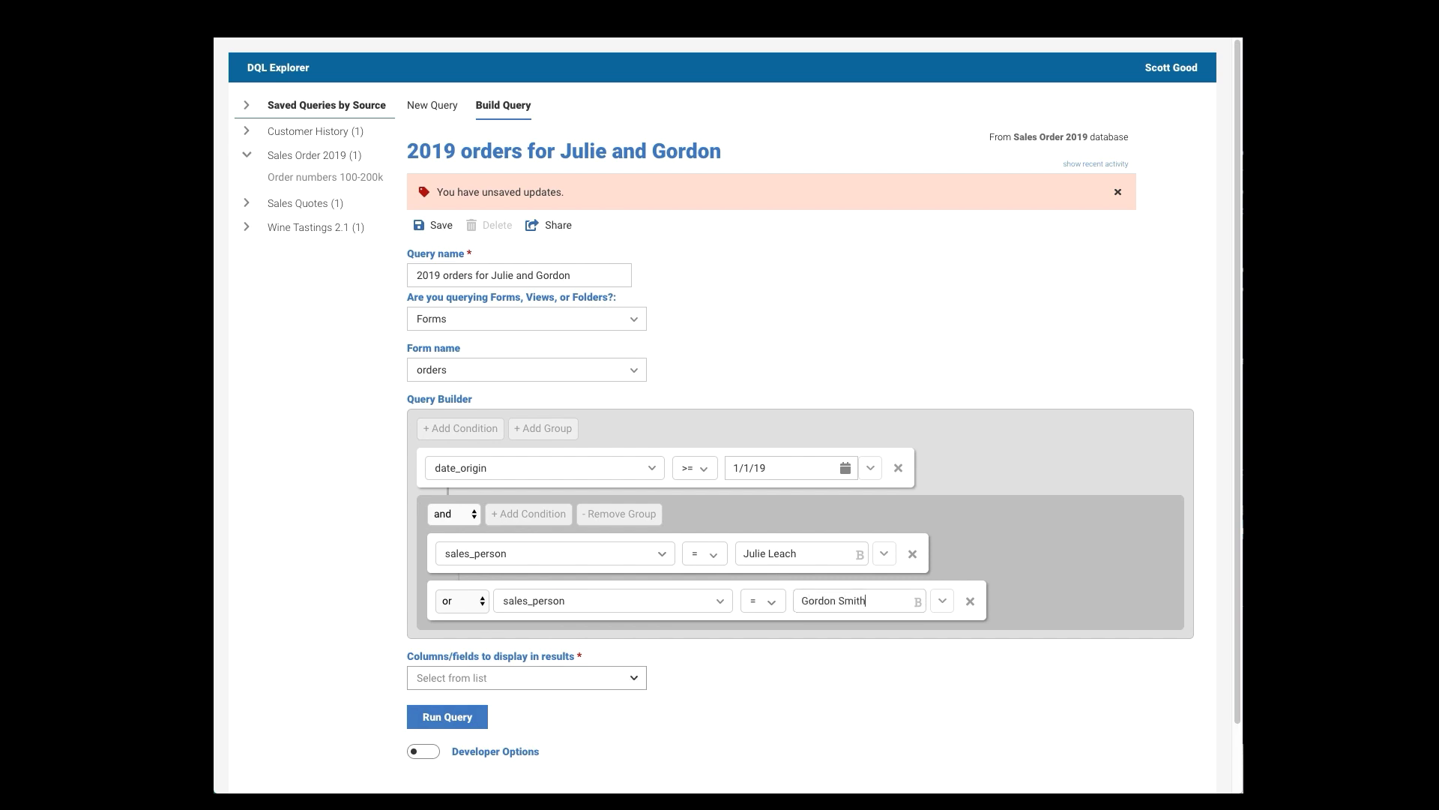
- Select date_origin, order_no, sales_person and partno as the columns to display
click(525, 678)
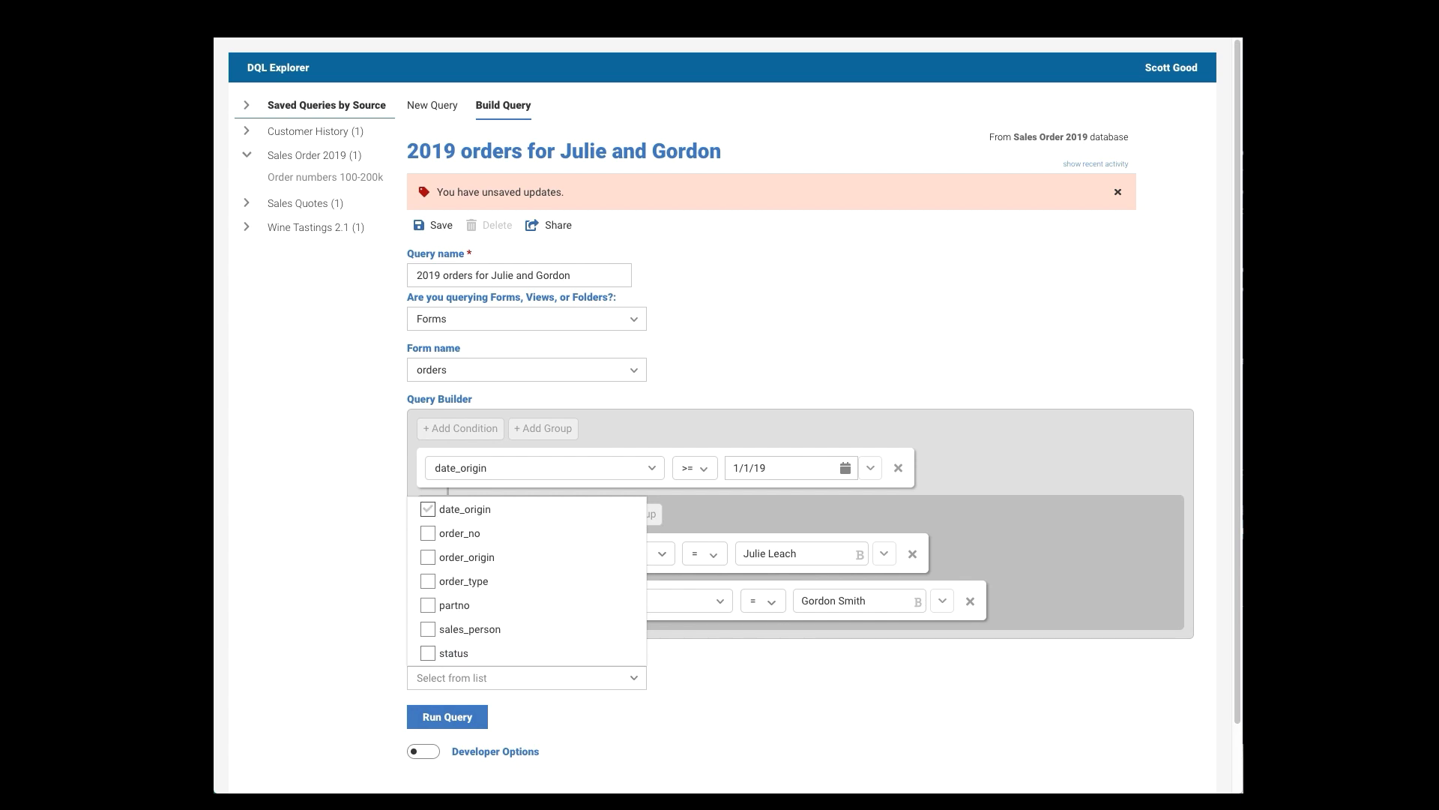
click(428, 533)
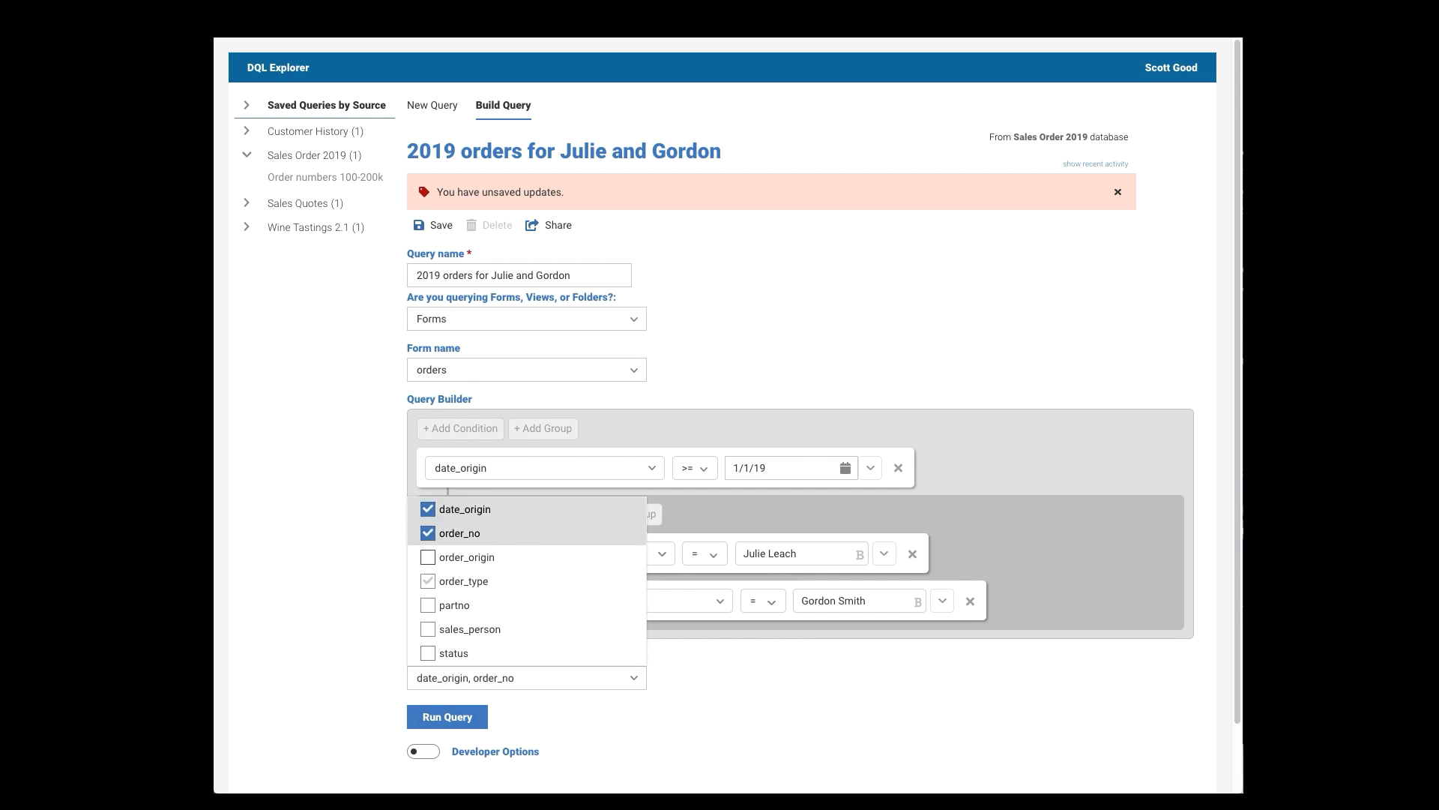
click(428, 629)
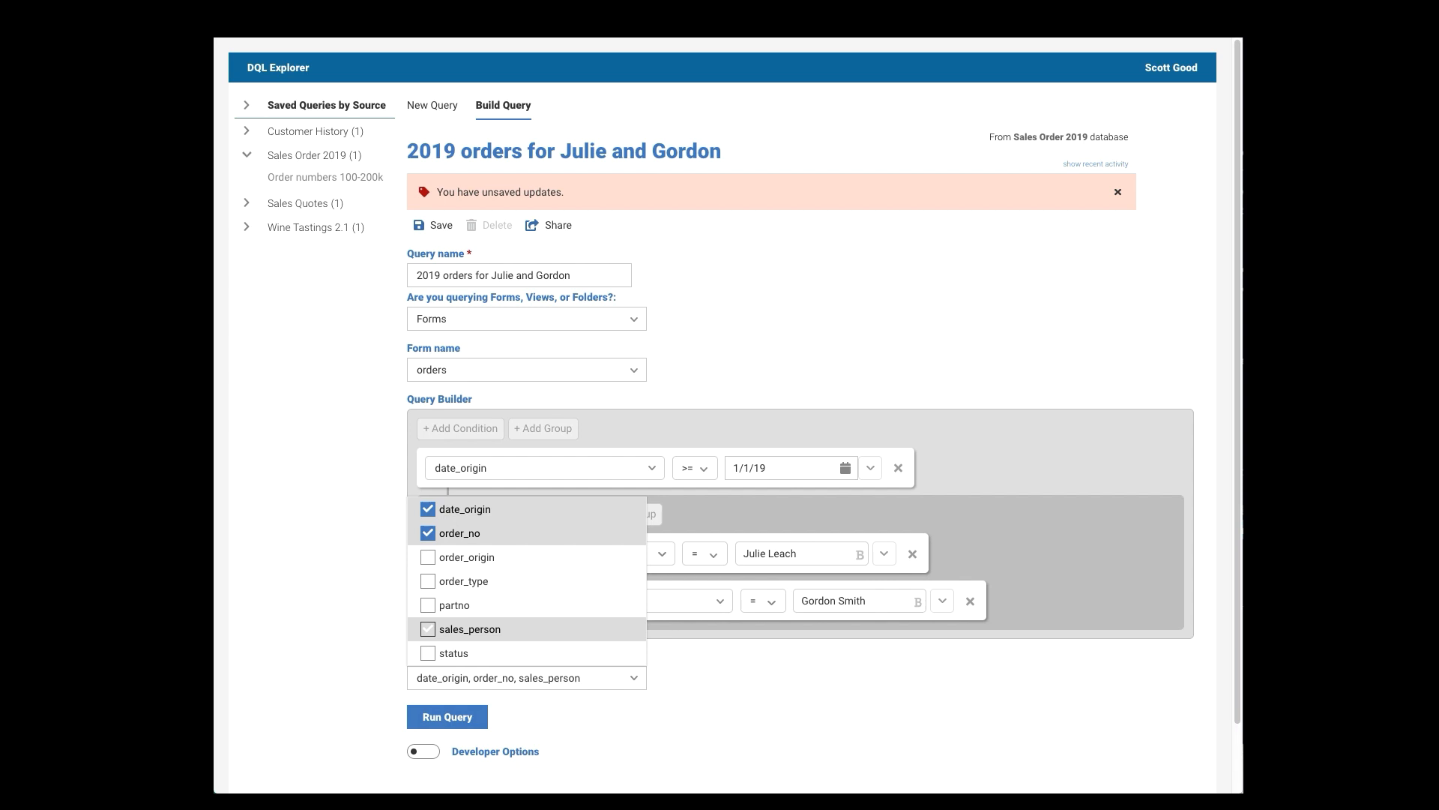
click(428, 605)
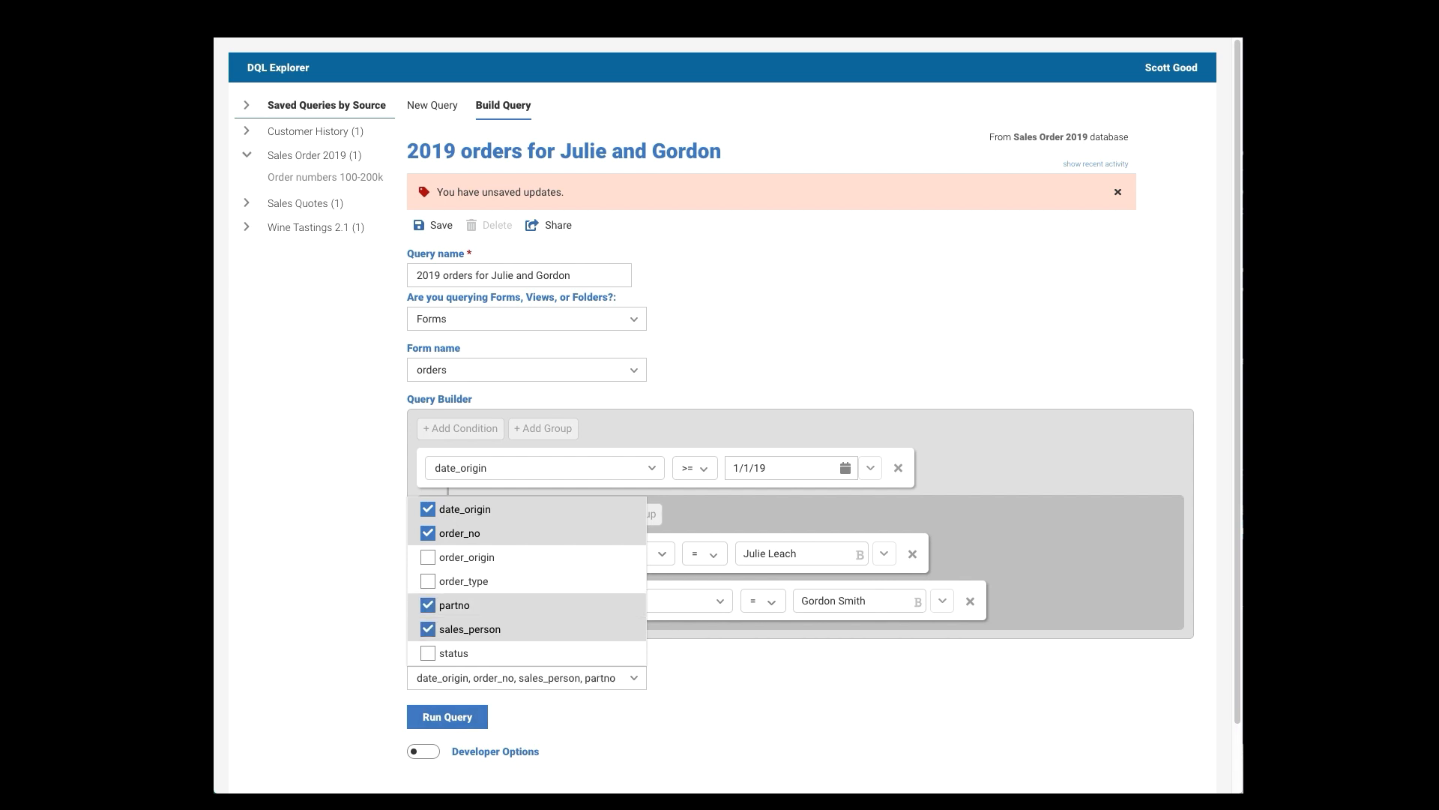
click(447, 716)
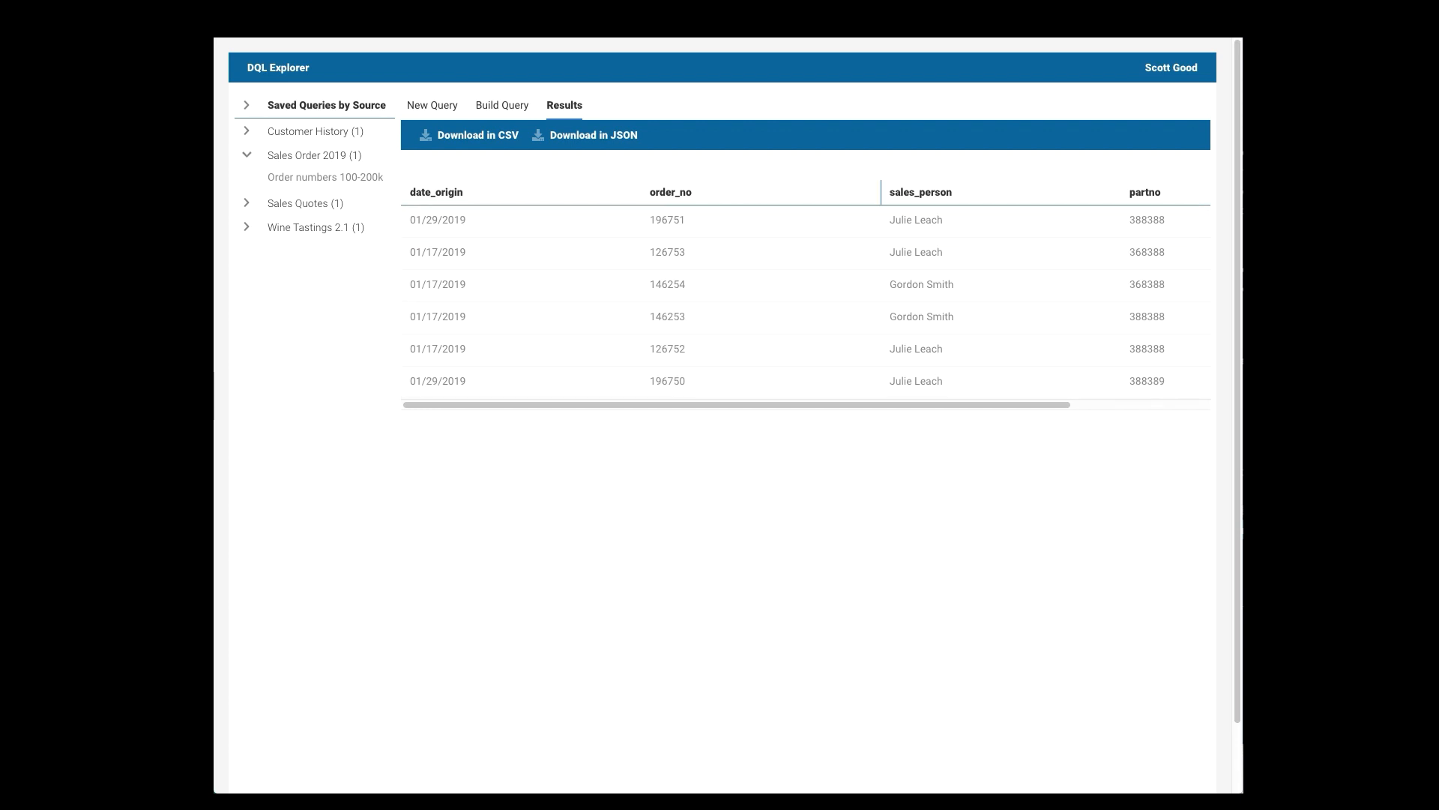
- Sort the six results by date_origin ascending, earliest 01/17/2019 orders first
click(435, 192)
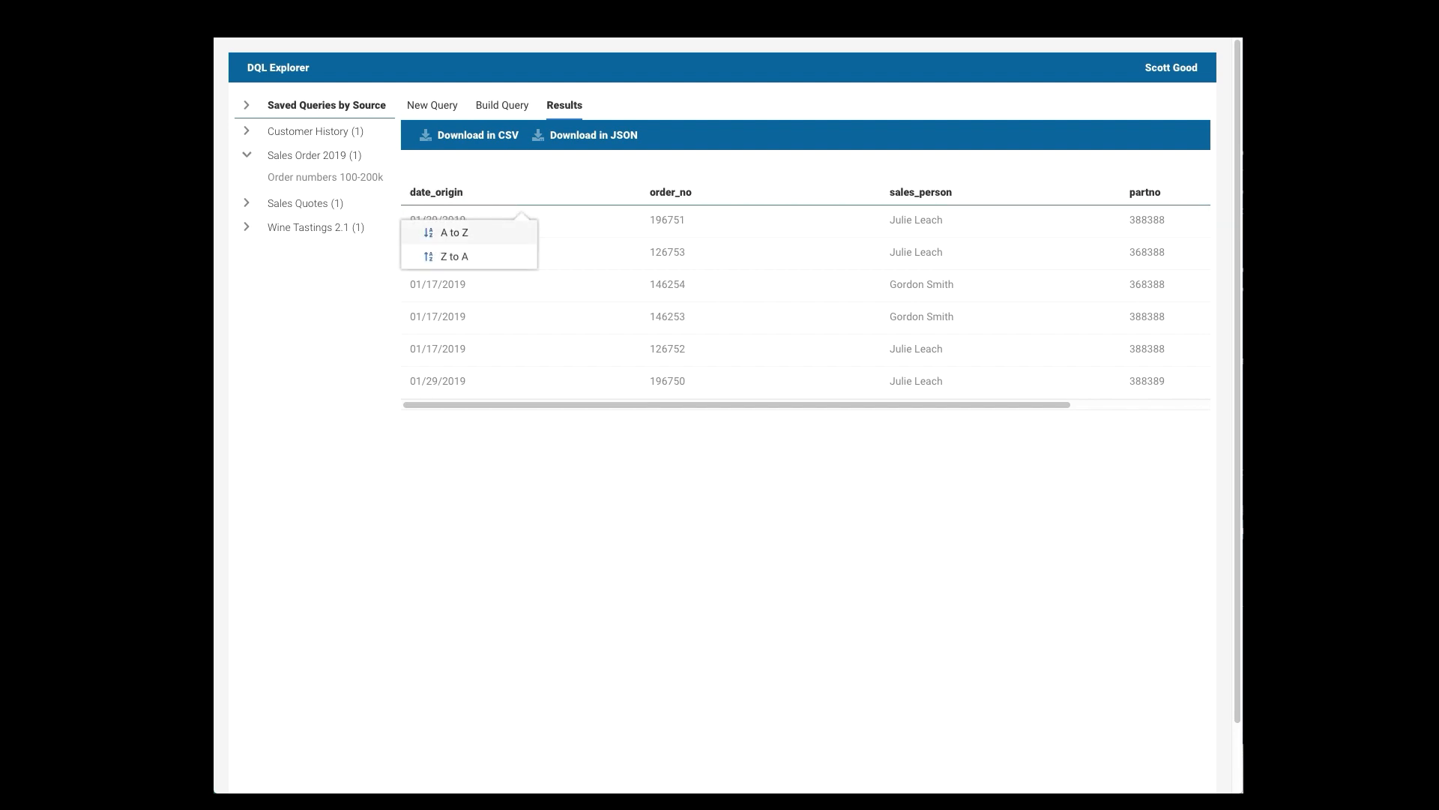
click(453, 233)
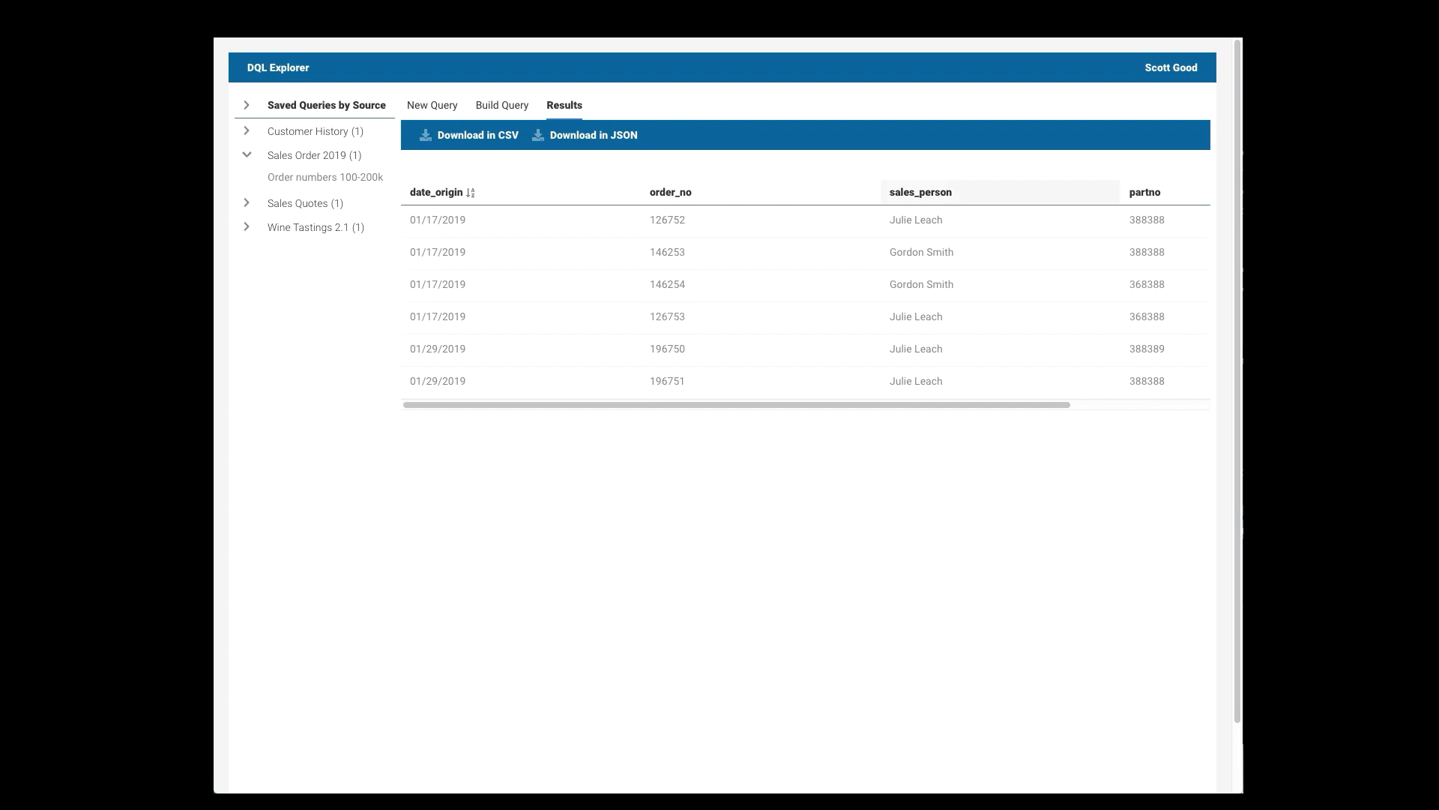
click(919, 192)
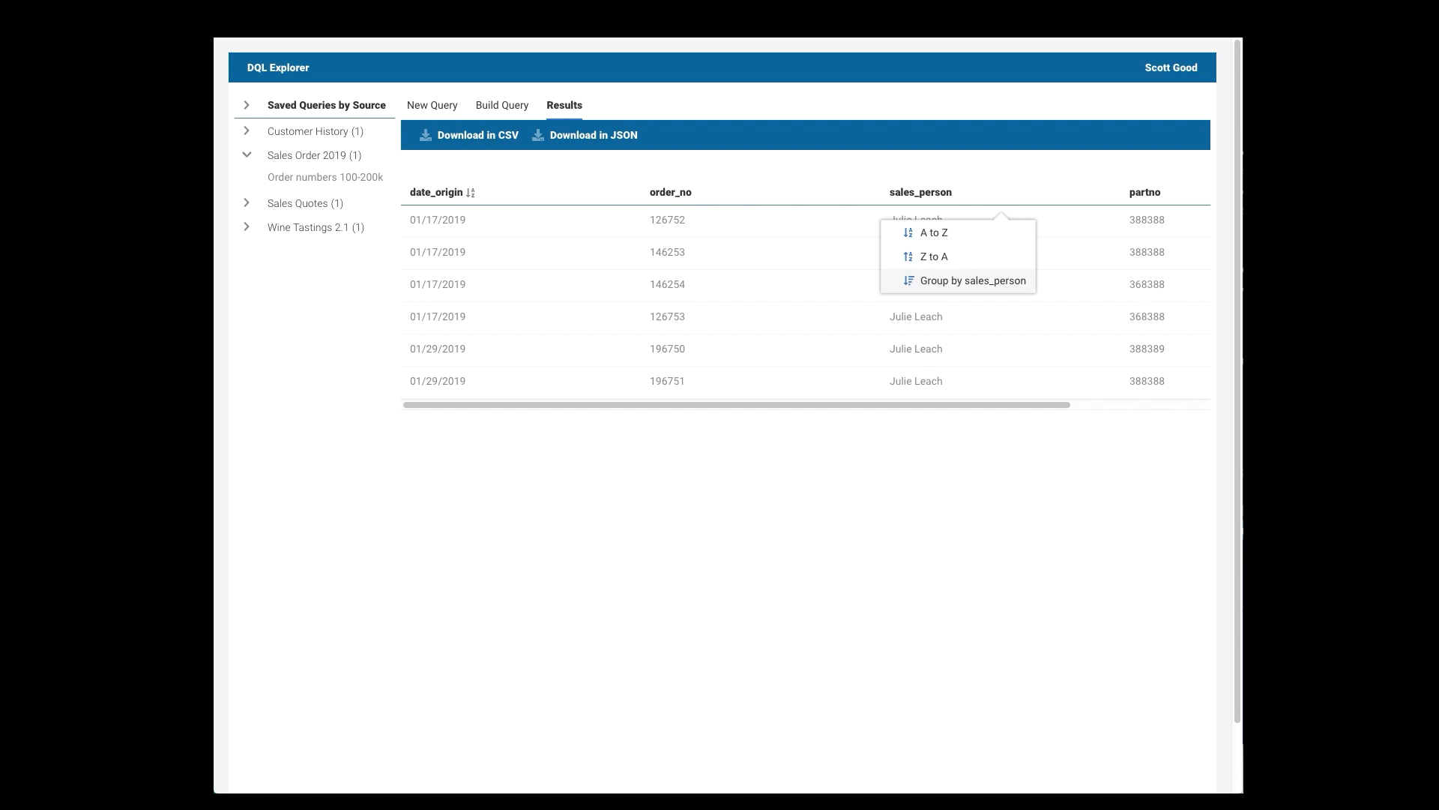
click(978, 280)
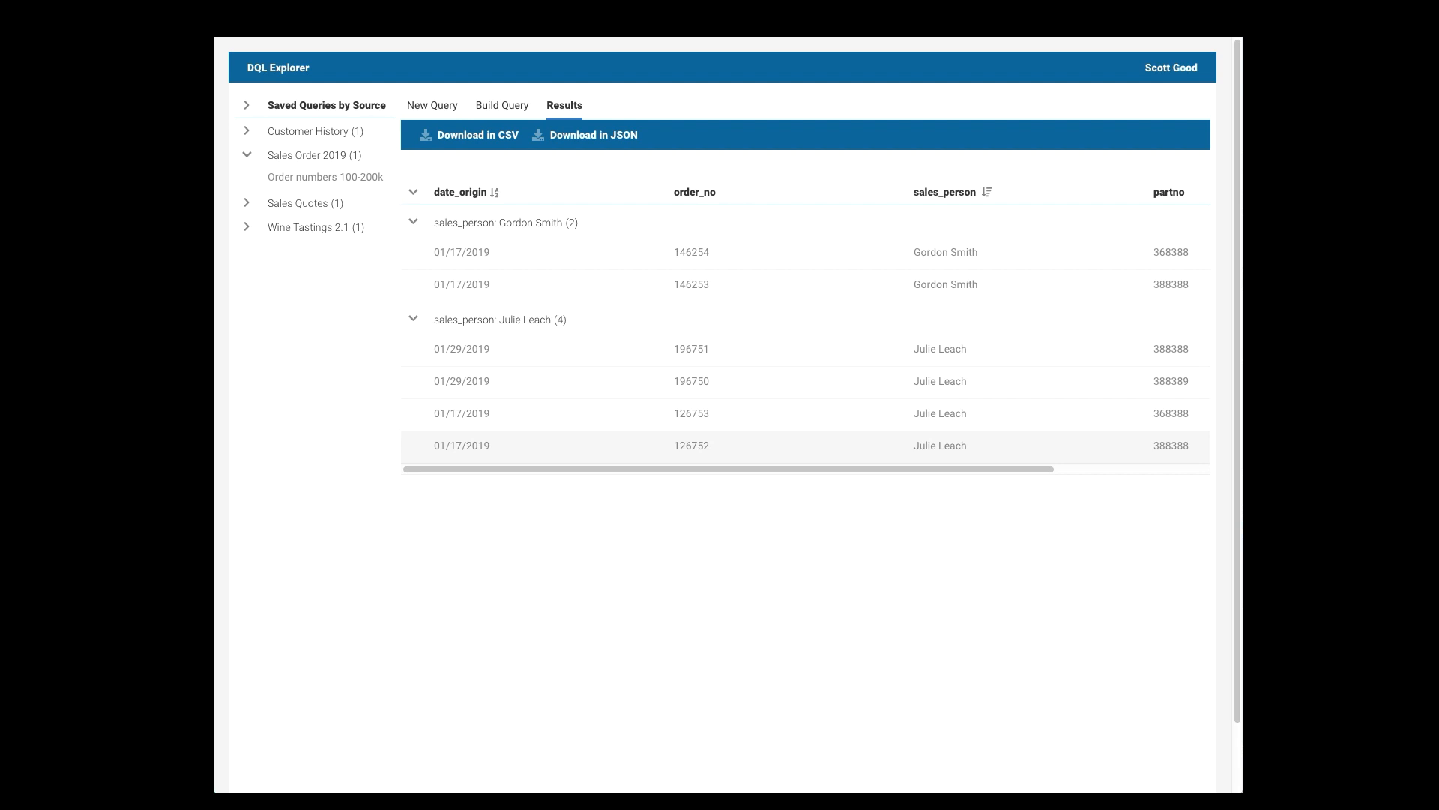
mouse_move(691, 381)
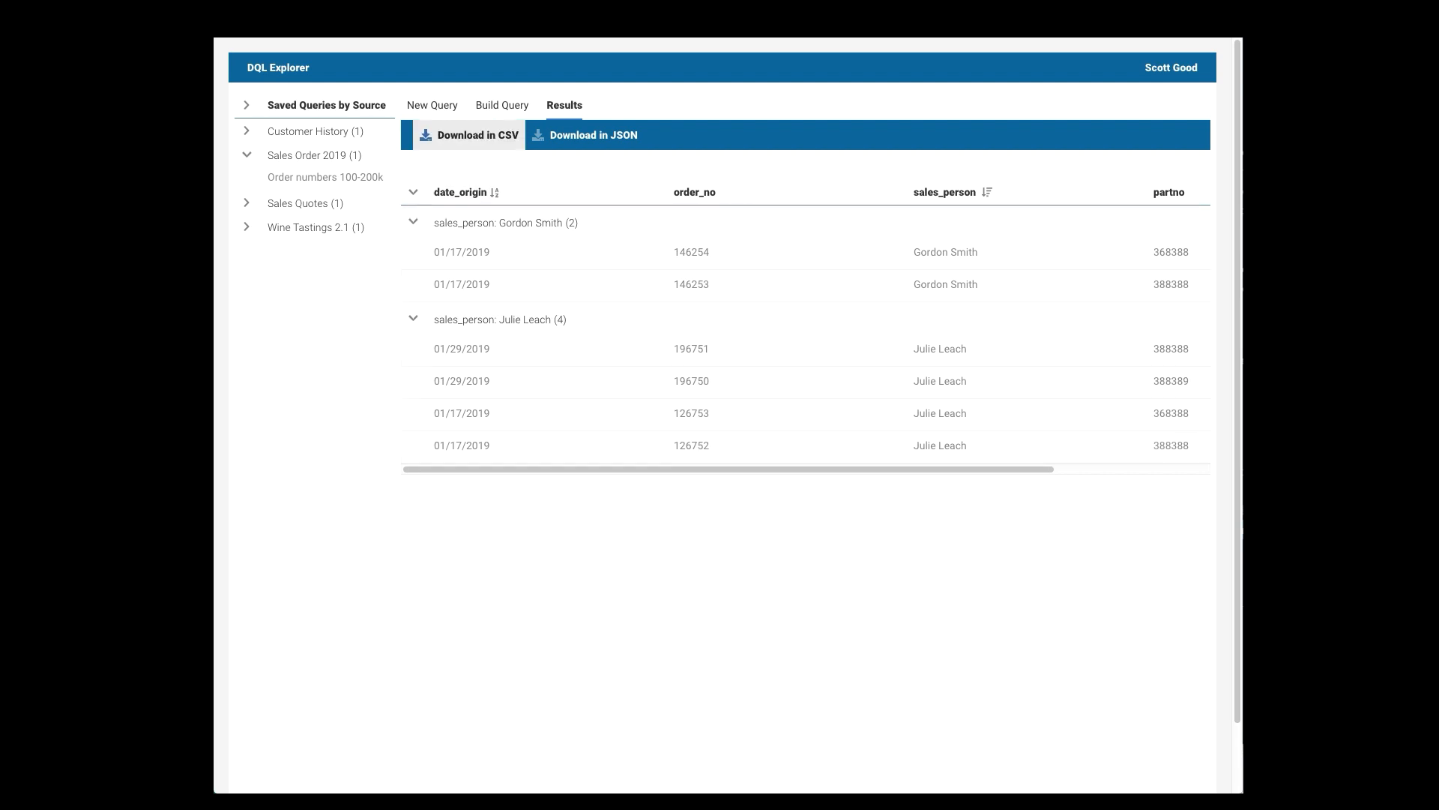
- Download the grouped results as CSV and JSON, then return to Build Query
click(477, 135)
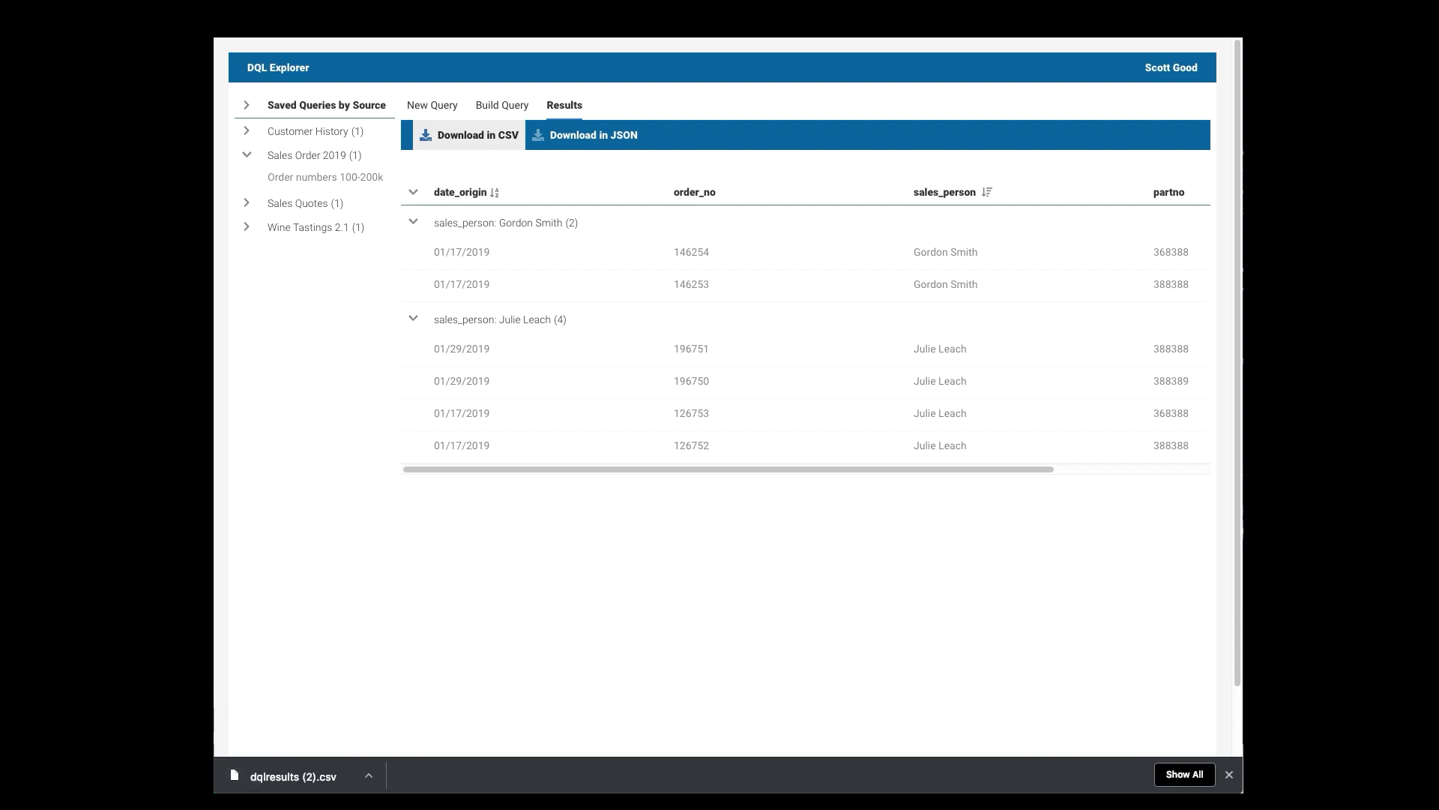
click(592, 135)
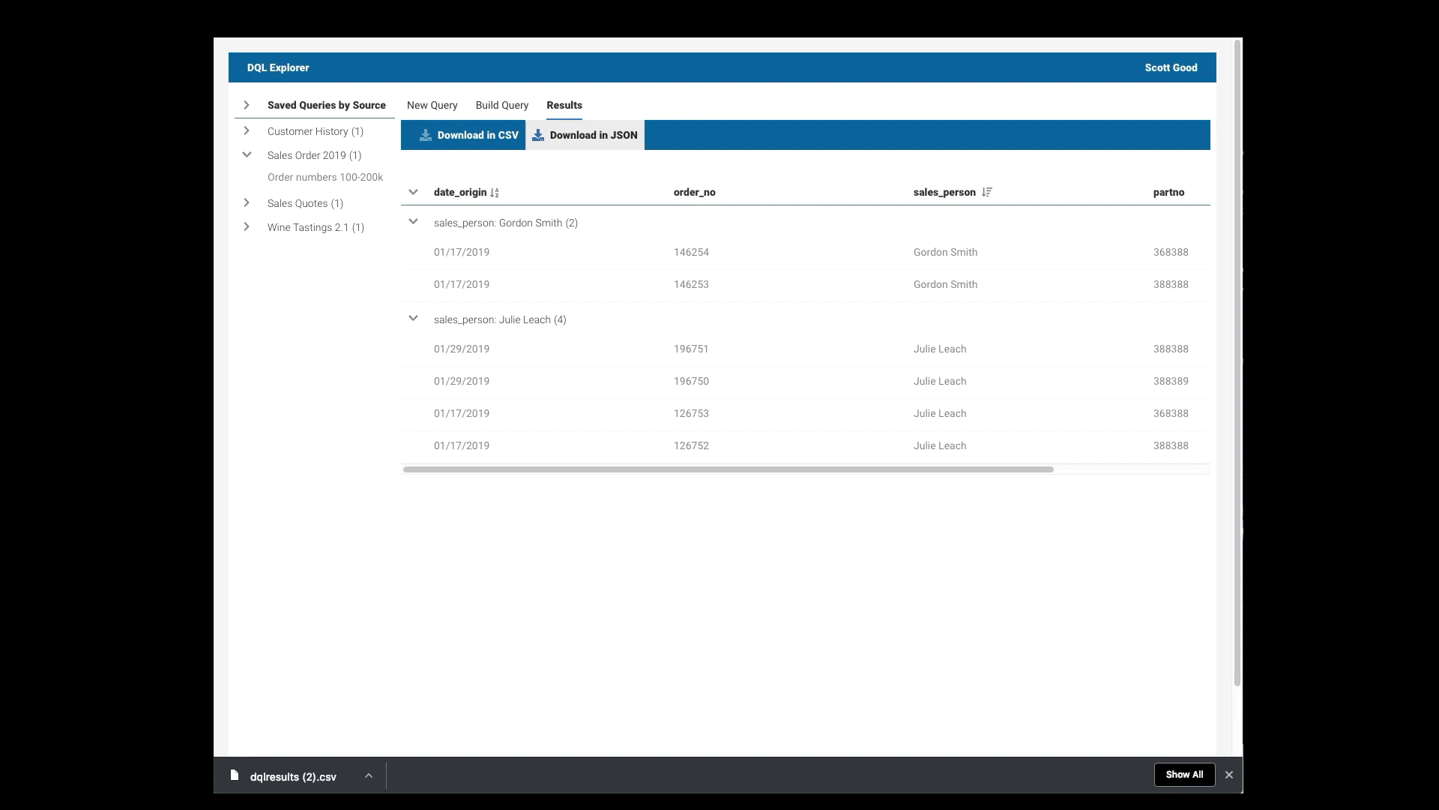
click(584, 135)
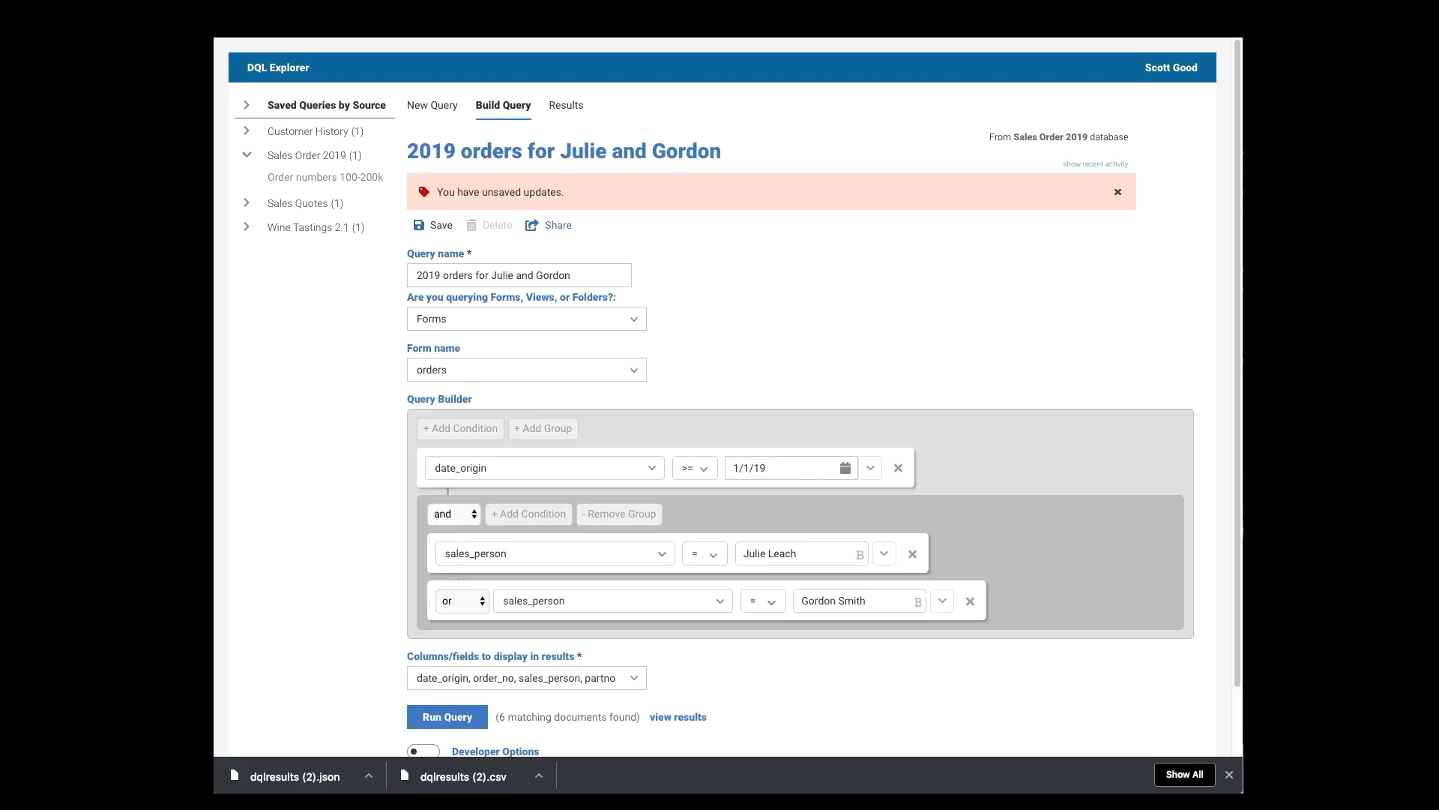
- Share the query with an individual team member, granting them permission to use it
click(549, 225)
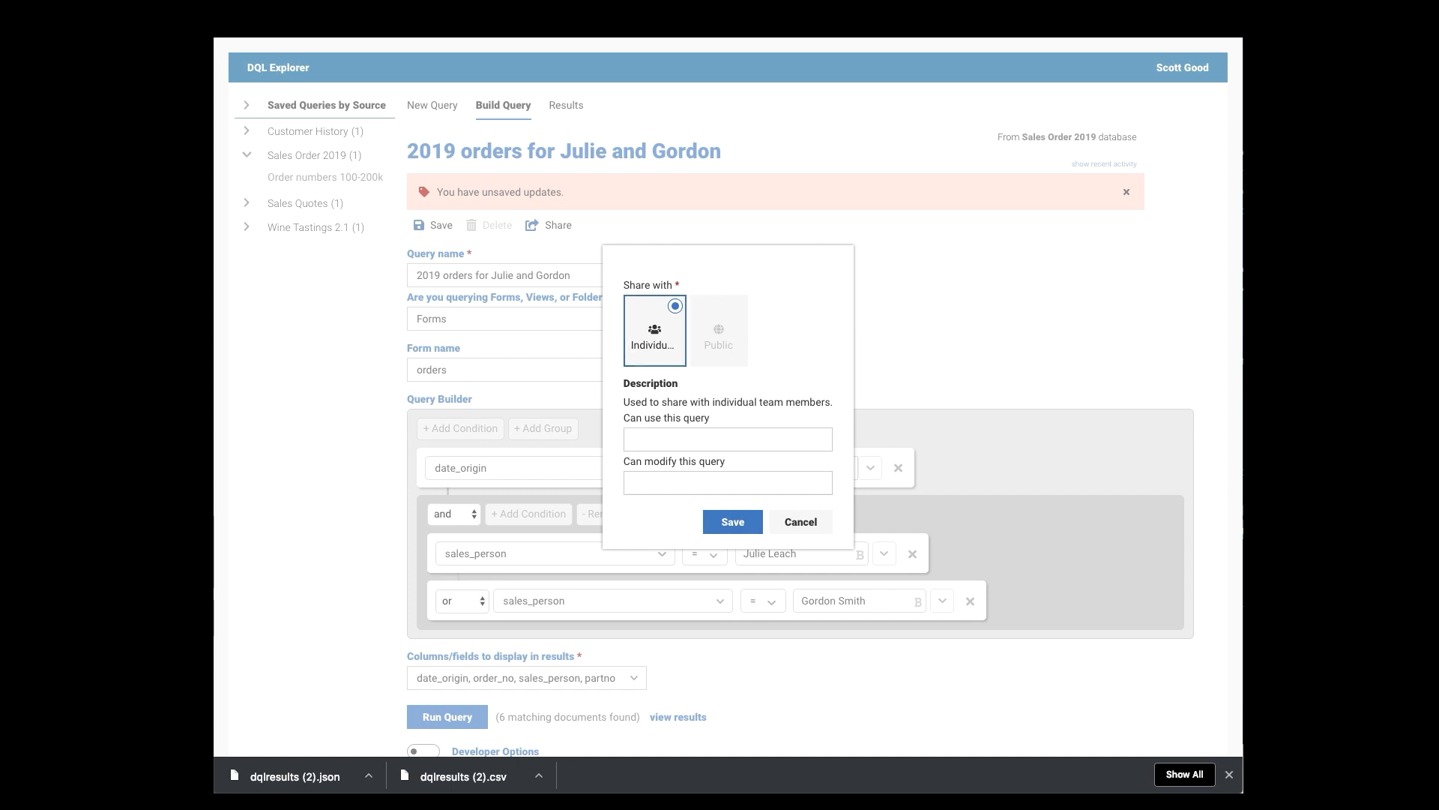
click(727, 439)
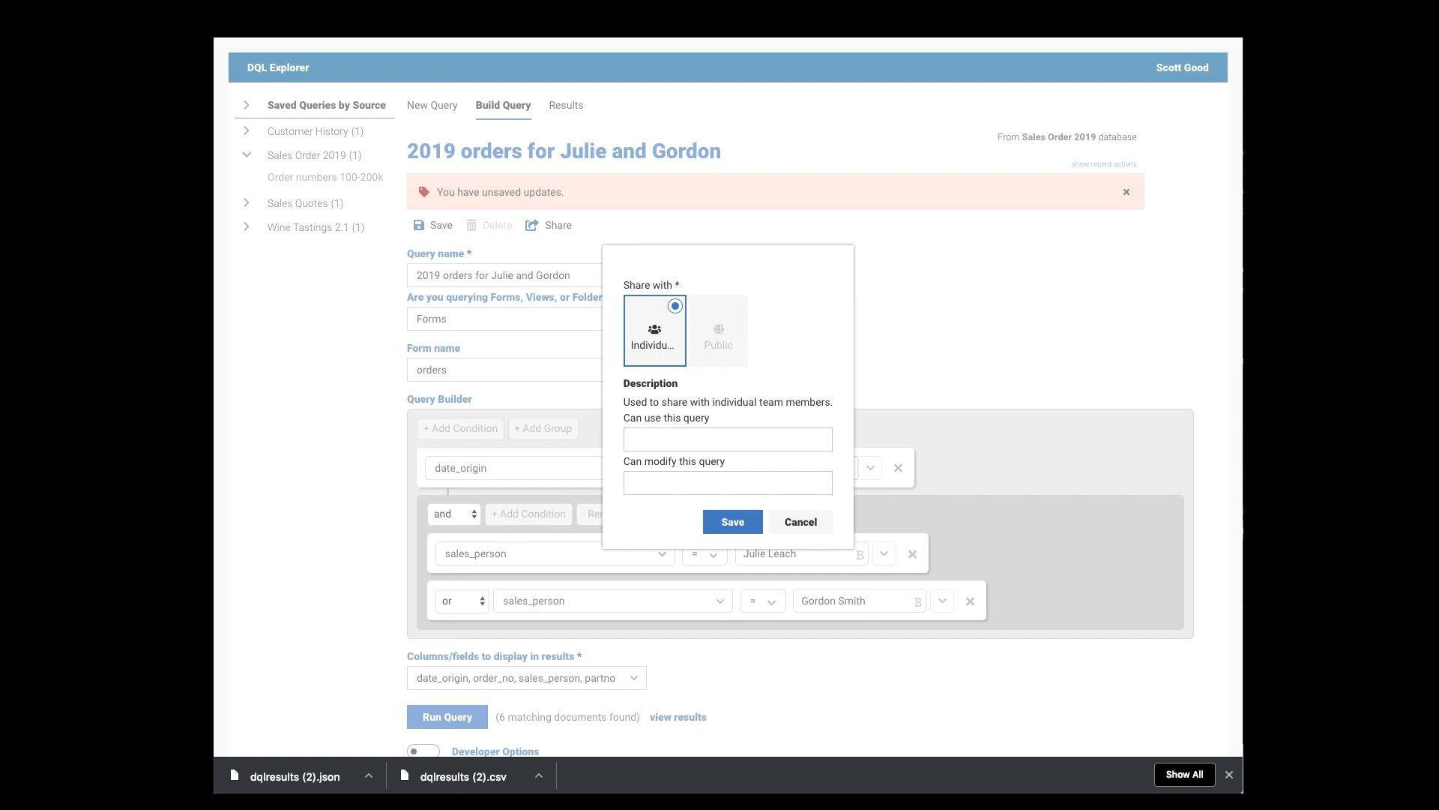
click(727, 482)
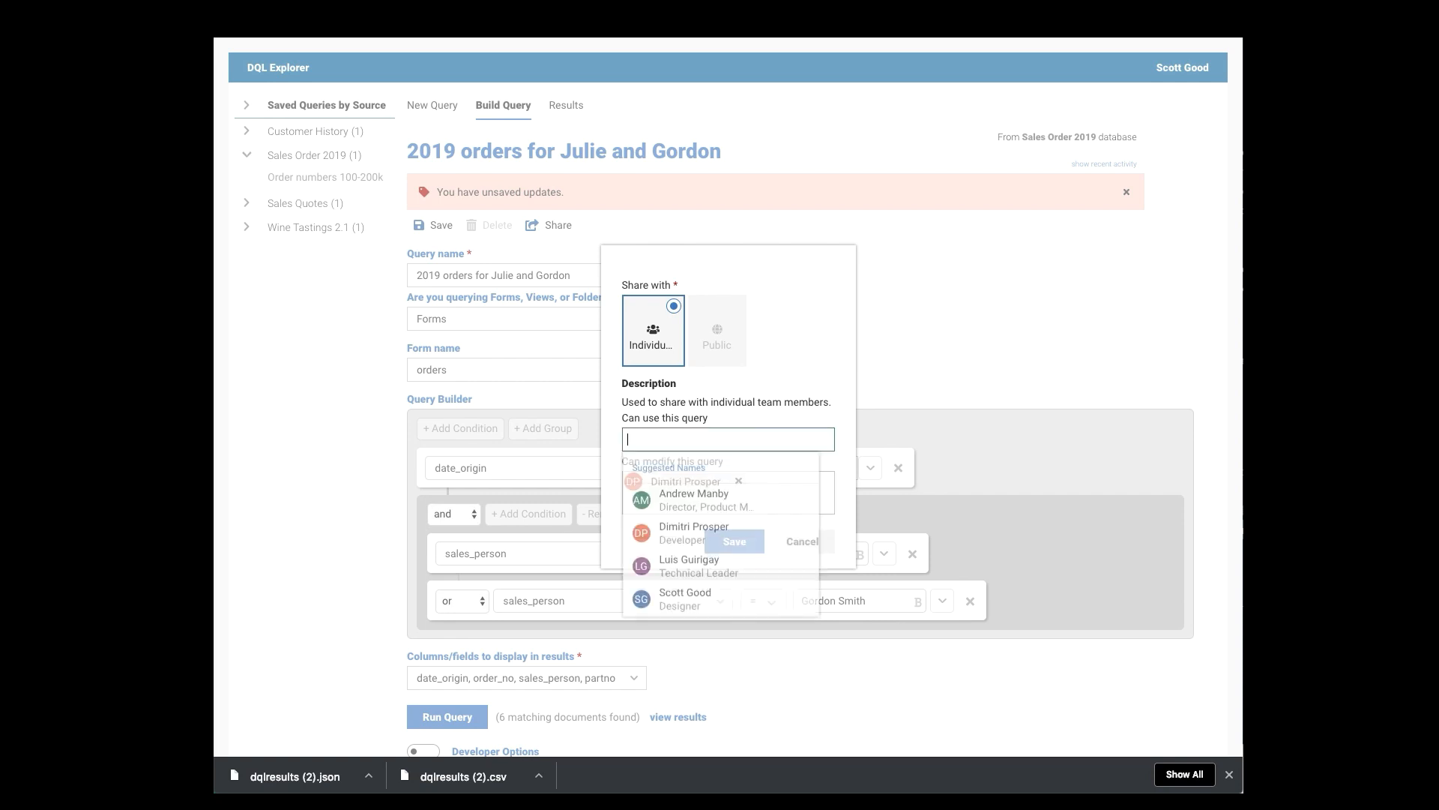
click(703, 496)
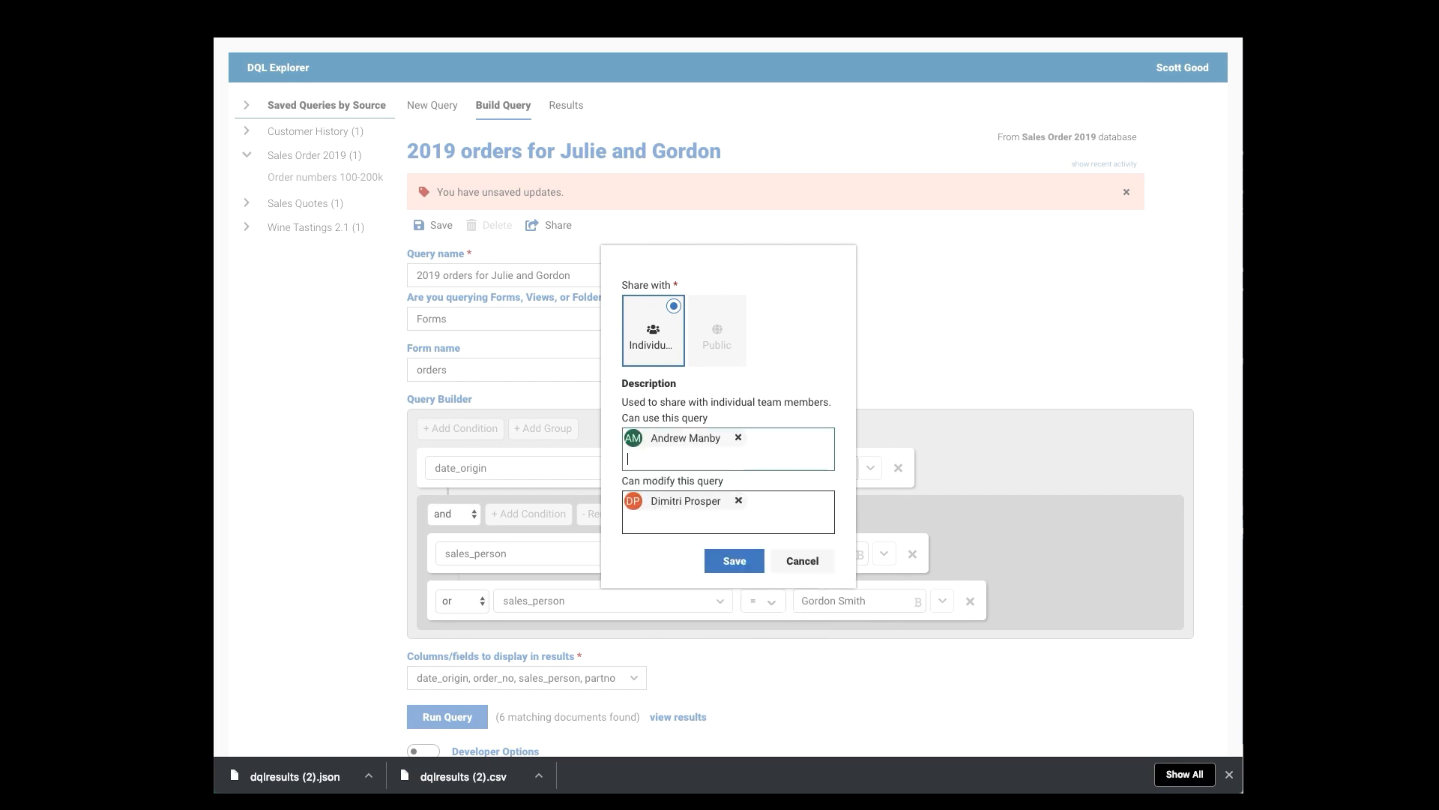
click(801, 560)
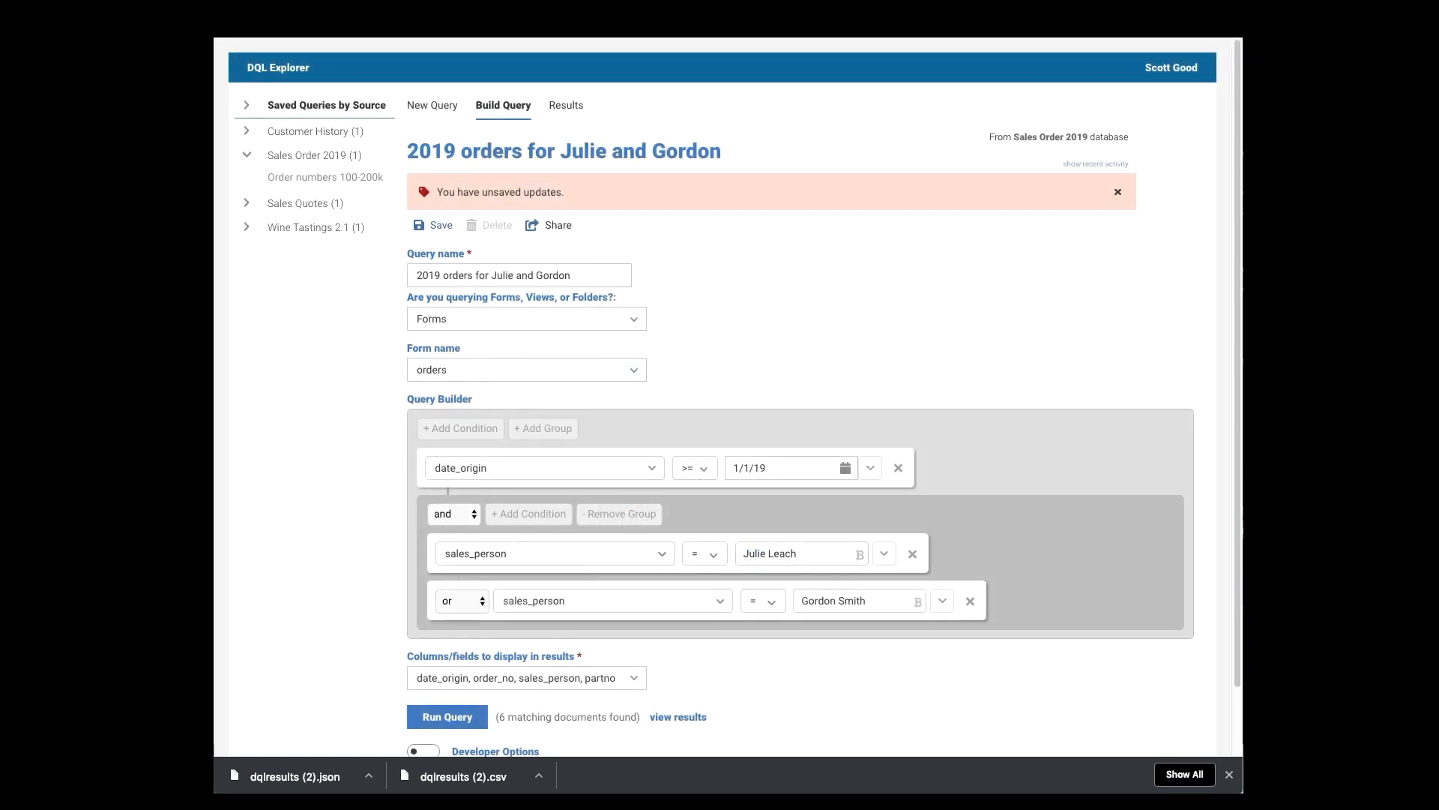
- Save the query and expand Sales Order 2019 in the Saved Queries sidebar
click(432, 225)
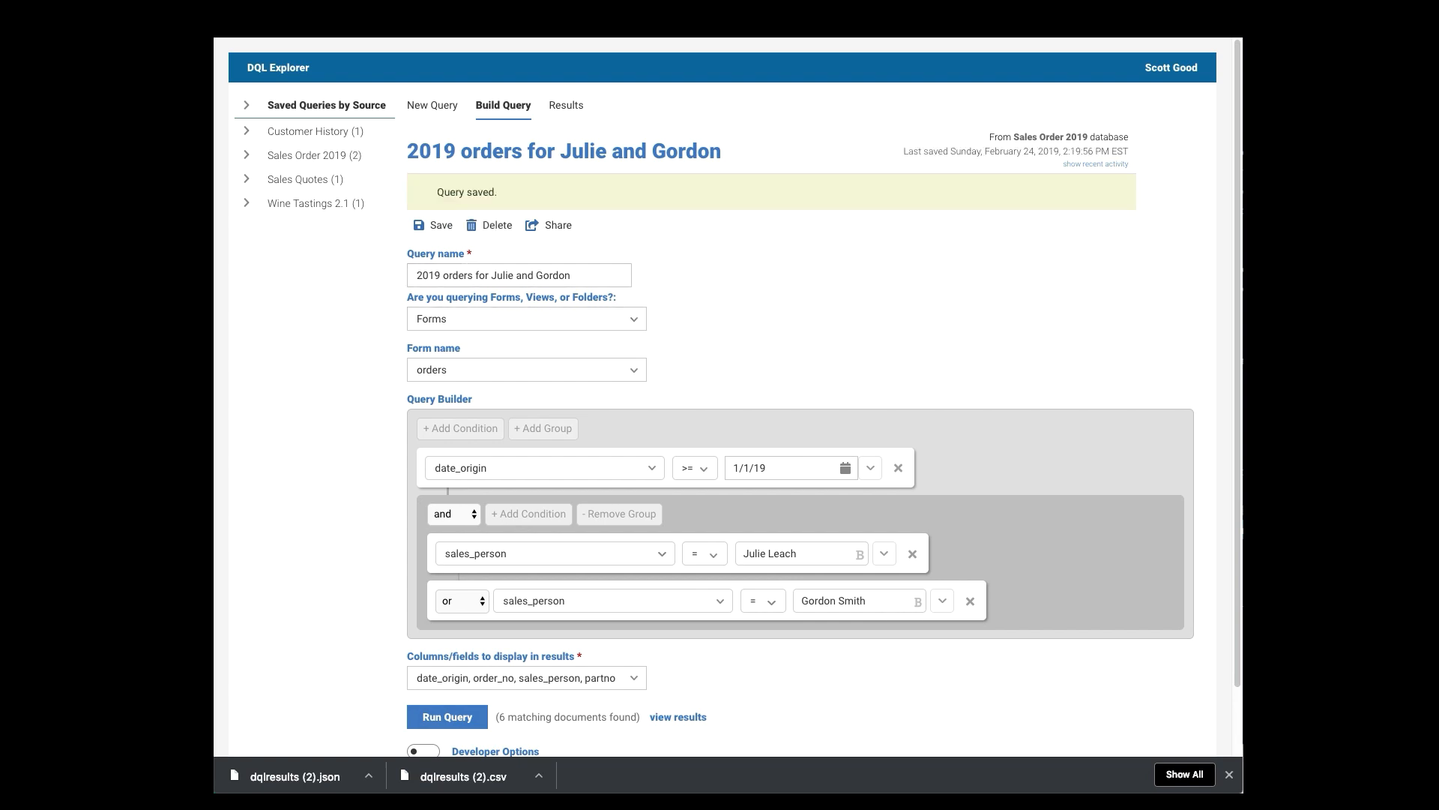
click(246, 156)
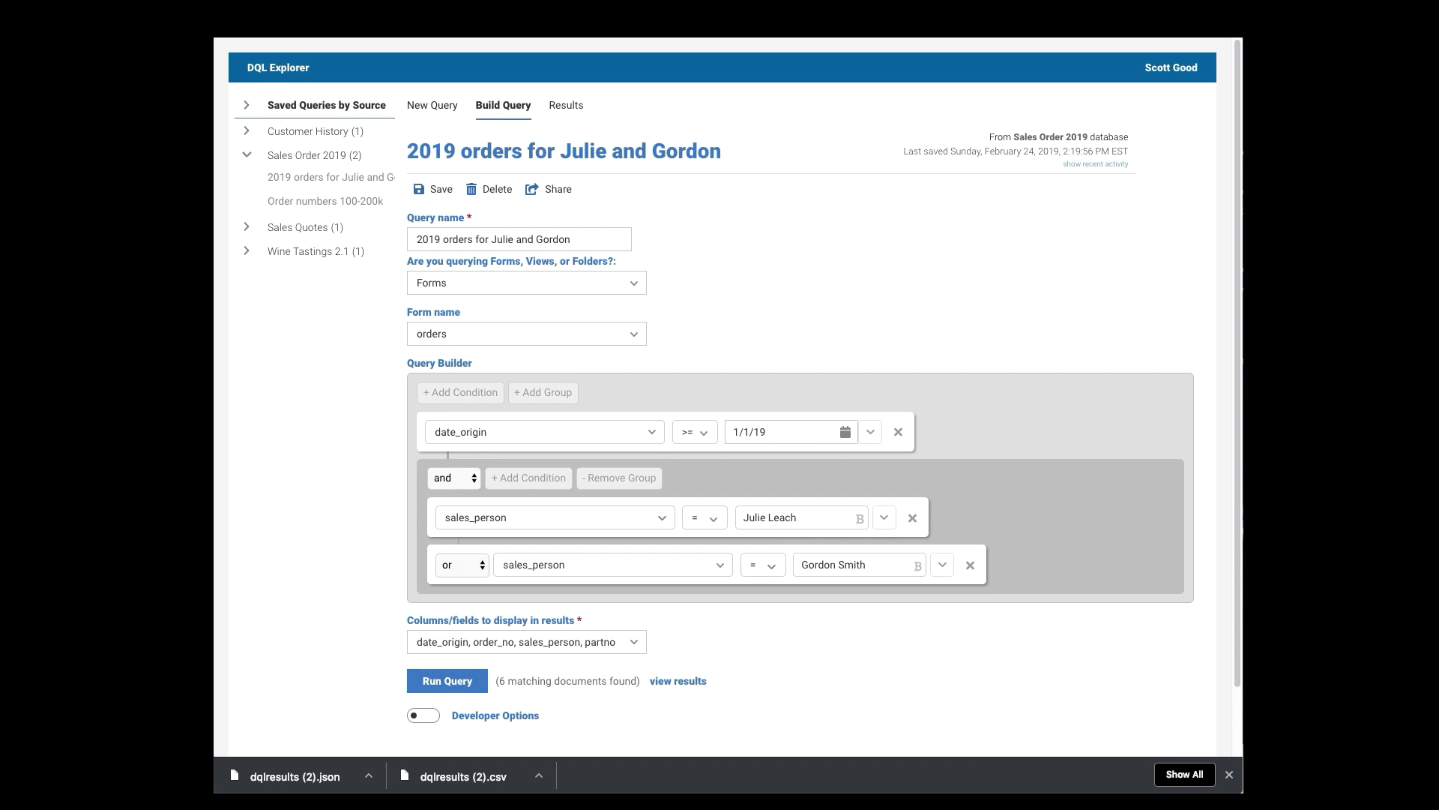
click(432, 105)
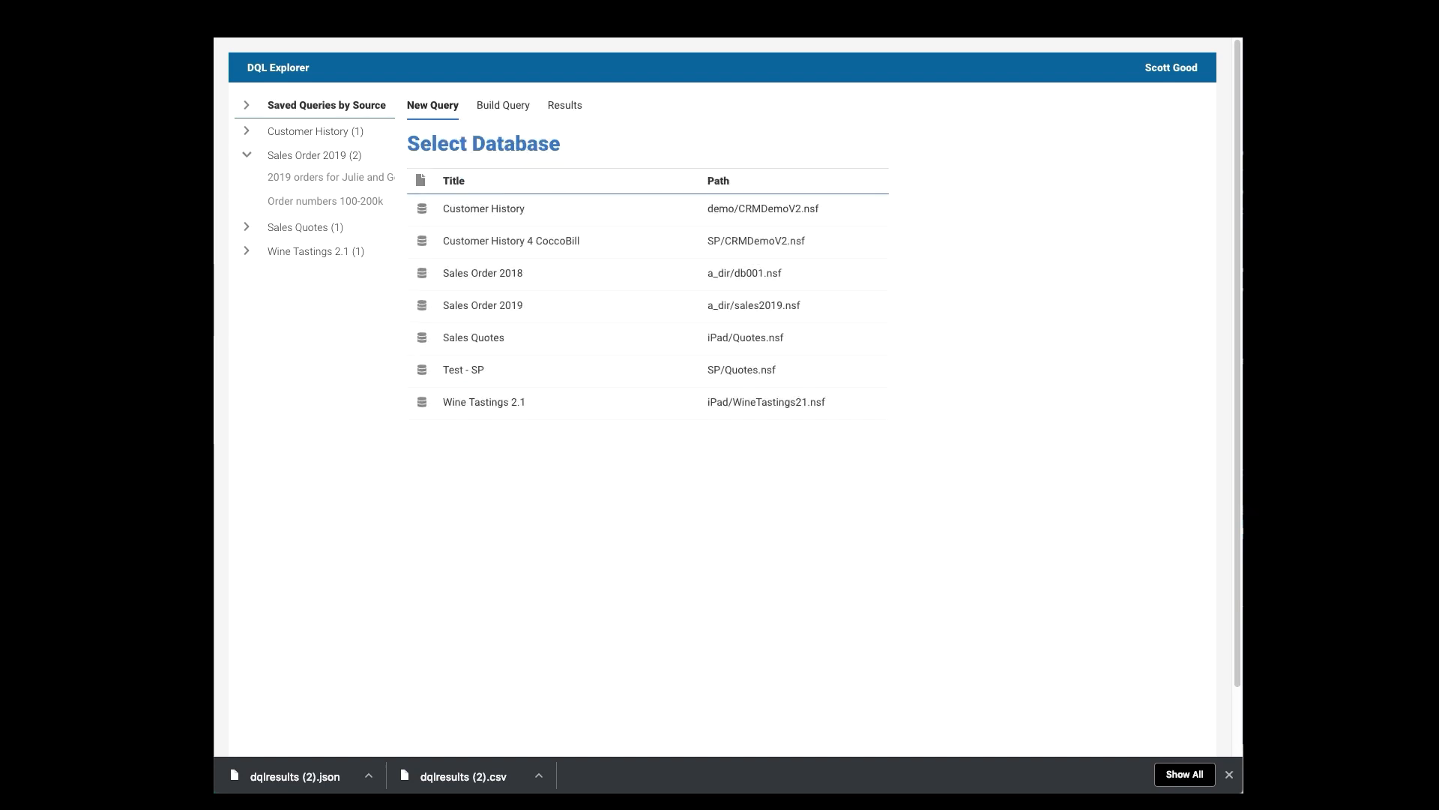
click(317, 250)
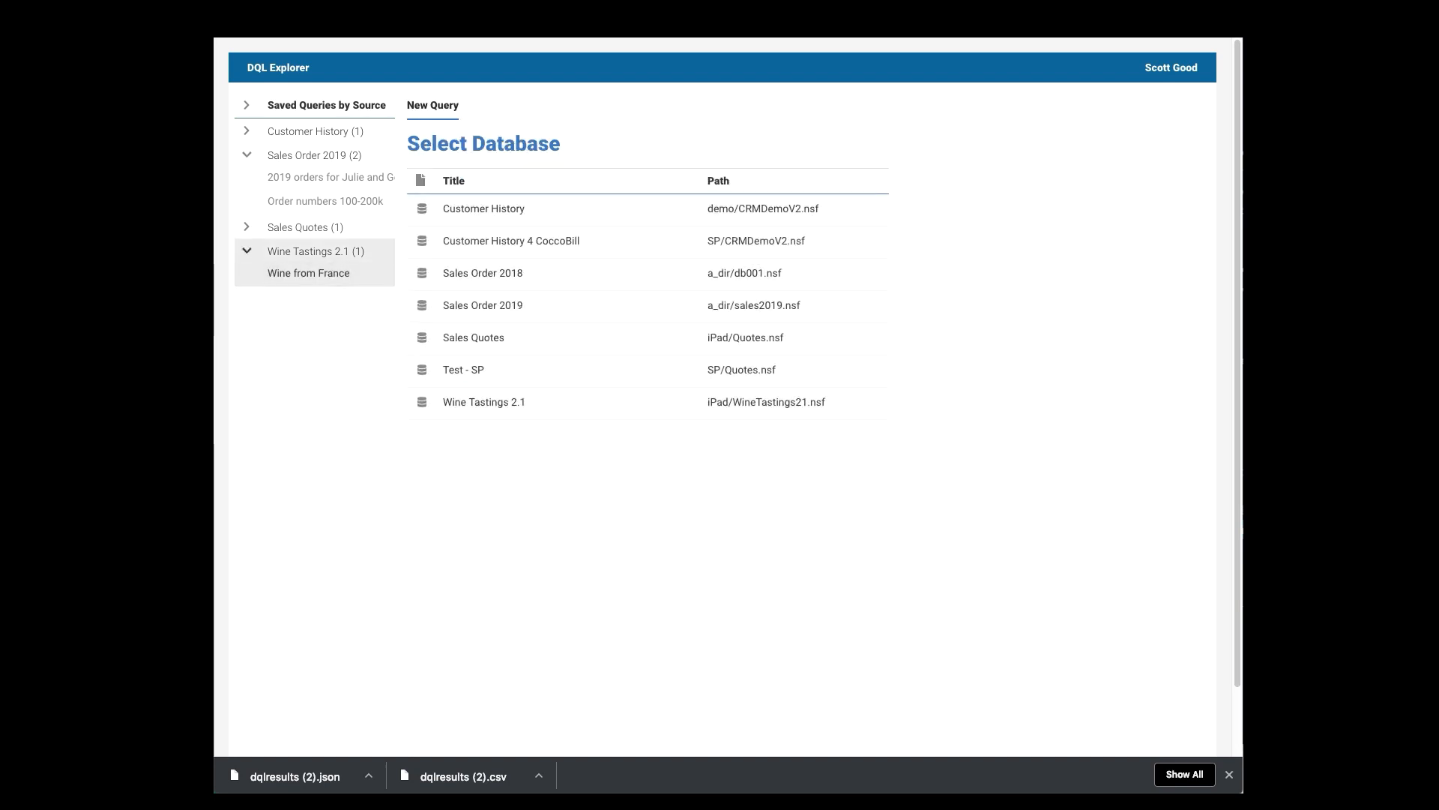
click(310, 273)
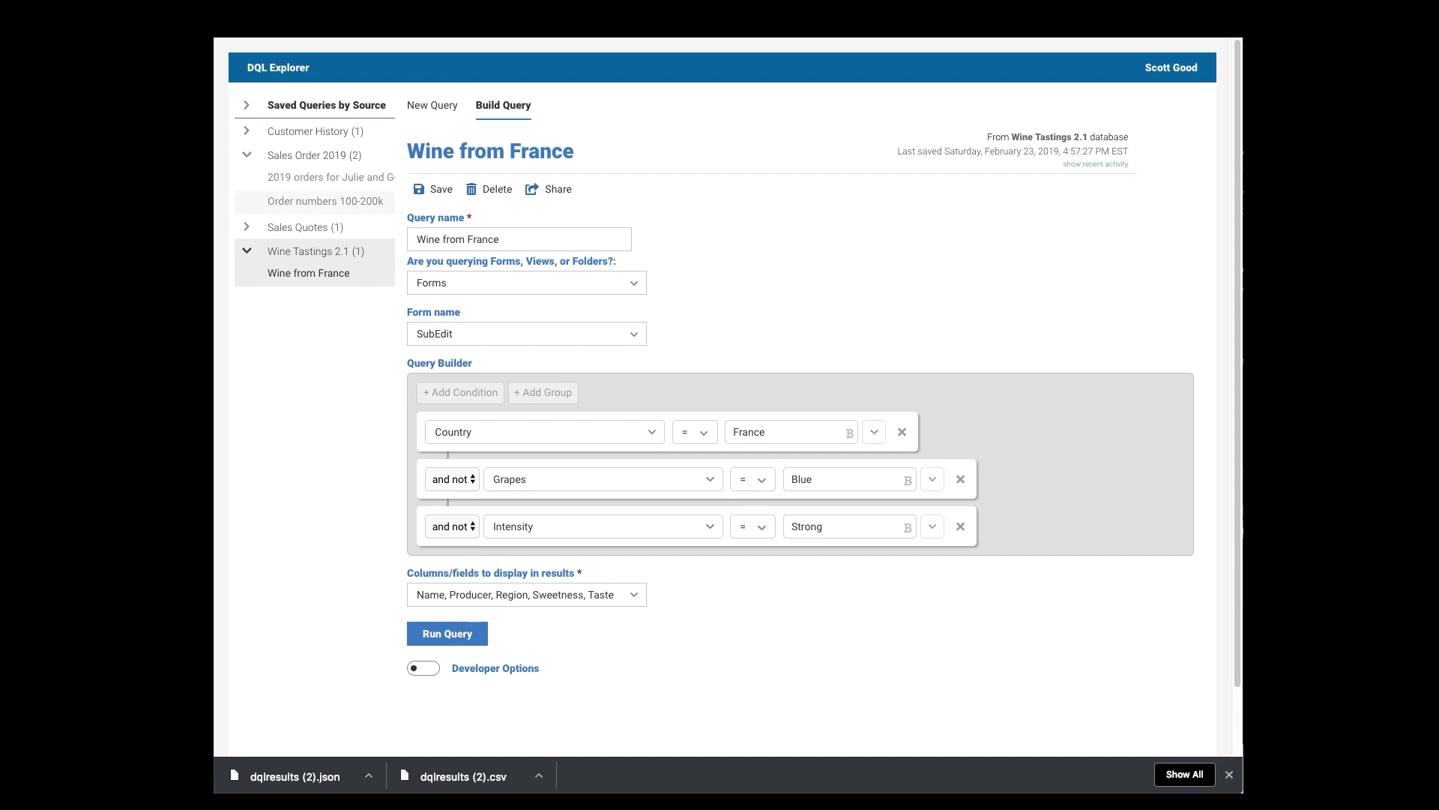
click(327, 177)
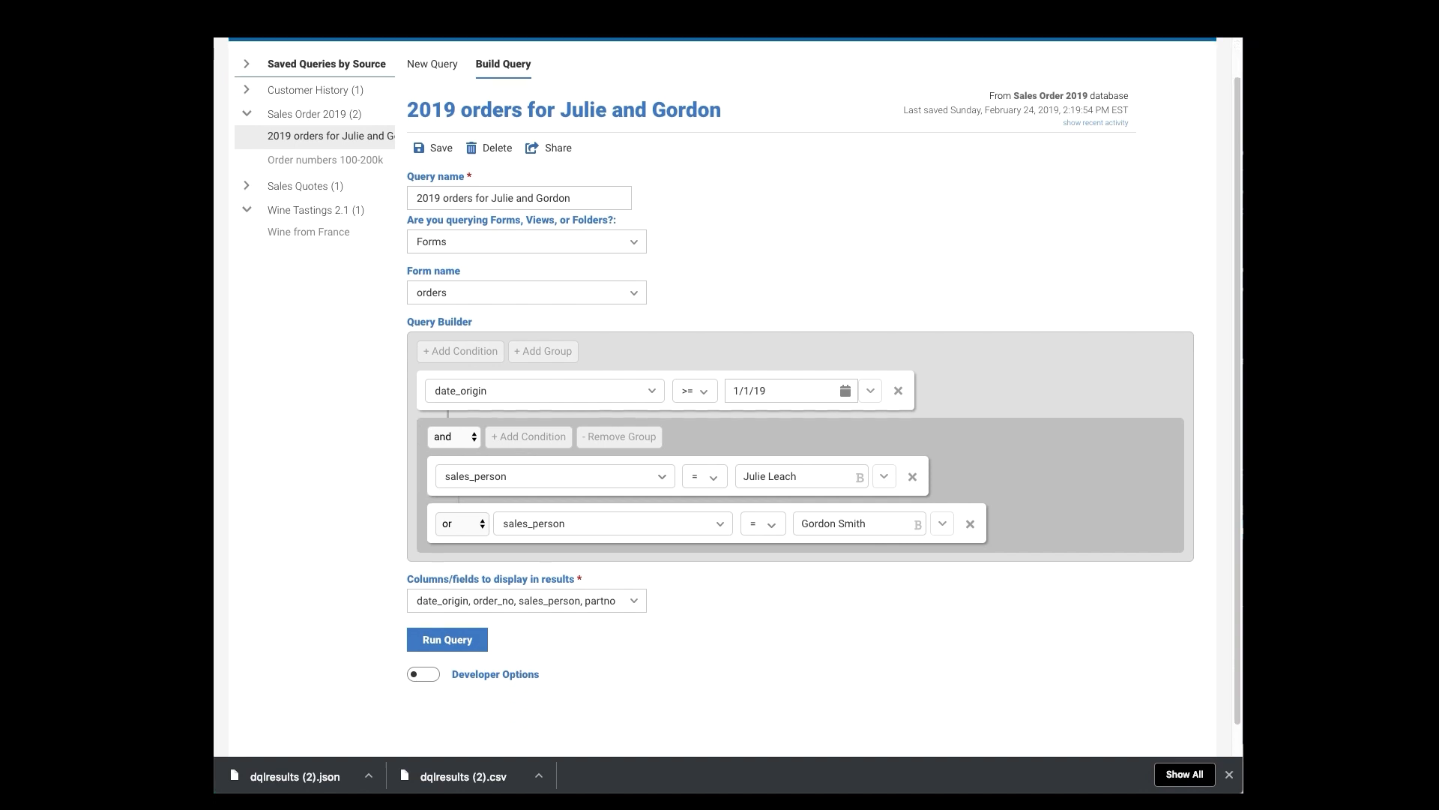
- Run the query to find the six matching order documents
click(447, 638)
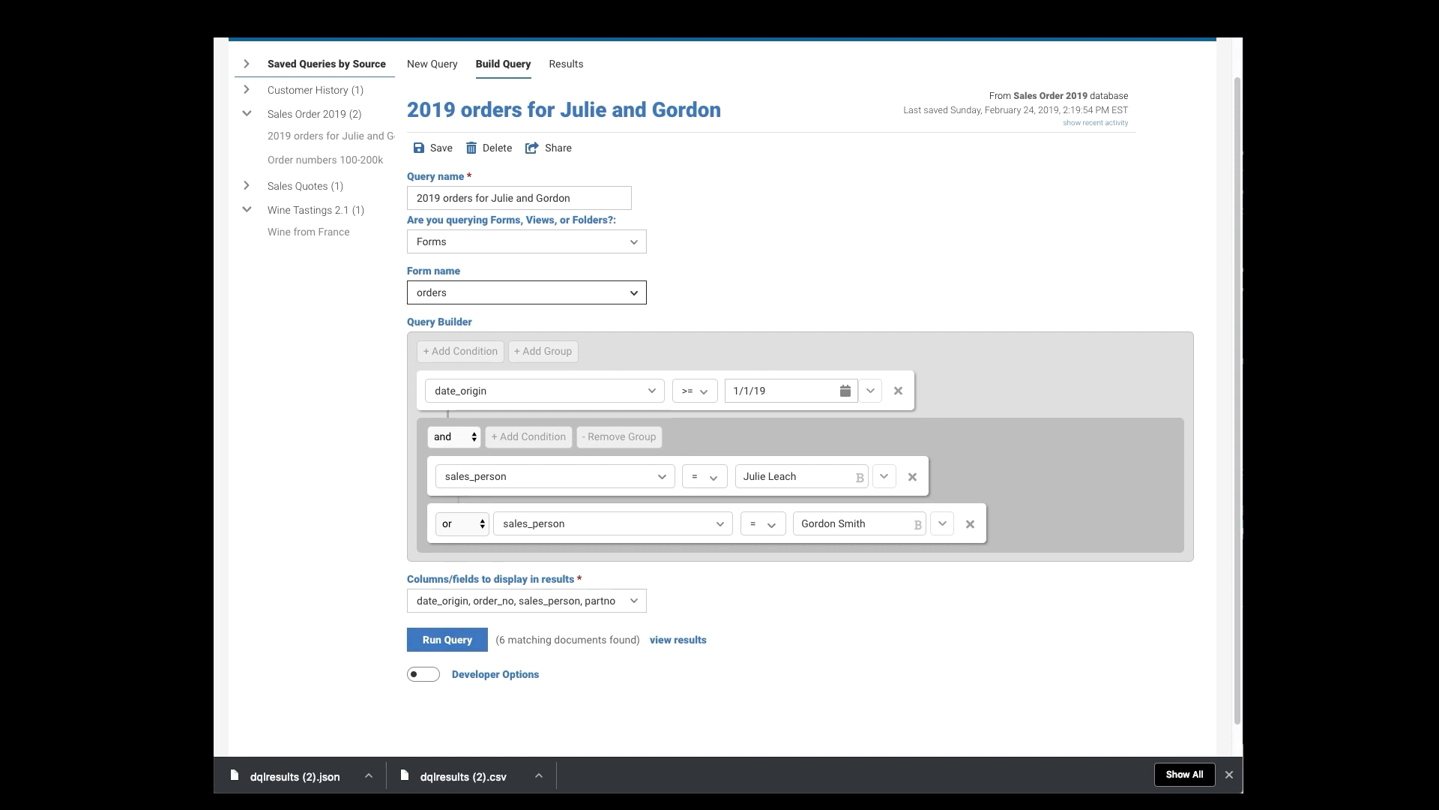
click(433, 63)
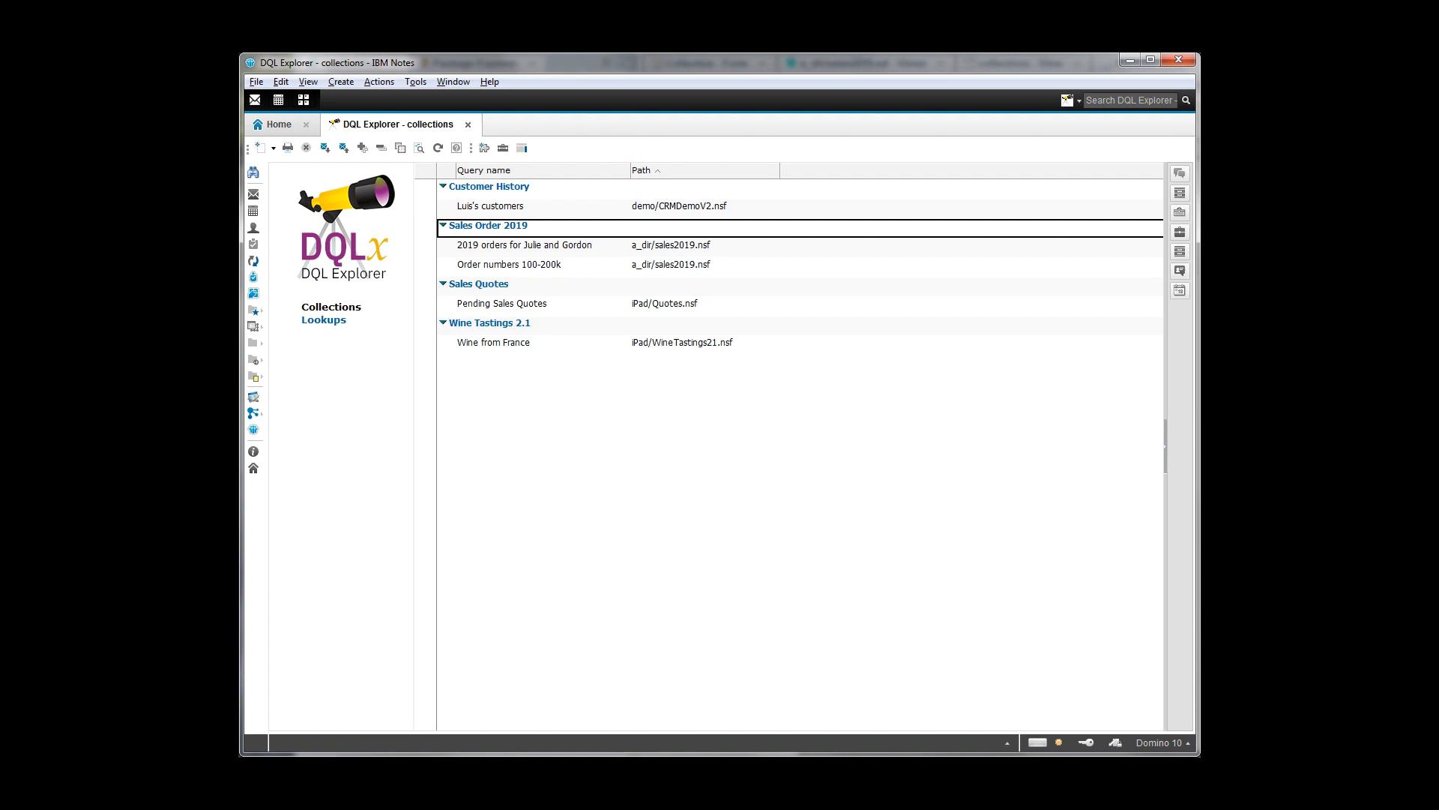
- Select the '2019 orders for Julie and Gordon' row in the DQL Explorer collections view
click(526, 244)
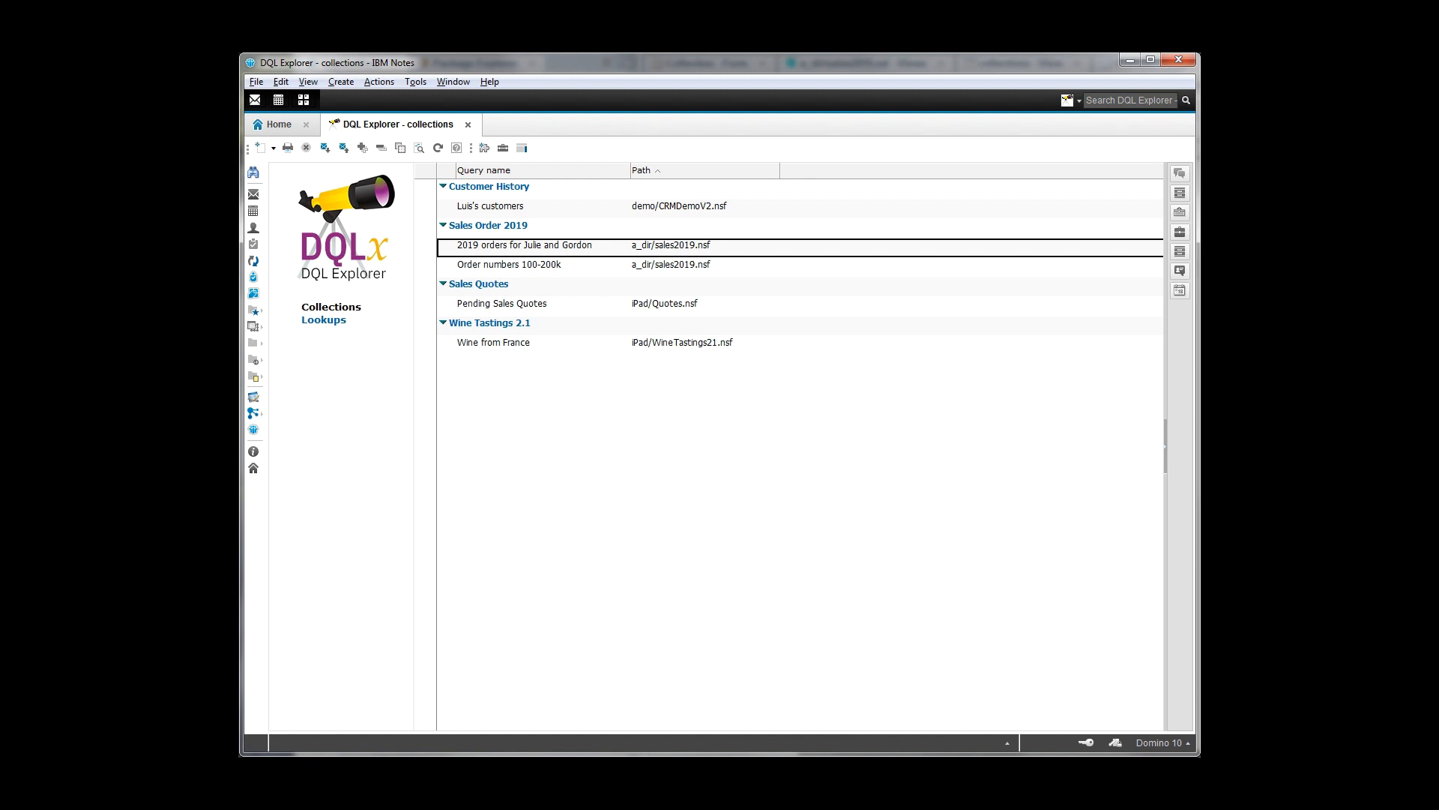
double_click(525, 245)
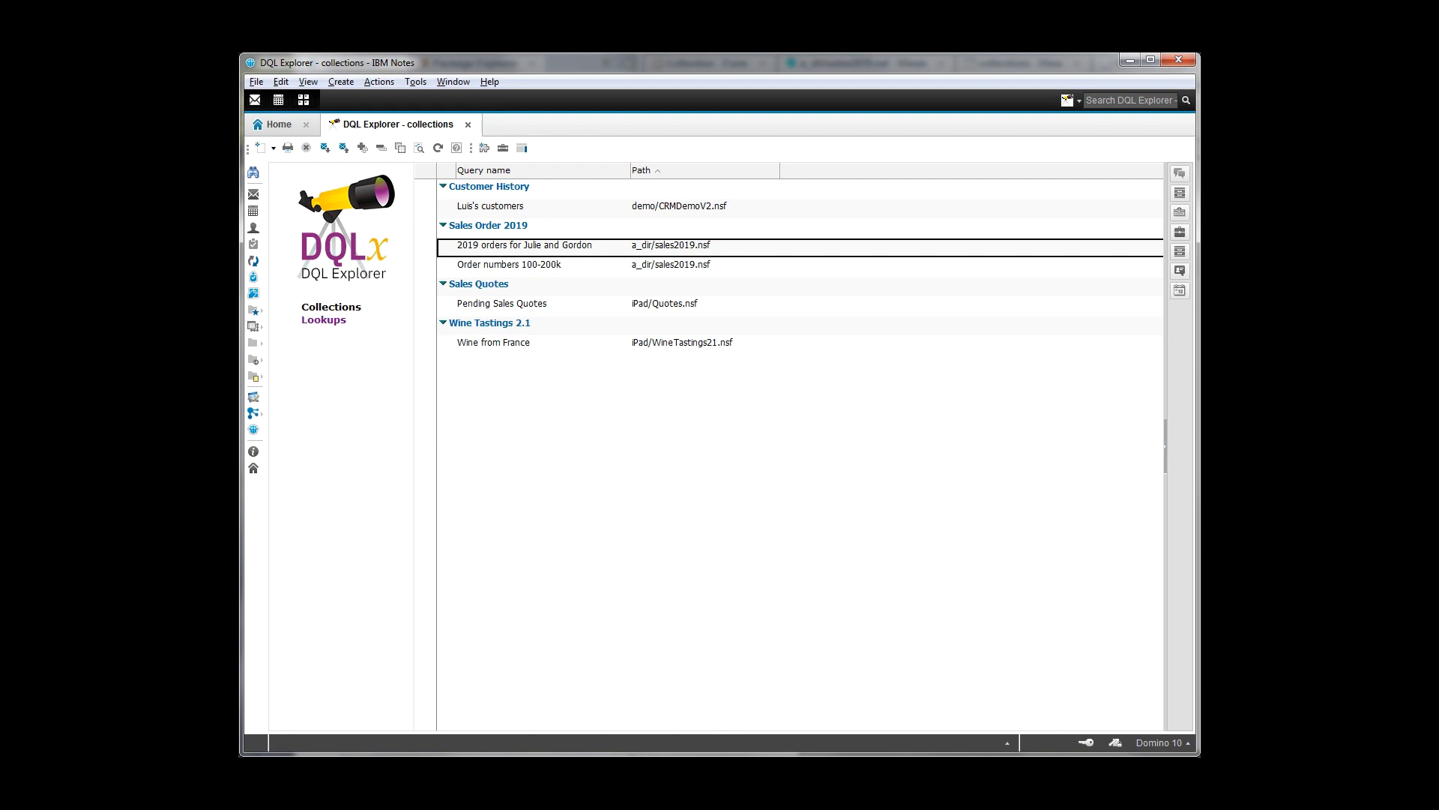
- Show the Lookups list containing the 'File names to include' lookup document
click(323, 319)
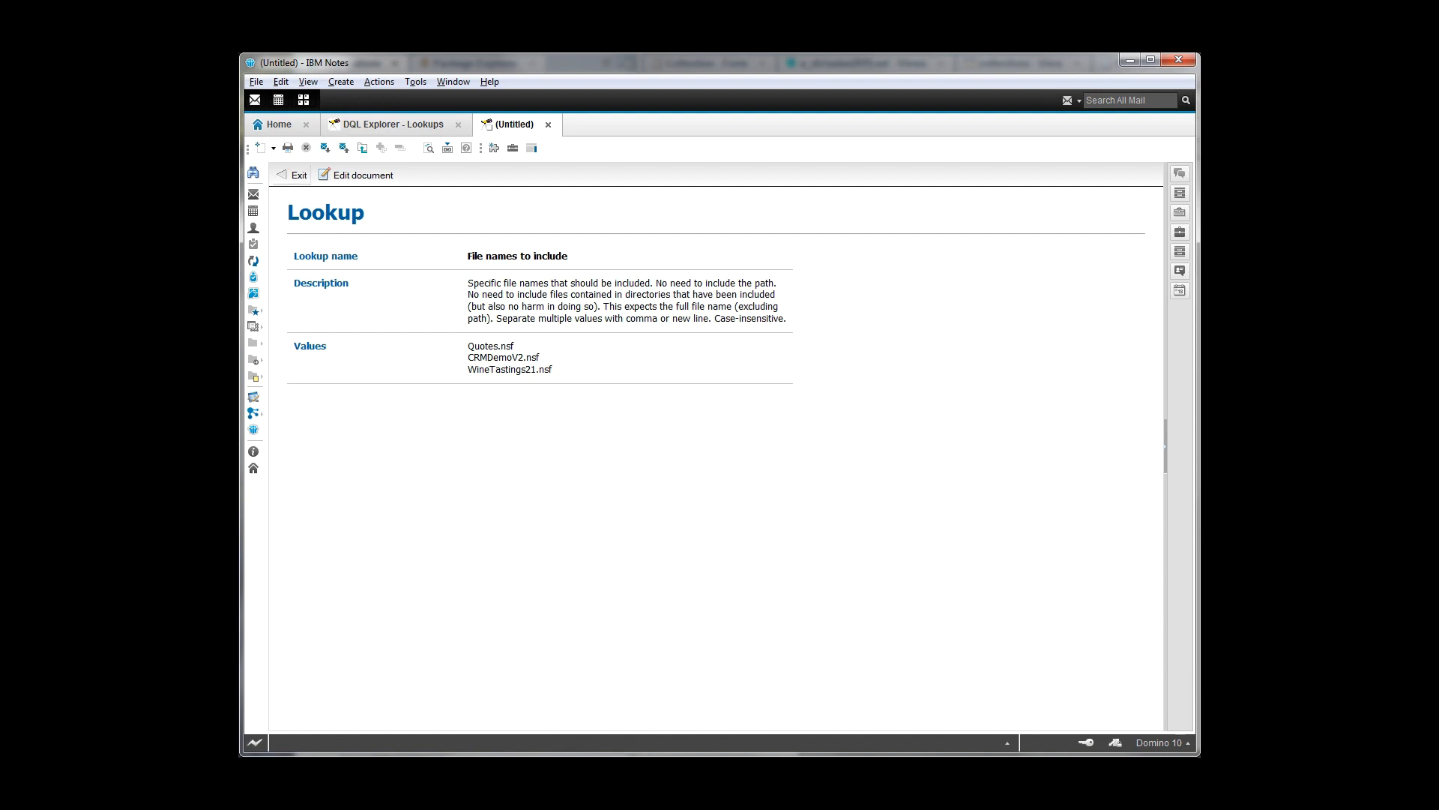
- Leave the lookup document and return to DQL Explorer's Select Database page
click(293, 175)
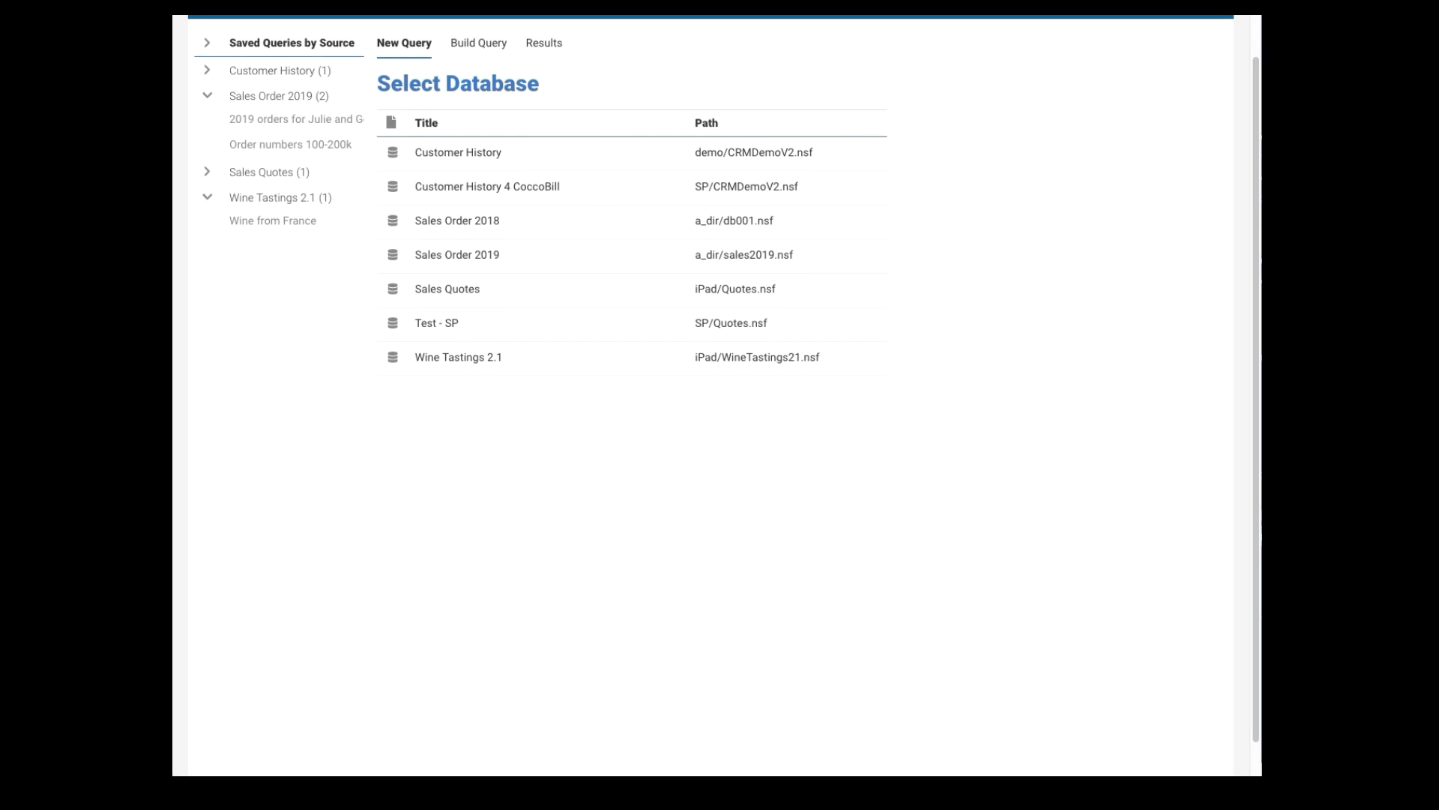
- Reopen the saved query from the sidebar and enable Developer Options to show its Java code
click(295, 119)
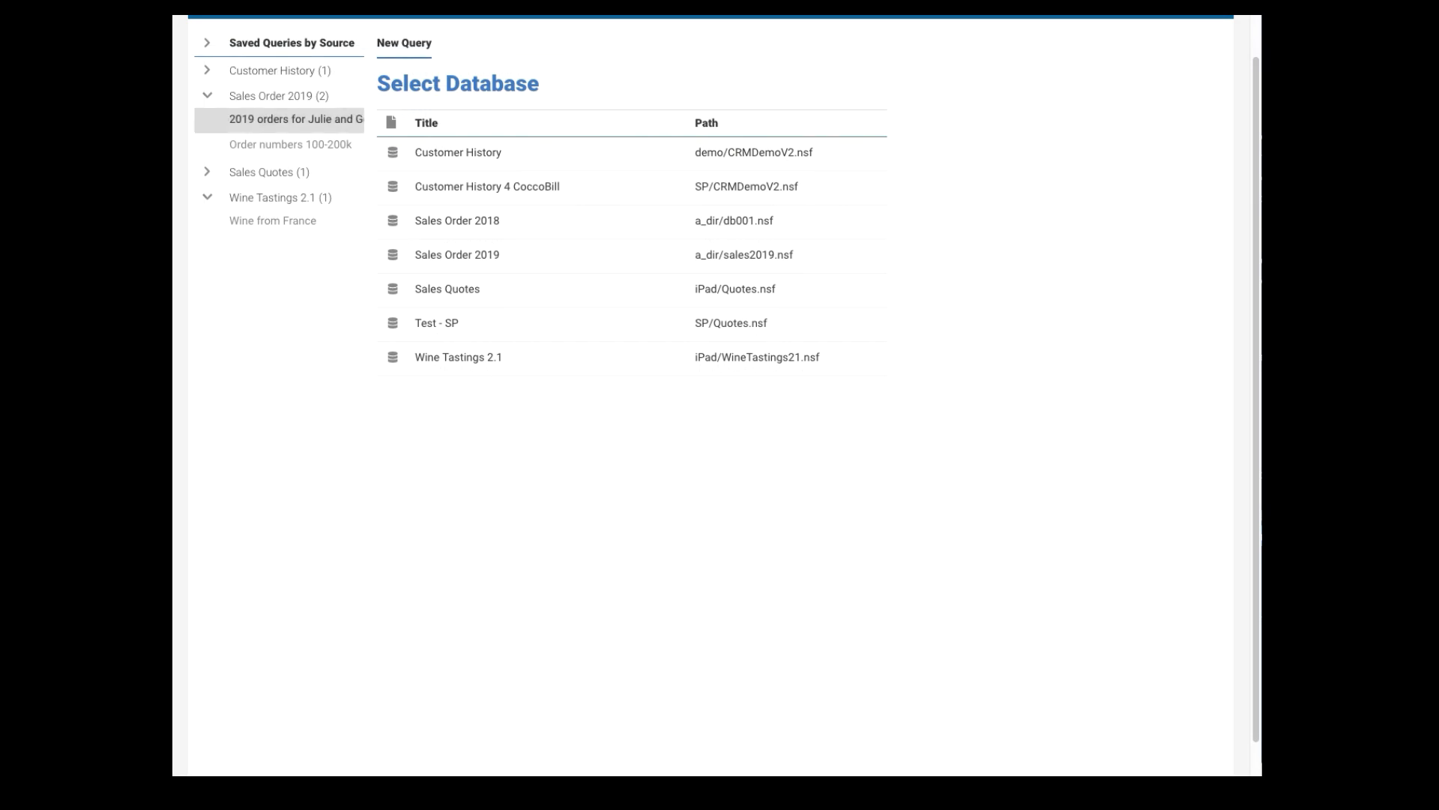
click(294, 118)
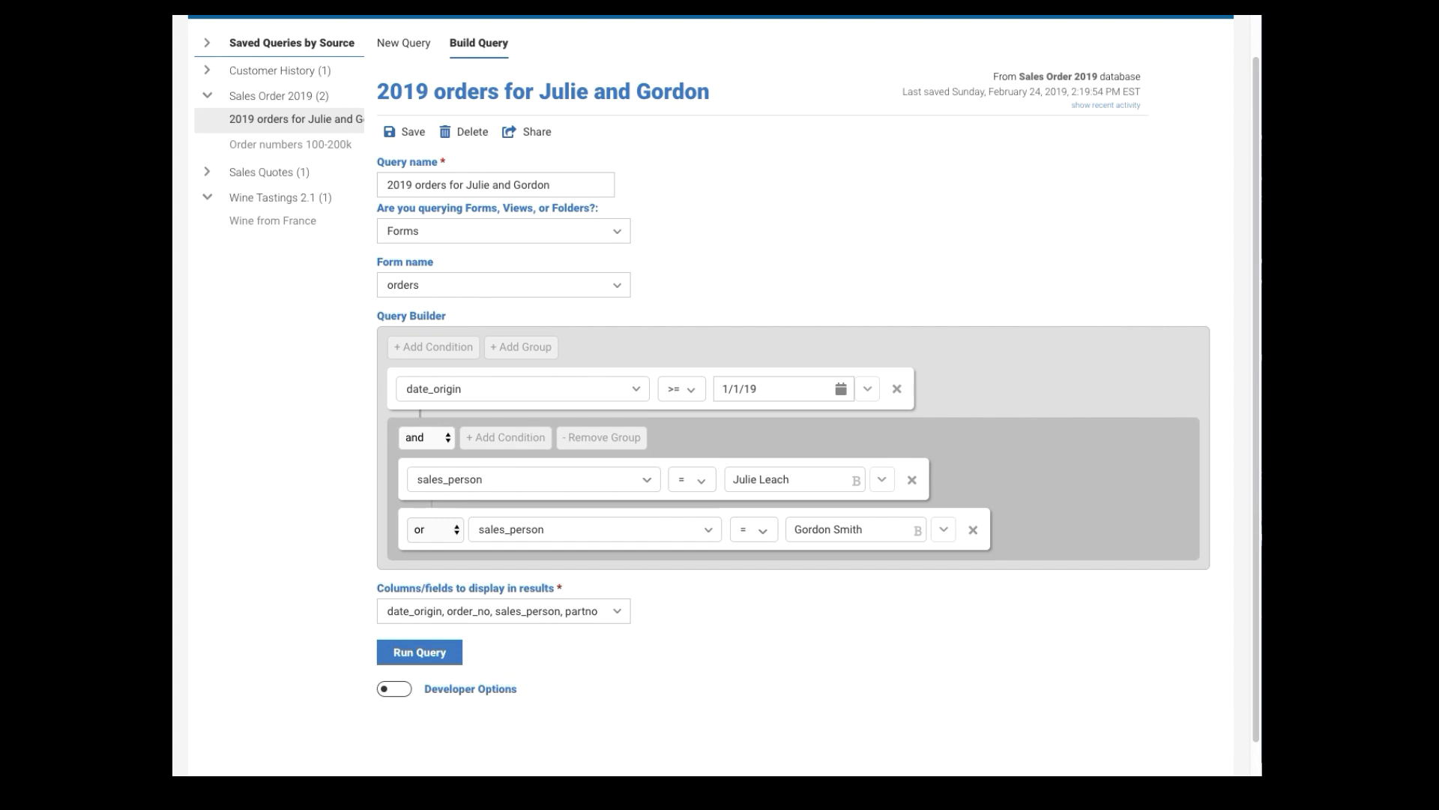
click(393, 689)
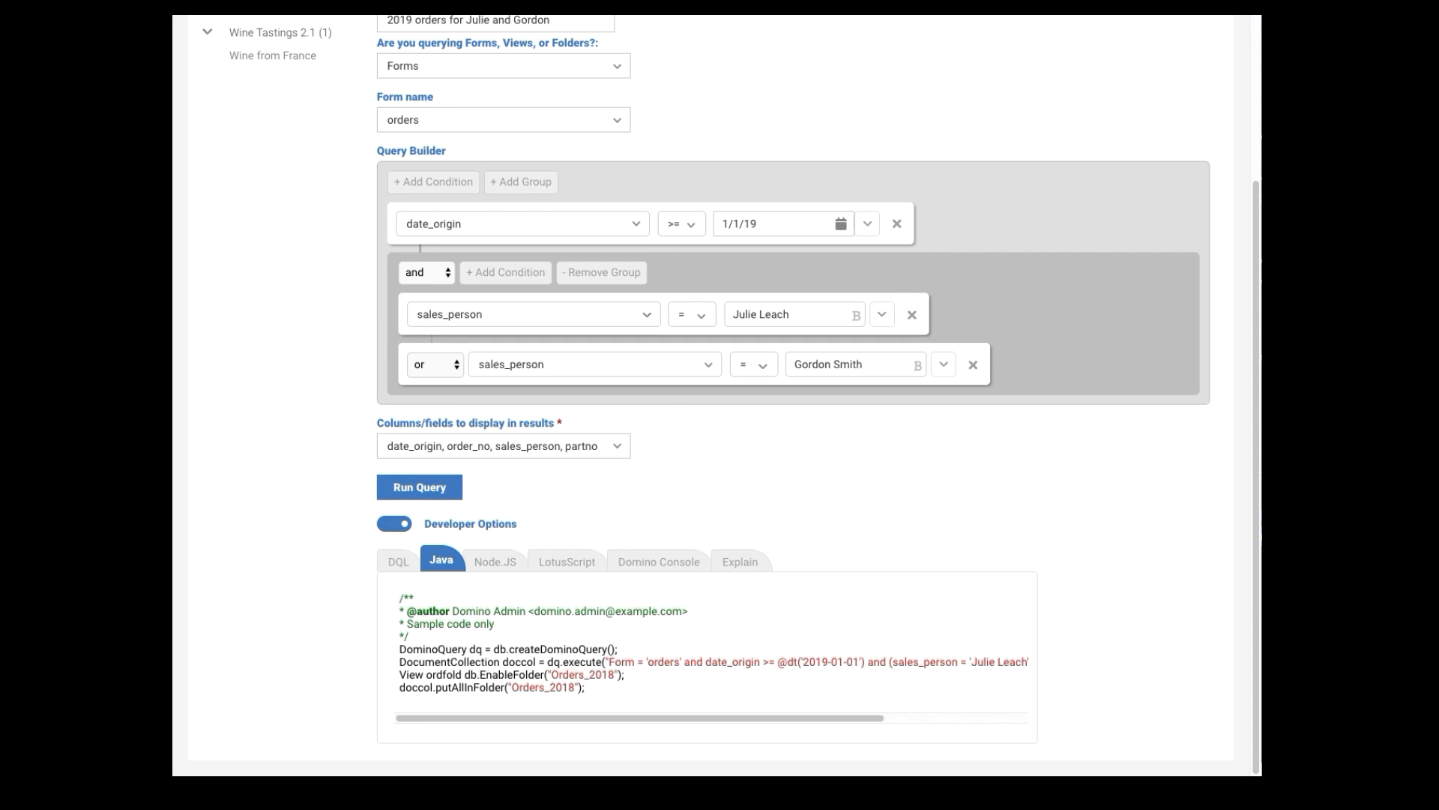
- View the Node.js and LotusScript code samples, then the Domino Console load domquery command
click(495, 561)
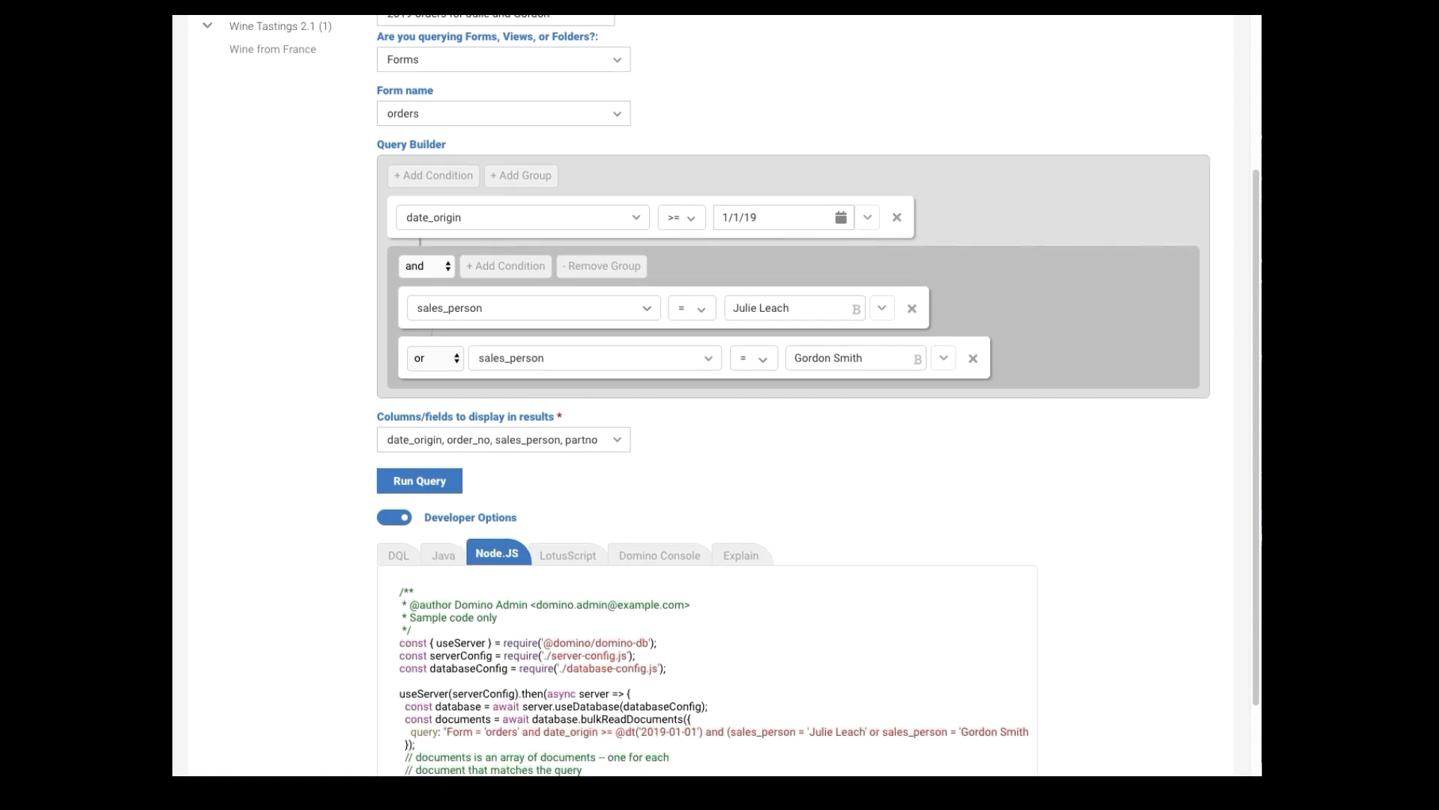
scroll(down, 3)
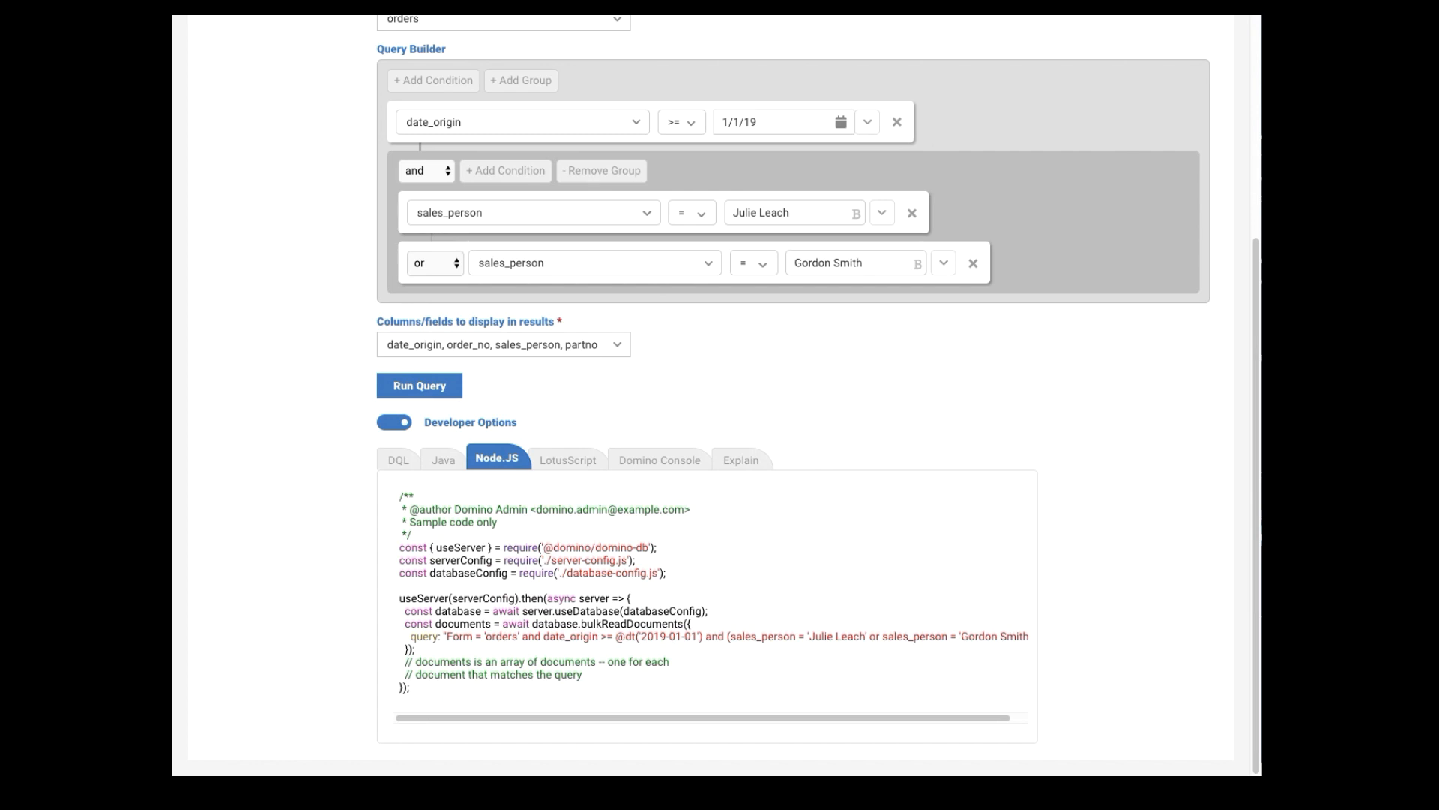
click(567, 460)
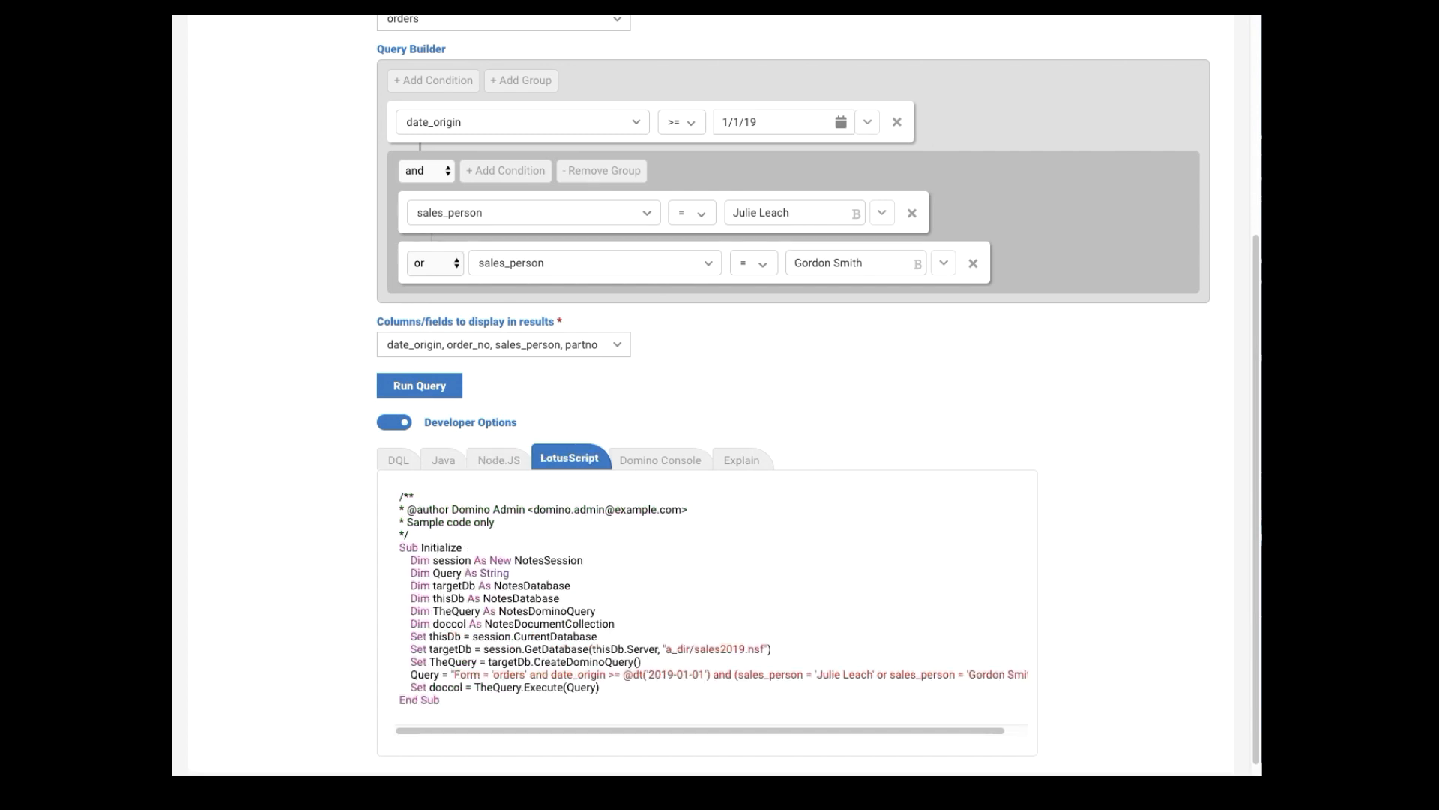
scroll(down, 3)
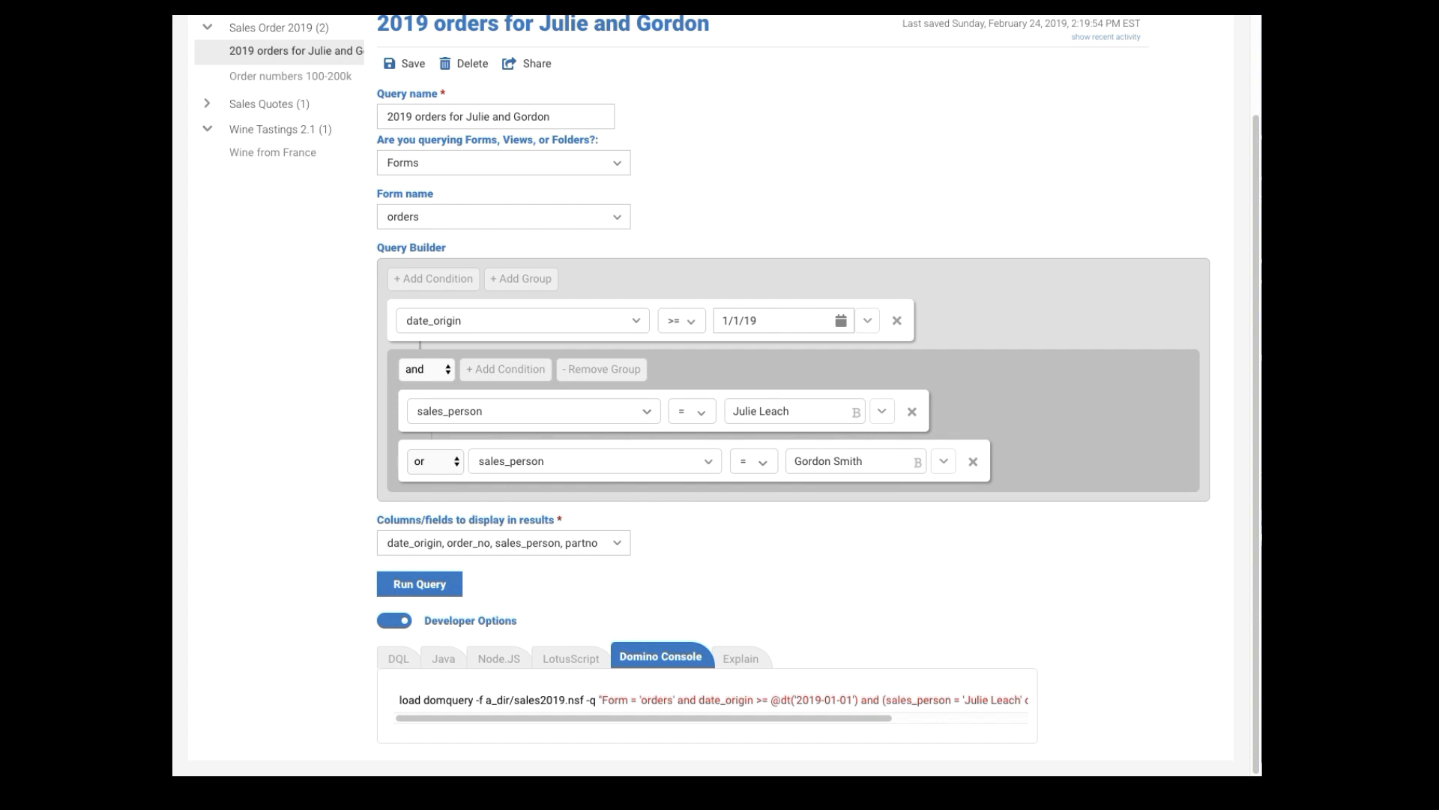
- Run Explain to show the query plan with six found documents, then hide Developer Options
click(740, 655)
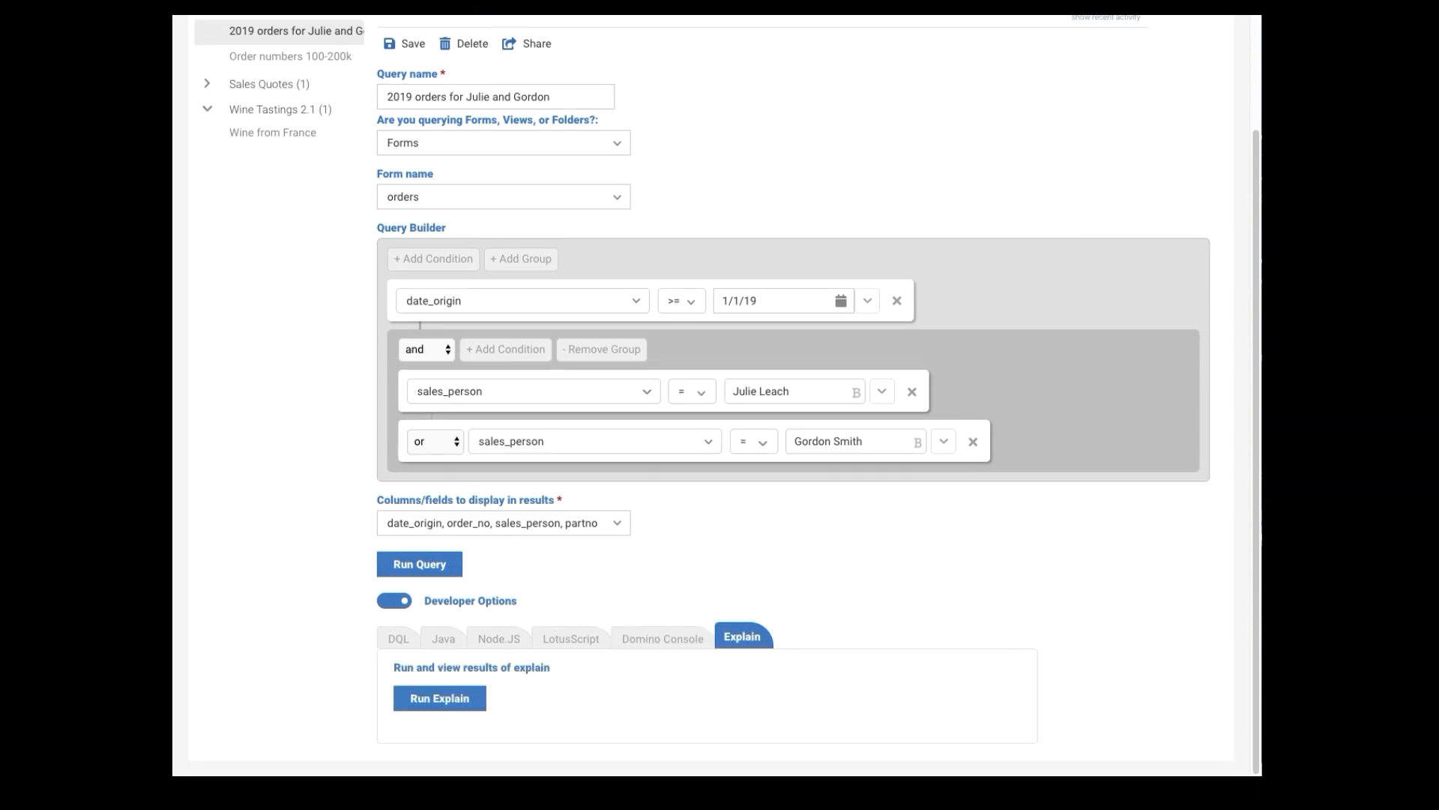
click(439, 698)
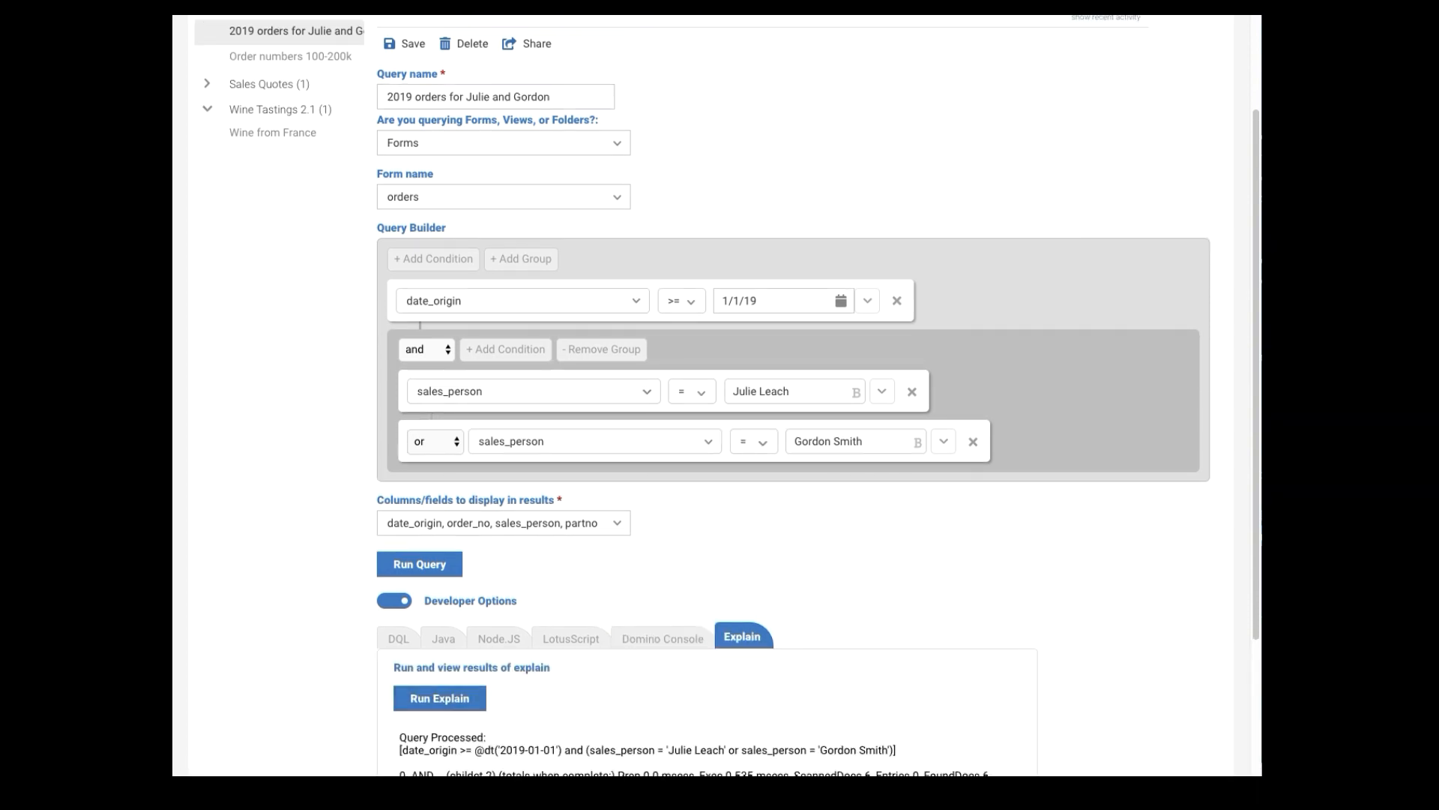
scroll(down, 3)
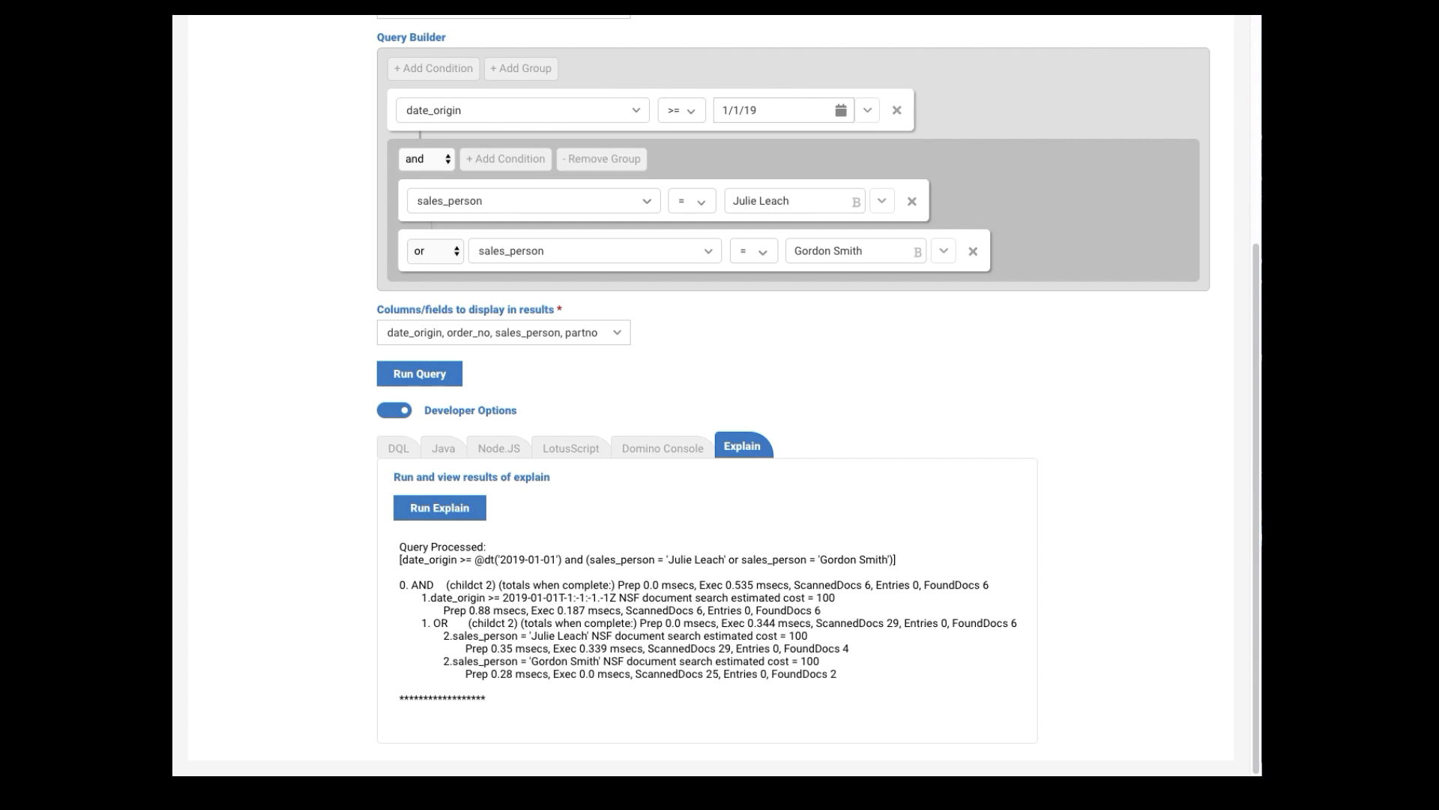
click(394, 409)
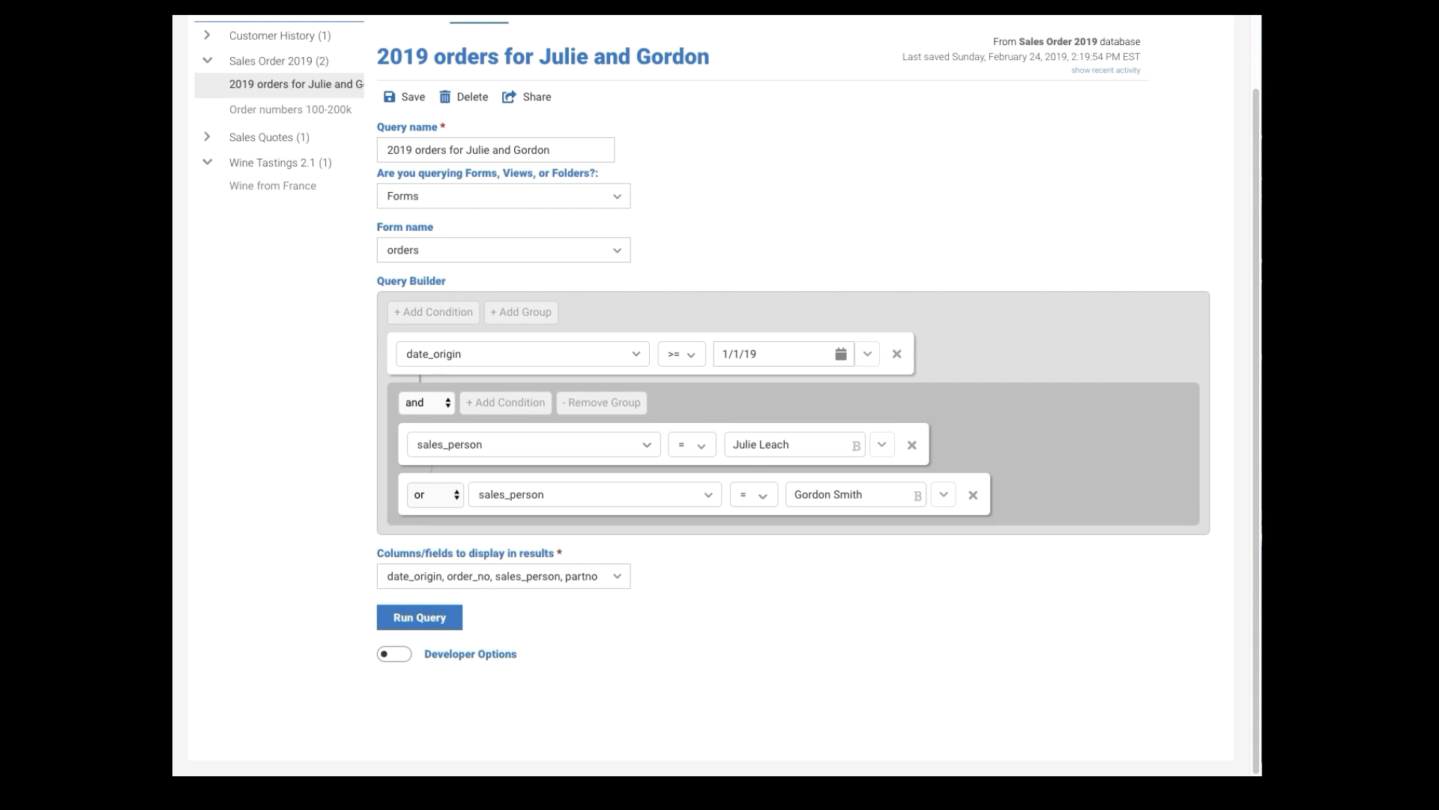